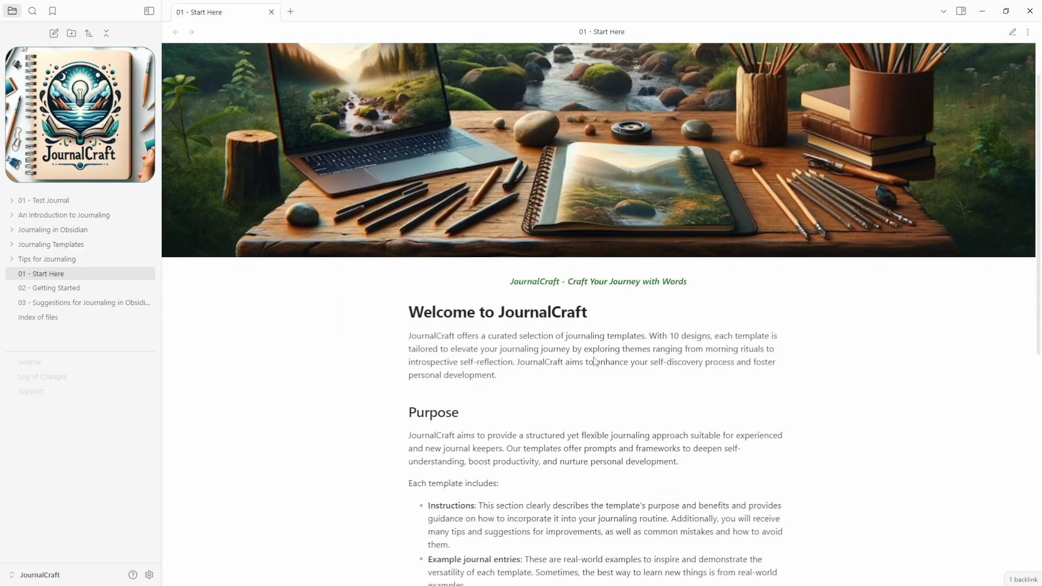
Scroll through the 01 - Start Here note to review its contents
{"action": "scroll", "scroll_direction": "down", "scroll_amount": 3}
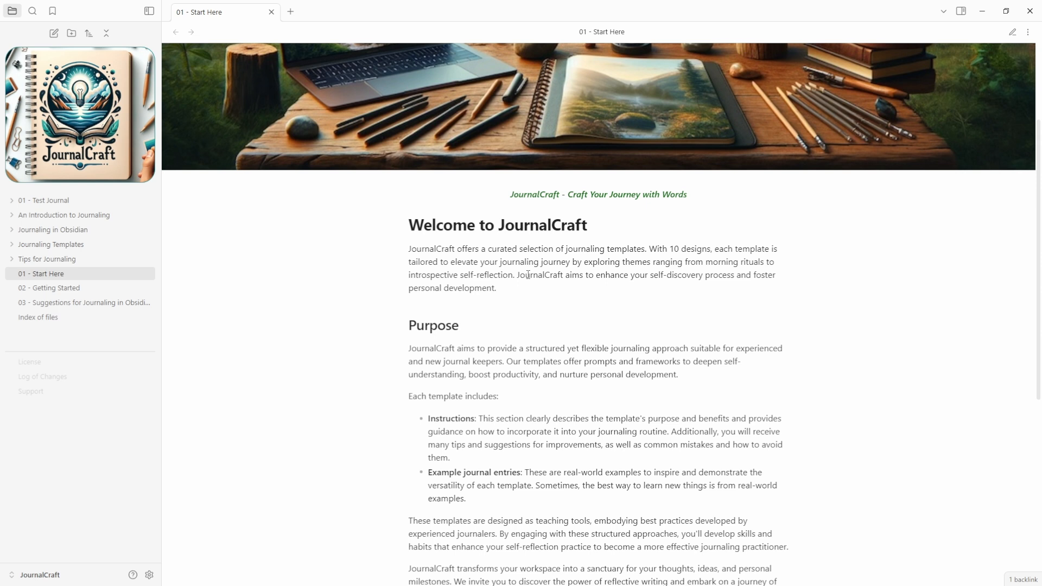
{"action": "scroll", "scroll_direction": "down", "scroll_amount": 3}
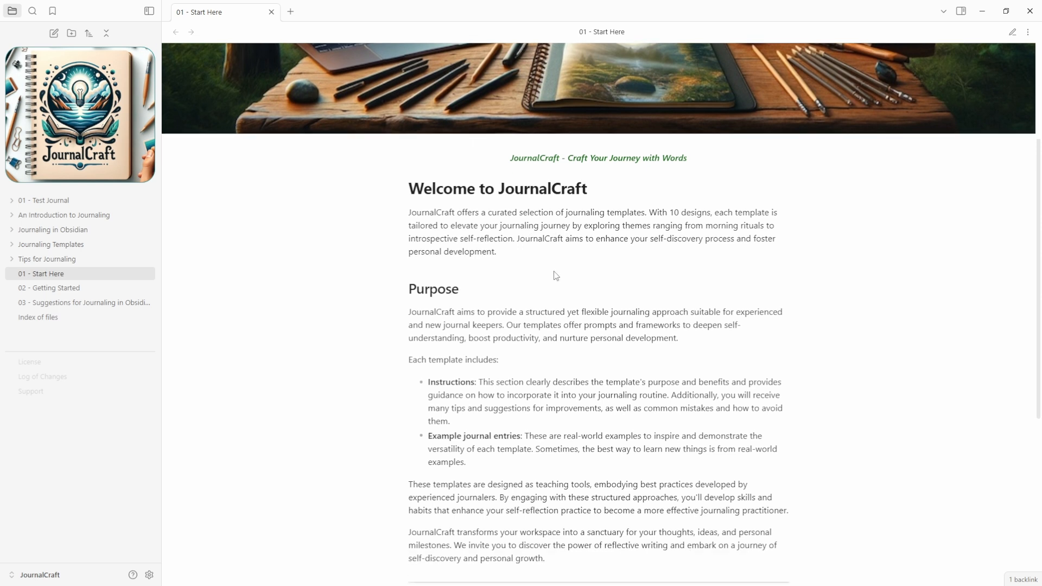
{"action": "scroll", "scroll_direction": "down", "scroll_amount": 3}
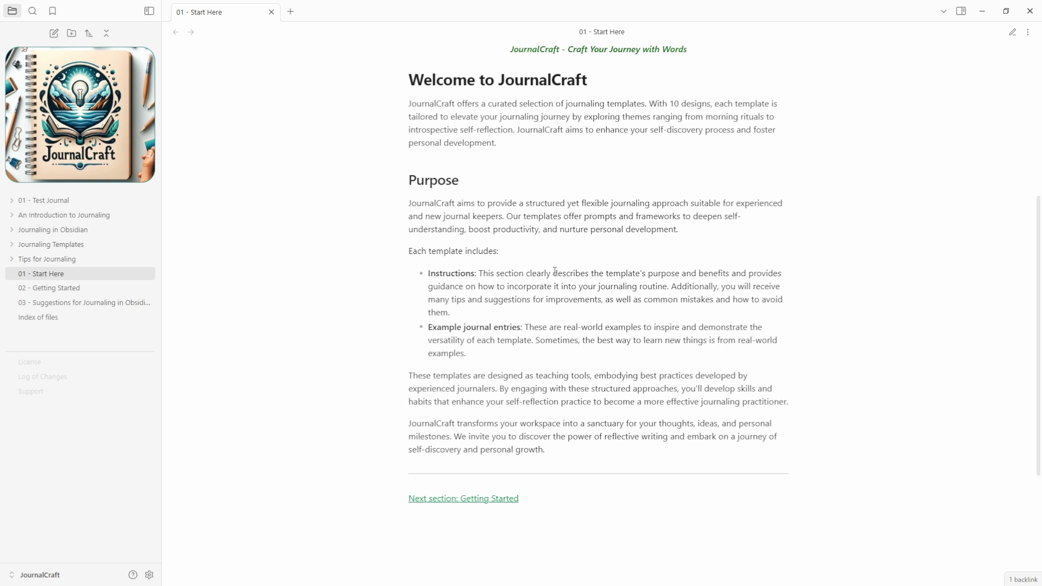
{"action": "scroll", "scroll_direction": "down", "scroll_amount": 3}
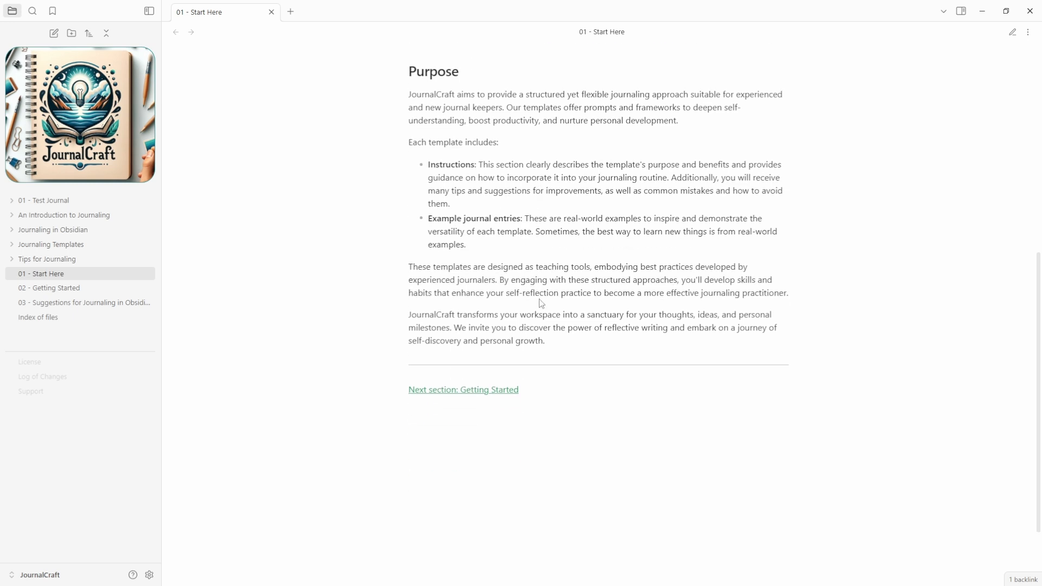
{"action": "scroll", "scroll_direction": "up", "scroll_amount": 3}
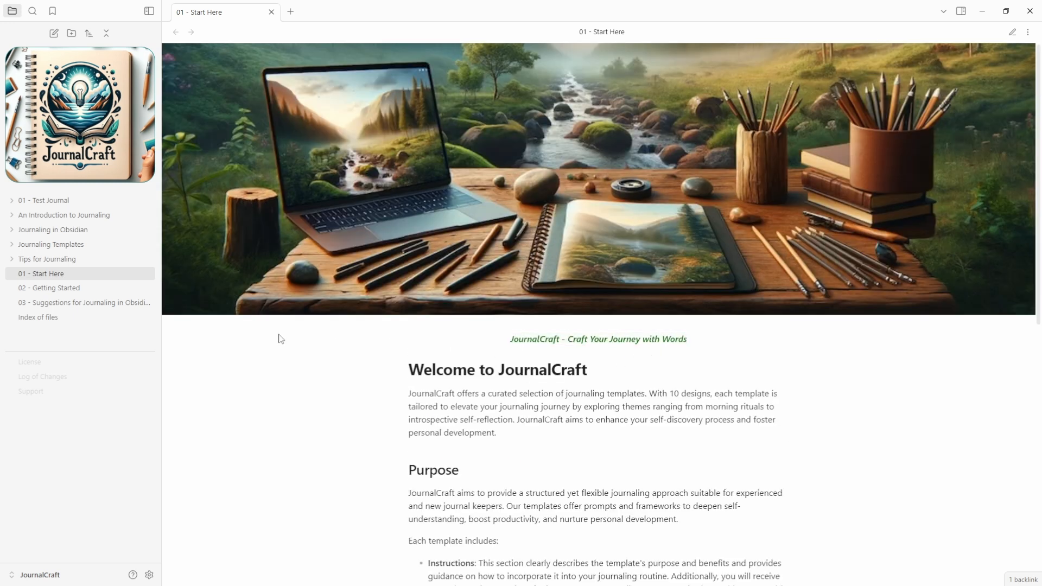
Switch to the 02 - Getting Started note and scroll to Defining Your Journaling Goals
{"action": "left_click", "coordinate": [52, 288]}
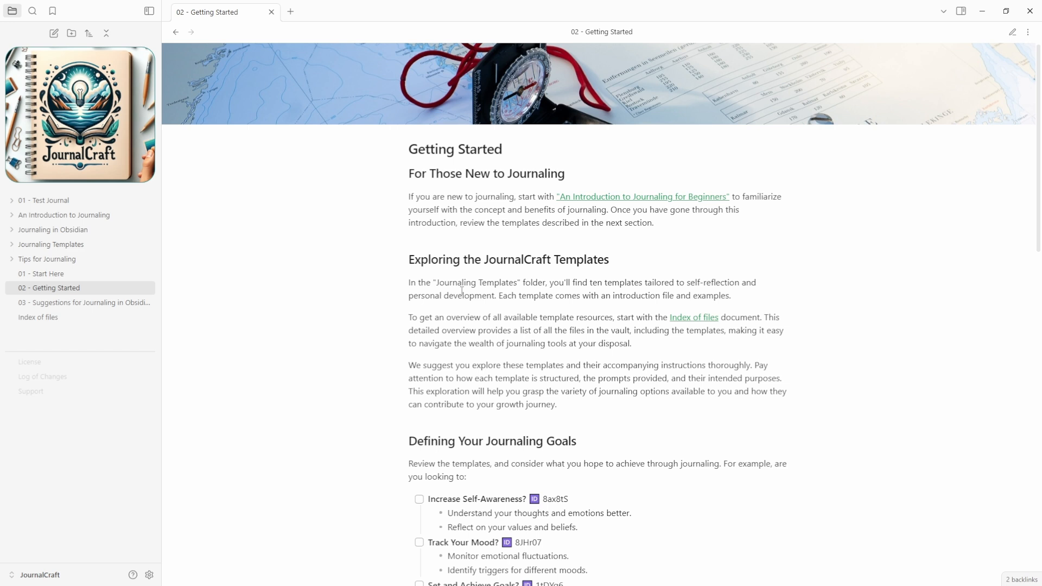
{"action": "scroll", "scroll_direction": "down", "scroll_amount": 3}
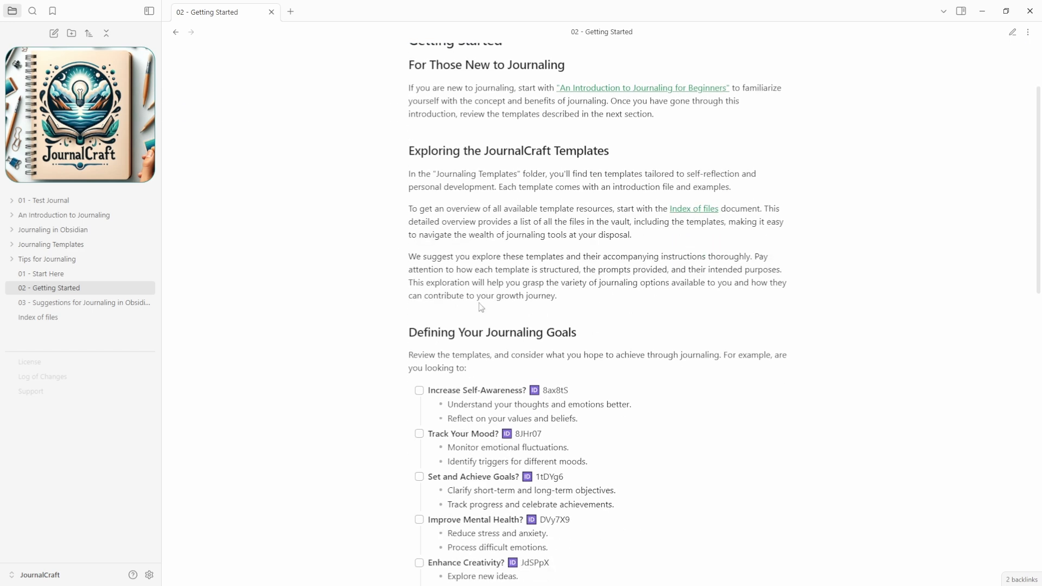
{"action": "scroll", "scroll_direction": "down", "scroll_amount": 3}
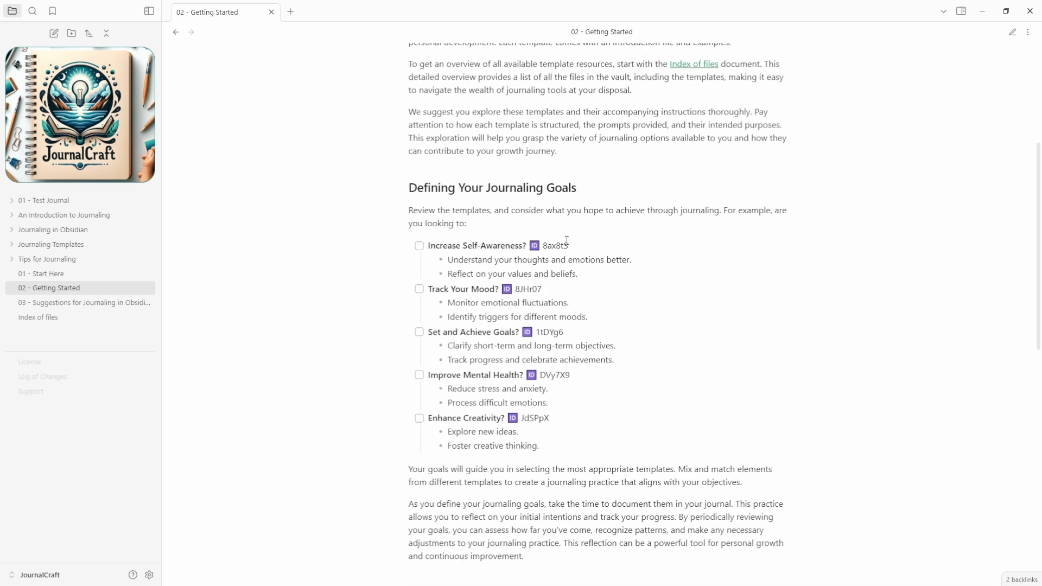
{"action": "mouse_move", "coordinate": [576, 251]}
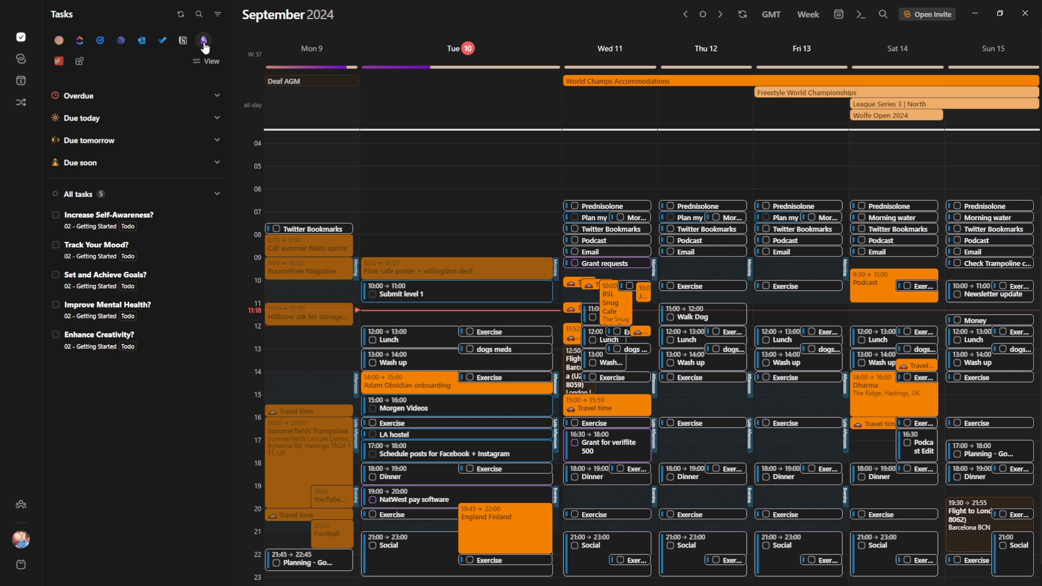
{"action": "mouse_move", "coordinate": [148, 223]}
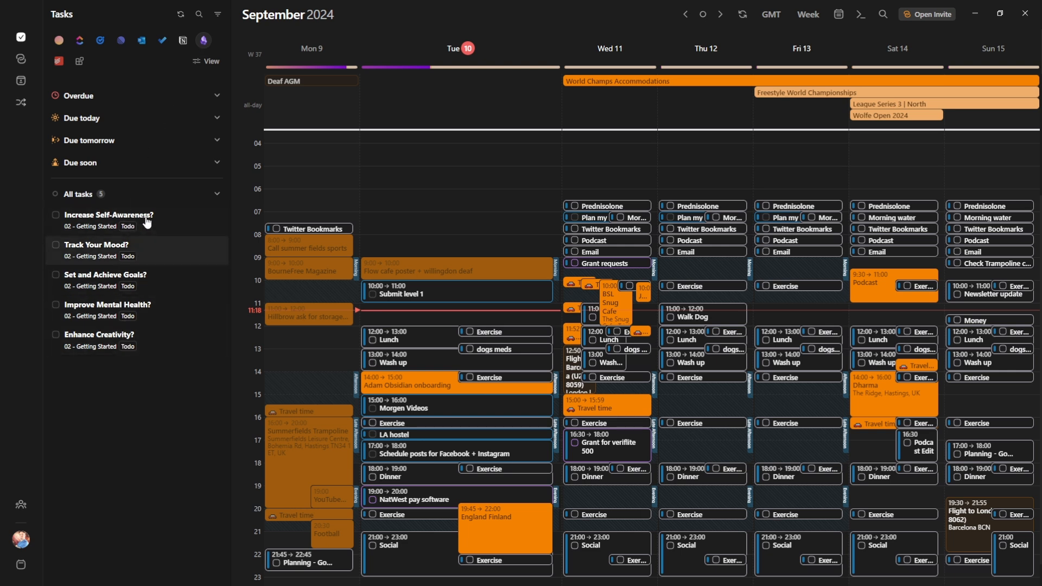
{"action": "mouse_move", "coordinate": [25, 538]}
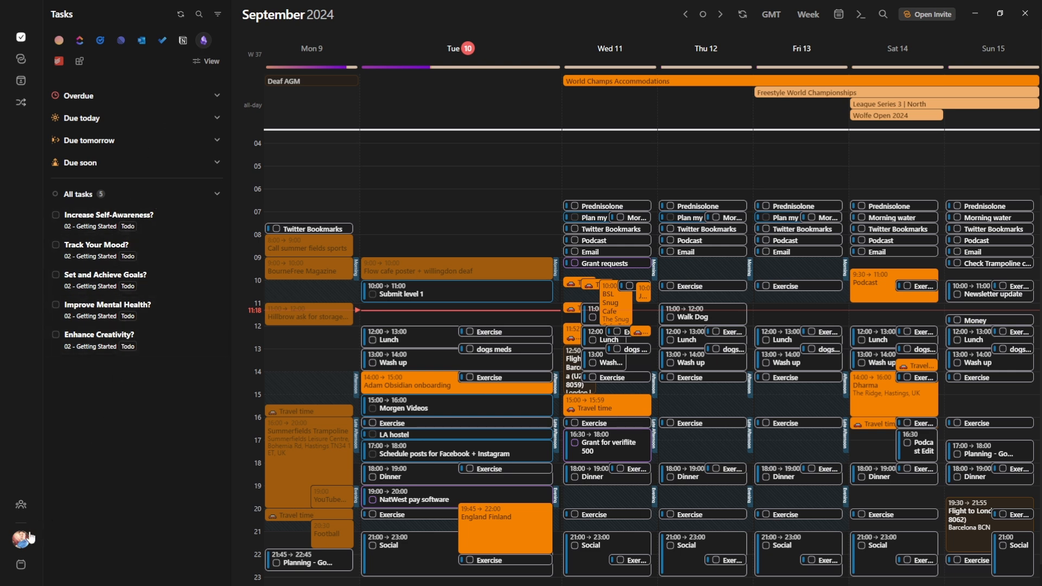
Reach the Obsidian integration under Preferences > Local Integrations and list its ID management choices
{"action": "left_click", "coordinate": [21, 539]}
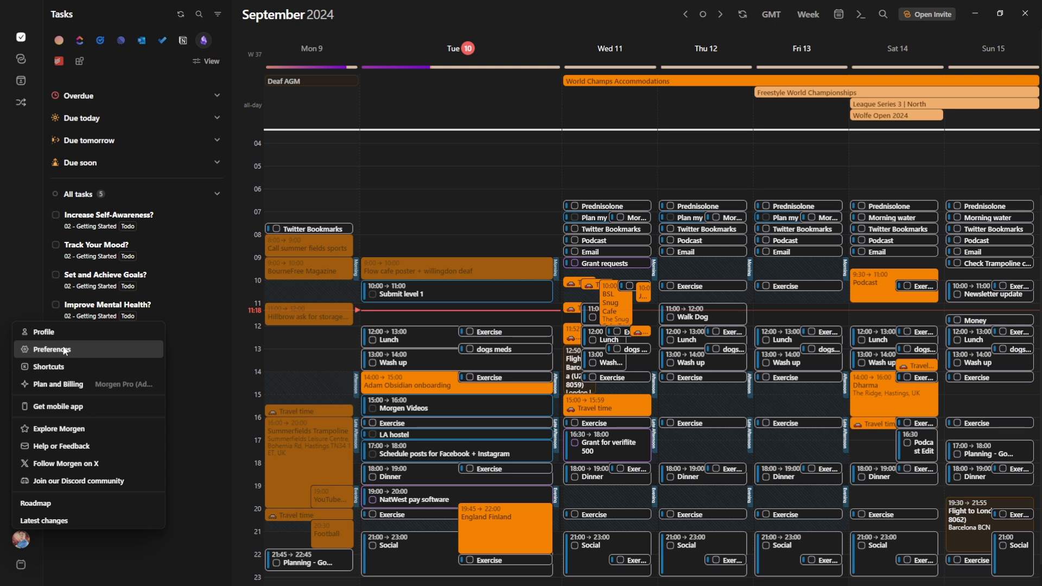
{"action": "left_click", "coordinate": [52, 348]}
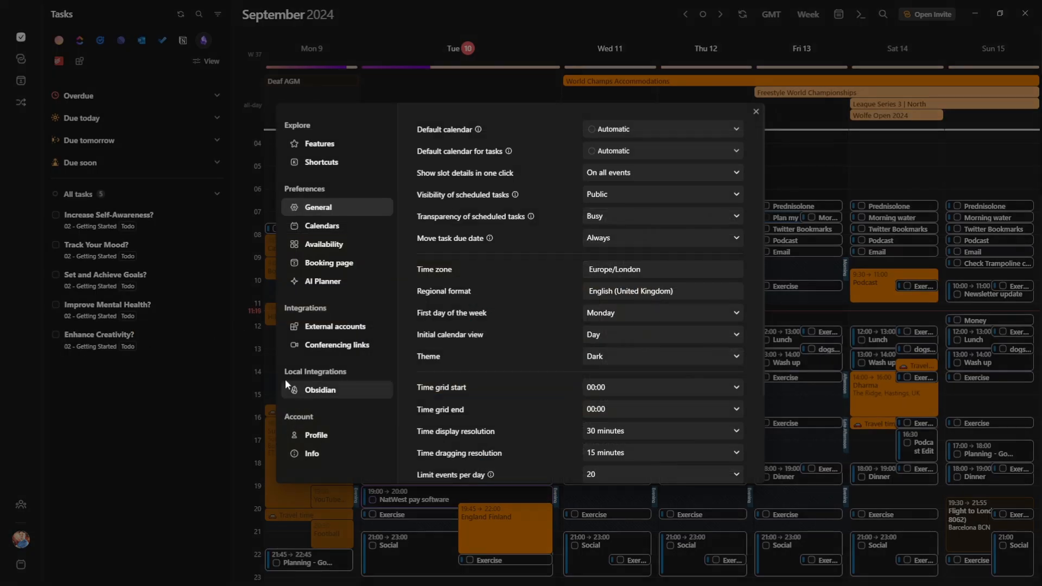
{"action": "left_click", "coordinate": [319, 390]}
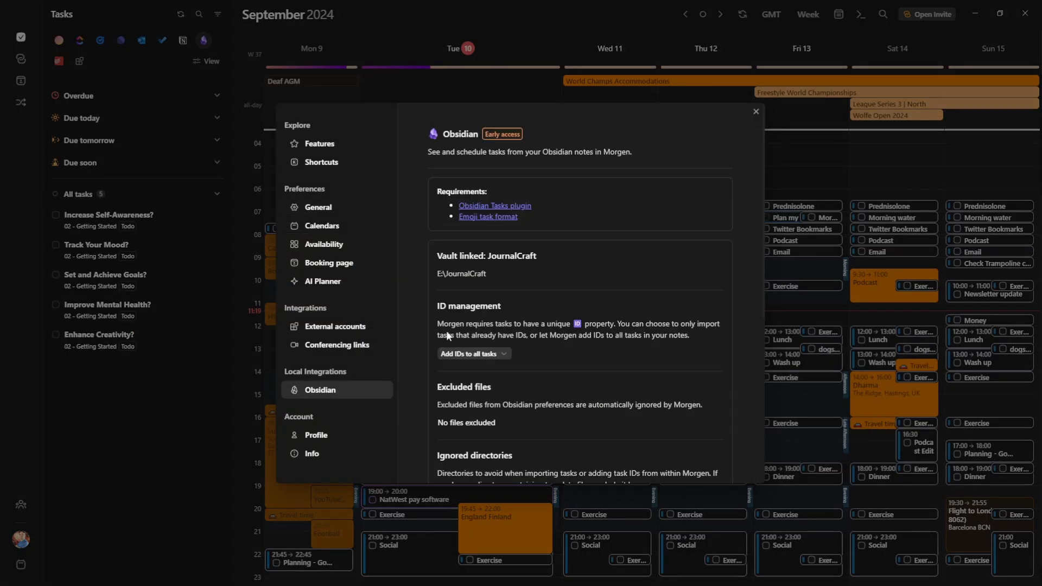
{"action": "scroll", "scroll_direction": "down", "scroll_amount": 3}
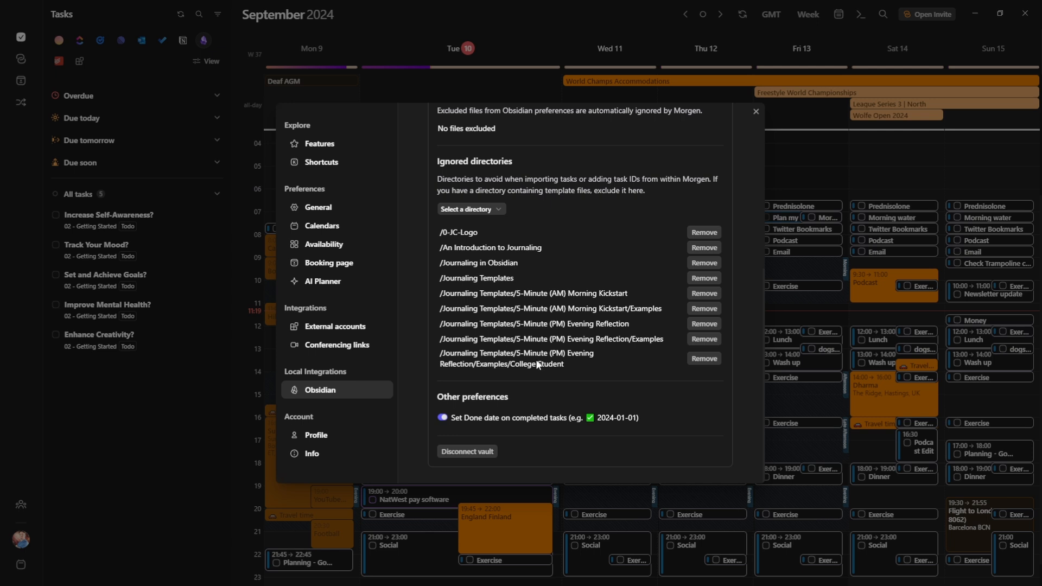
{"action": "mouse_move", "coordinate": [557, 346]}
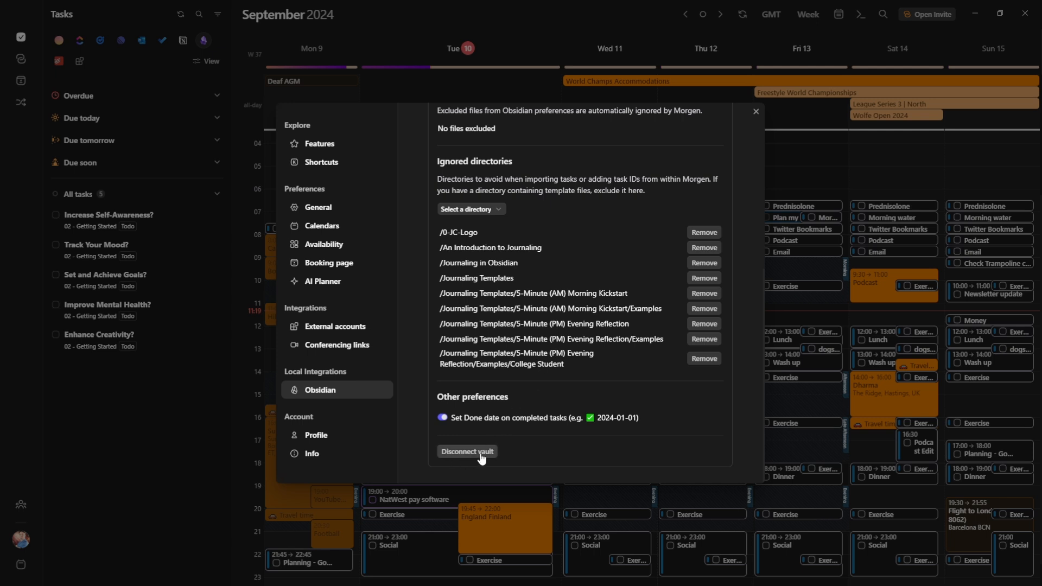
{"action": "mouse_move", "coordinate": [483, 451]}
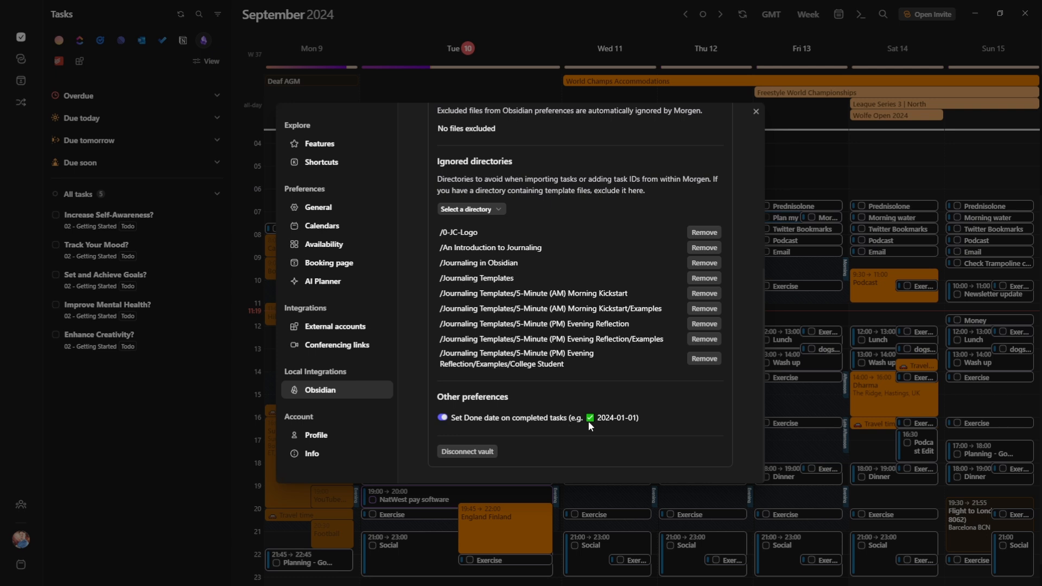
{"action": "mouse_move", "coordinate": [611, 426]}
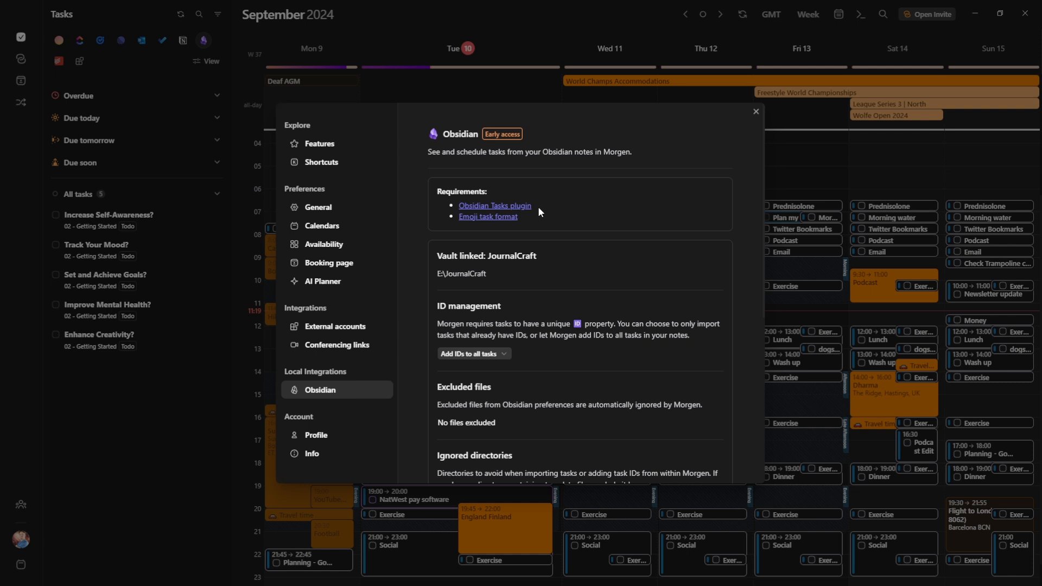
{"action": "mouse_move", "coordinate": [471, 215]}
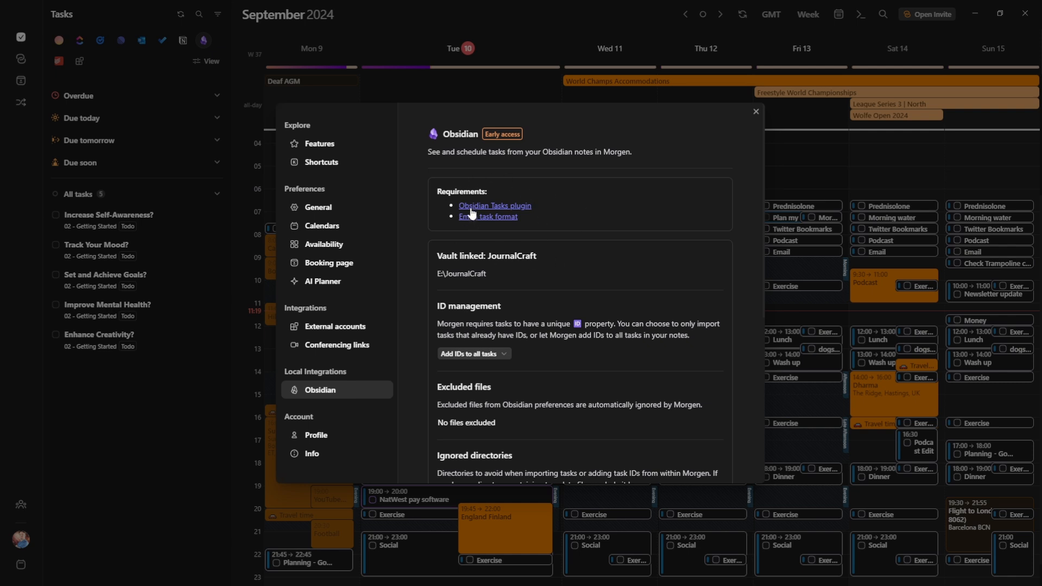
{"action": "mouse_move", "coordinate": [489, 226]}
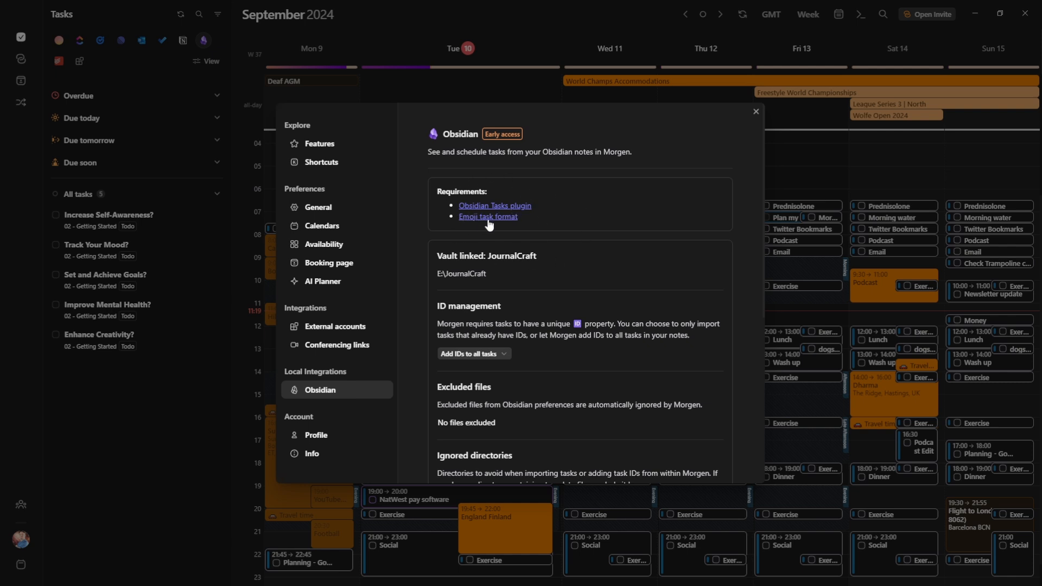
{"action": "mouse_move", "coordinate": [491, 303]}
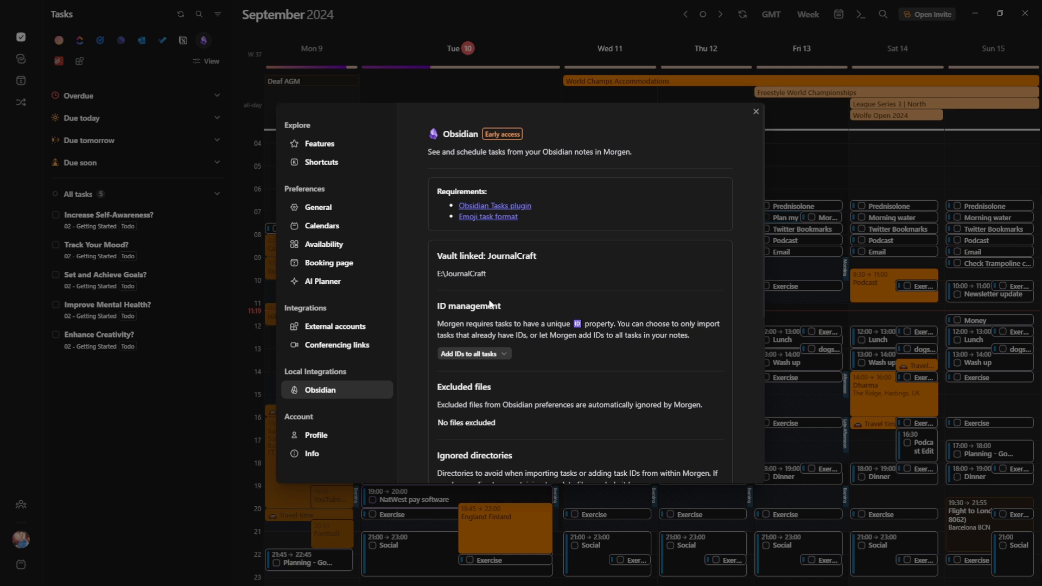
{"action": "scroll", "scroll_direction": "down", "scroll_amount": 3}
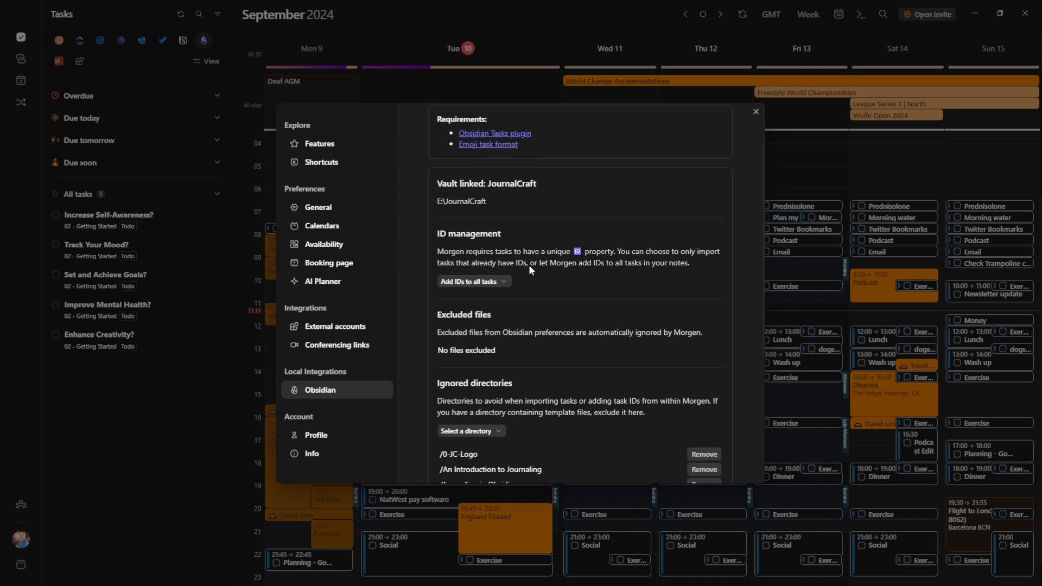
{"action": "left_click", "coordinate": [470, 281]}
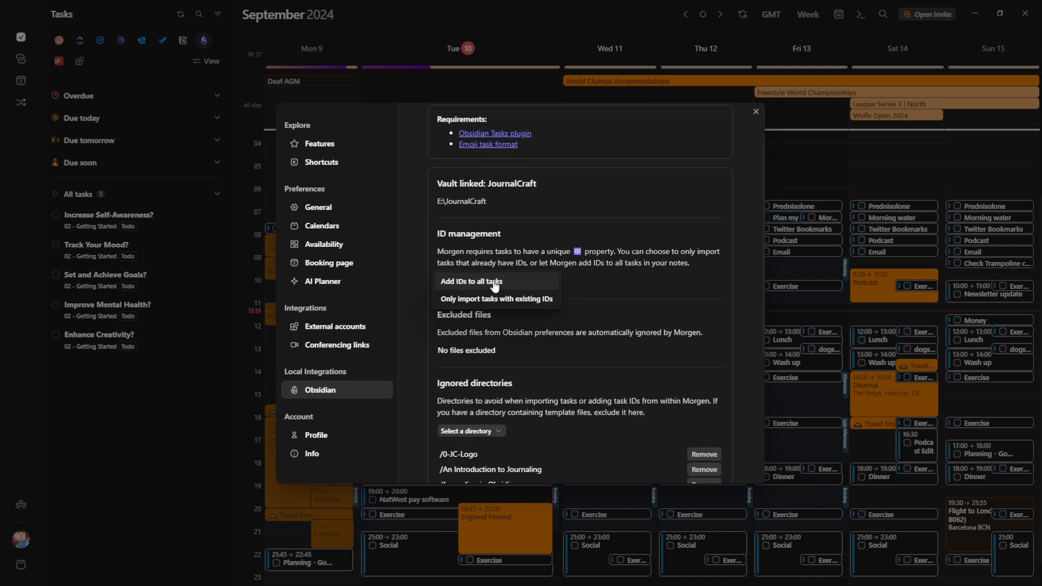
{"action": "mouse_move", "coordinate": [499, 305]}
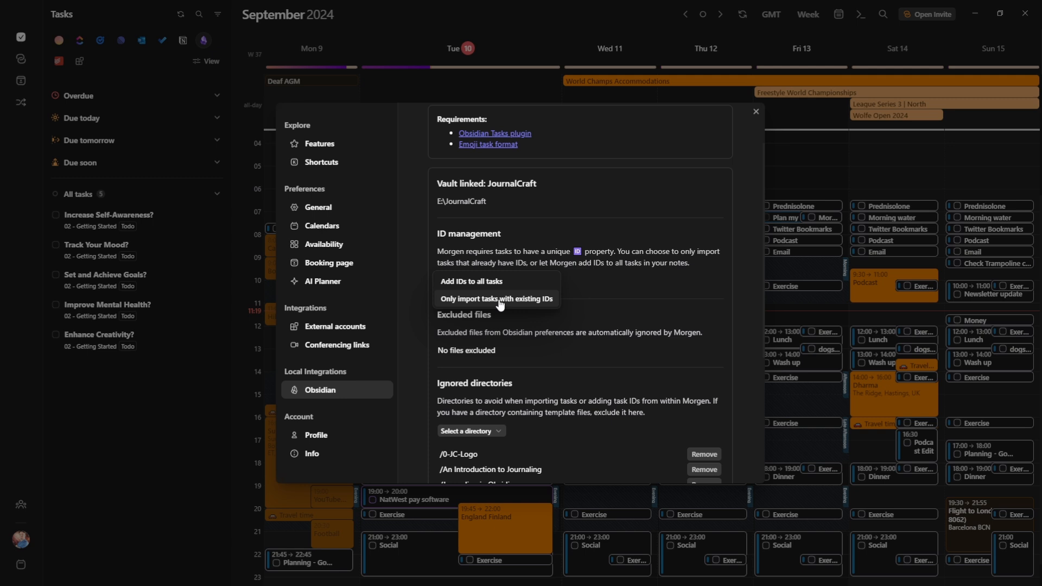
{"action": "mouse_move", "coordinate": [634, 259]}
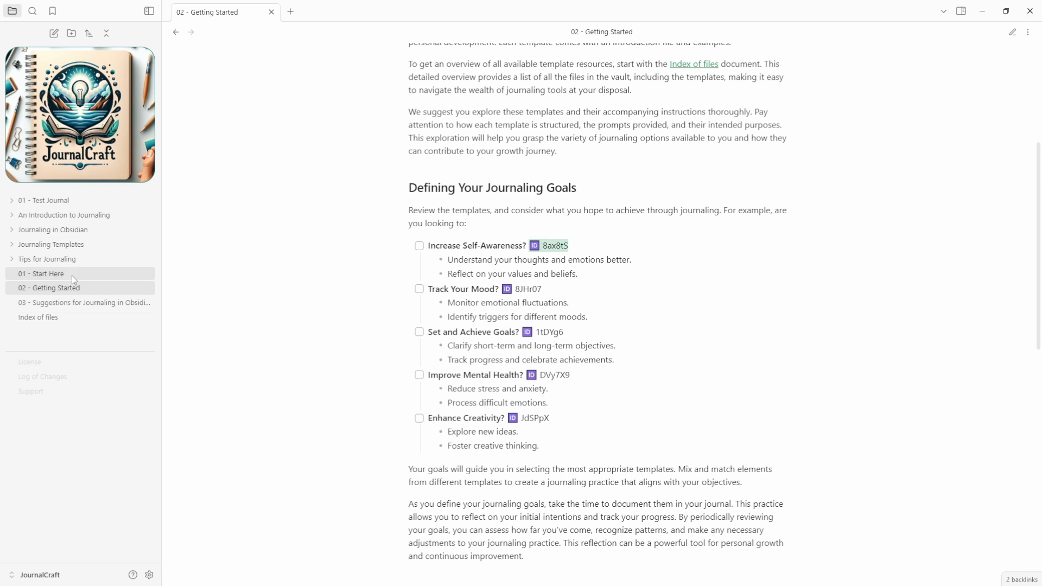
{"action": "mouse_move", "coordinate": [61, 260]}
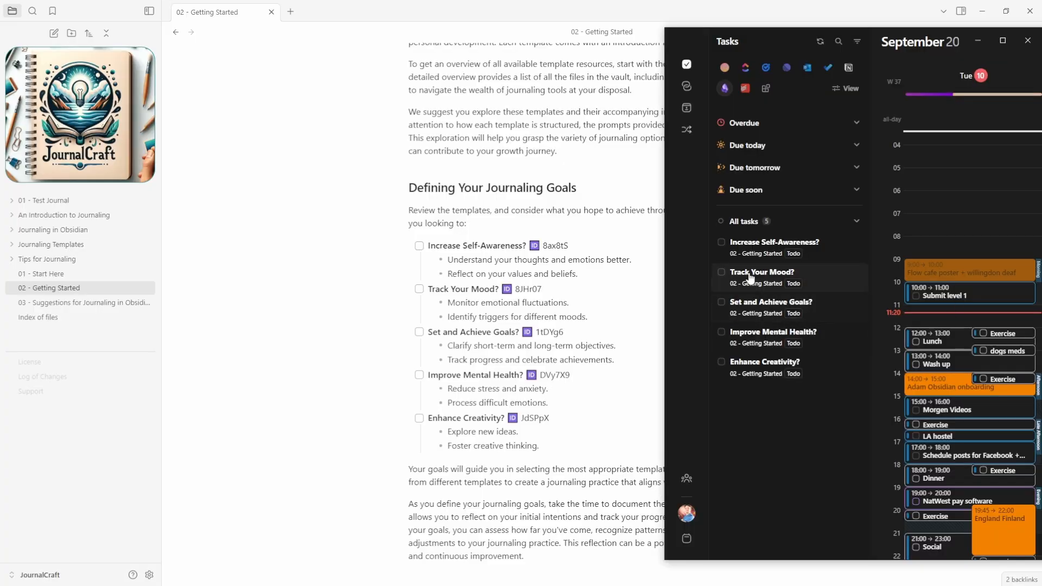
{"action": "mouse_move", "coordinate": [769, 280]}
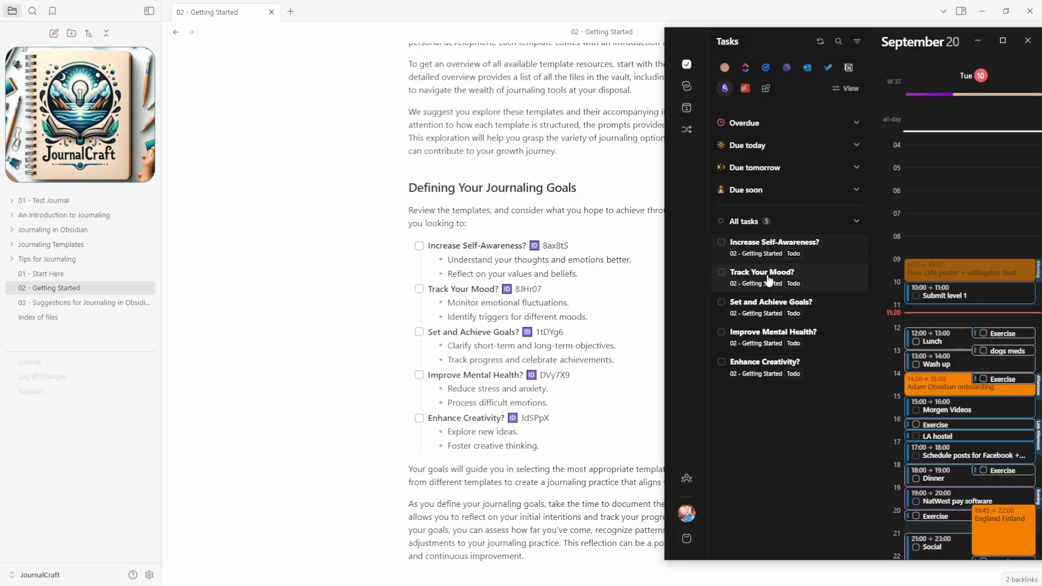
View the Increase Self-Awareness? task in Morgen and jump back to its Getting Started note in Obsidian
{"action": "left_click", "coordinate": [773, 242]}
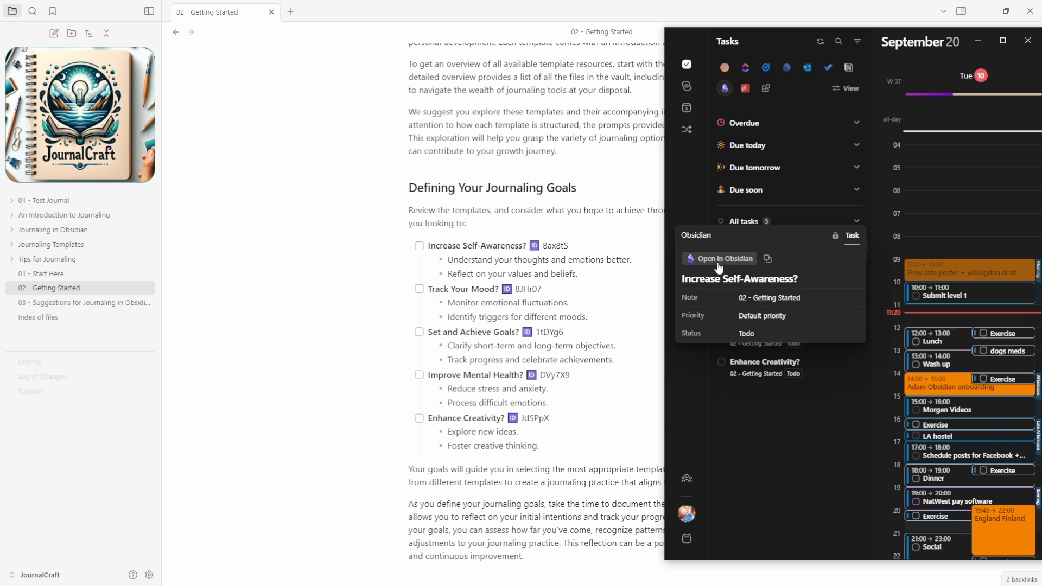
{"action": "left_click", "coordinate": [82, 302]}
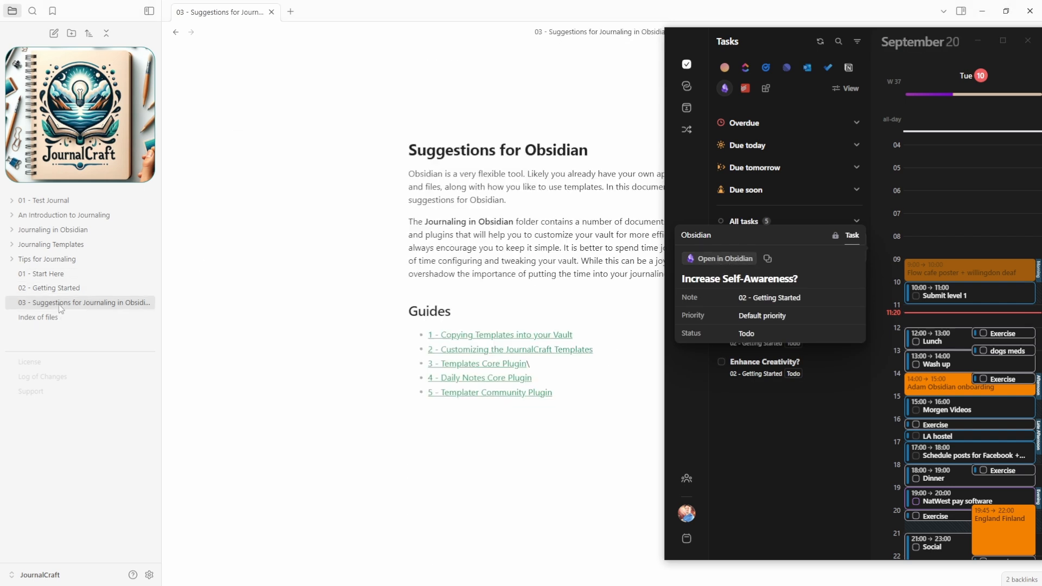
{"action": "left_click", "coordinate": [724, 258]}
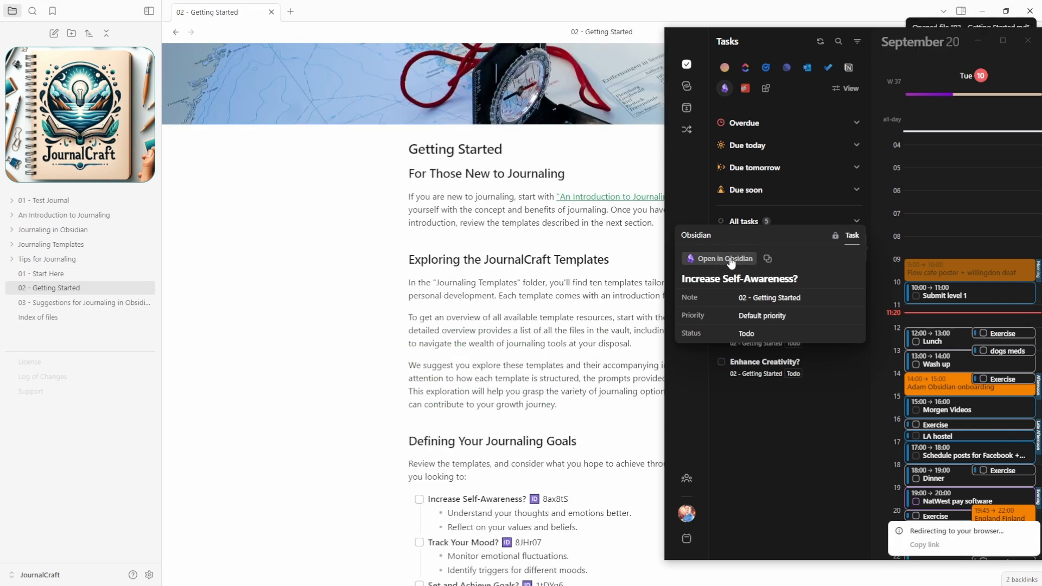
{"action": "mouse_move", "coordinate": [503, 363]}
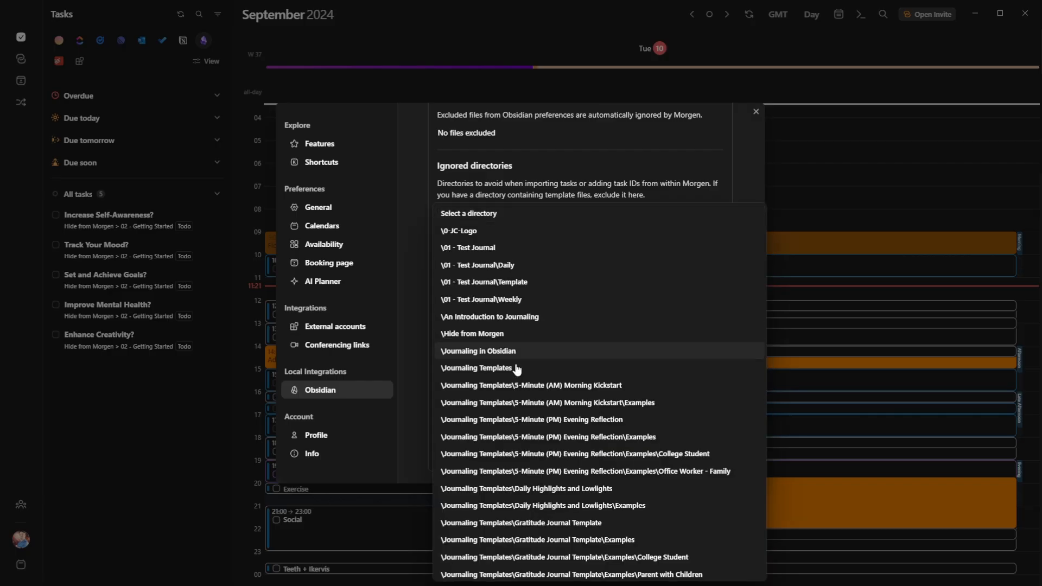
Add \Hide from Morgen to Ignored directories so its journaling tasks leave the task list
{"action": "left_click", "coordinate": [476, 368]}
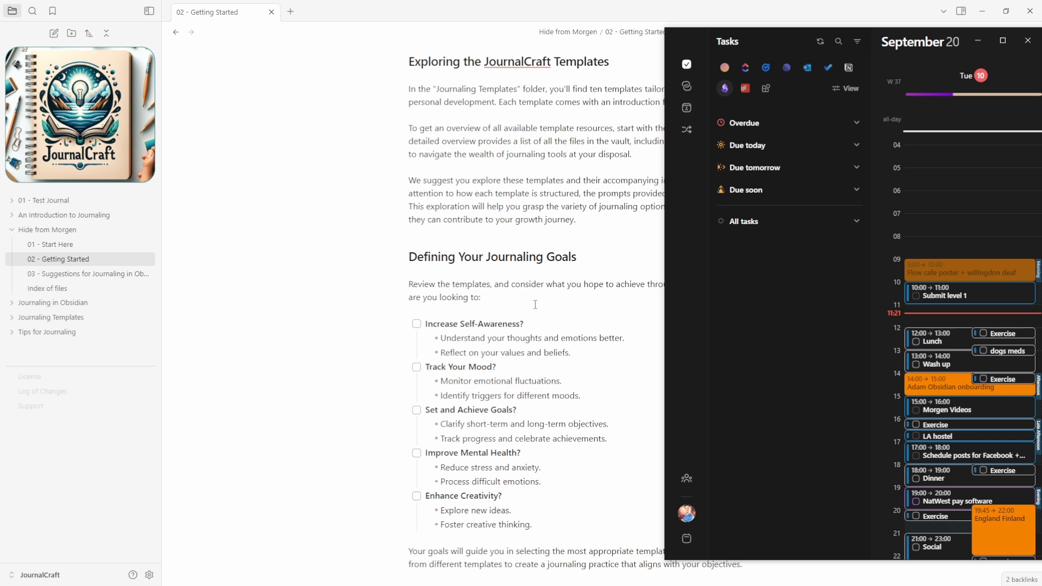
{"action": "mouse_move", "coordinate": [532, 355]}
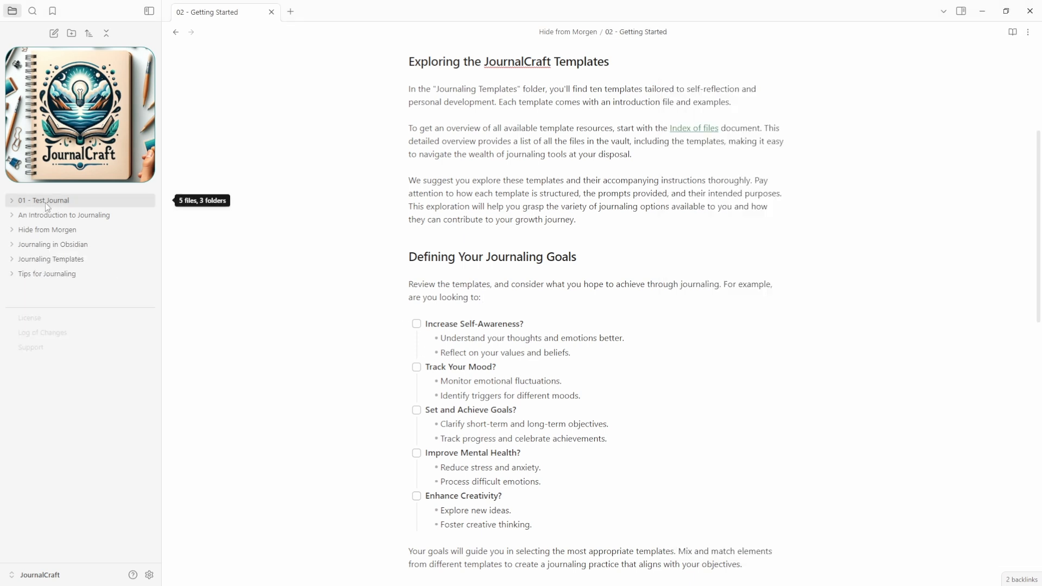
In Templater's folder templates, map 01 - Test Journal/Weekly to Weekly Template.md
{"action": "left_click", "coordinate": [43, 201]}
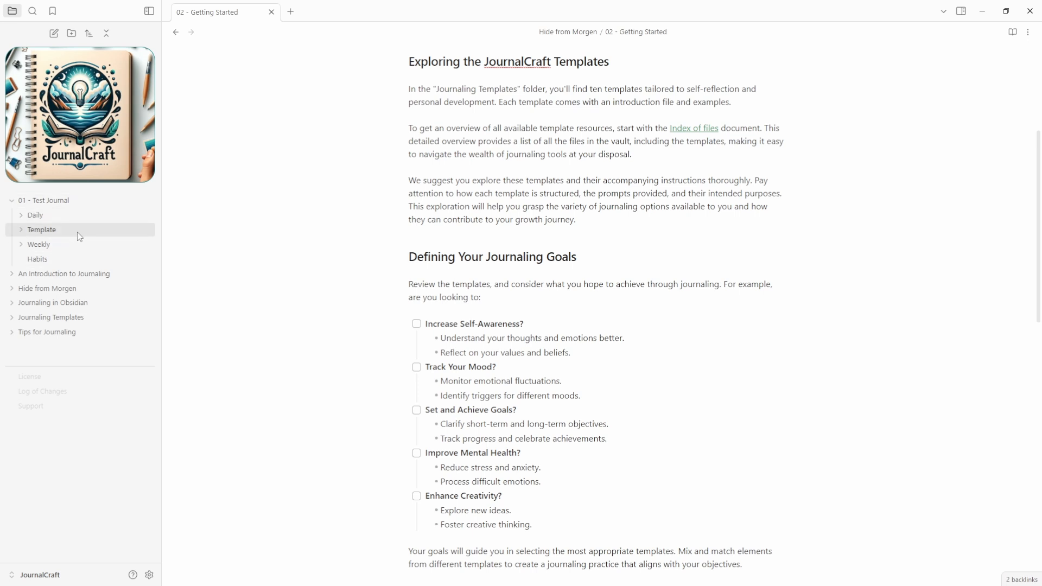
{"action": "mouse_move", "coordinate": [60, 223]}
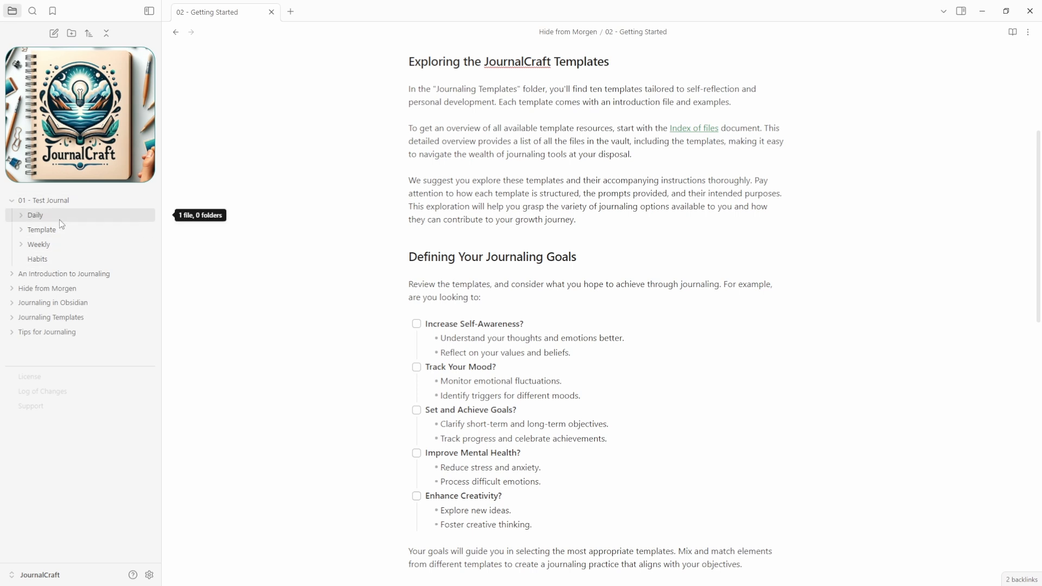
{"action": "mouse_move", "coordinate": [62, 253]}
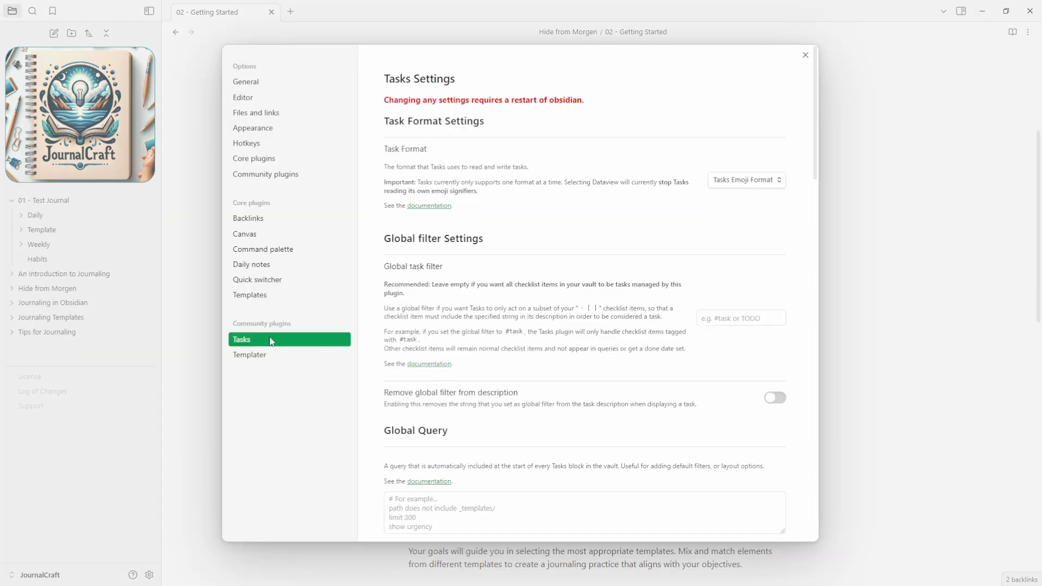
{"action": "scroll", "scroll_direction": "down", "scroll_amount": 3}
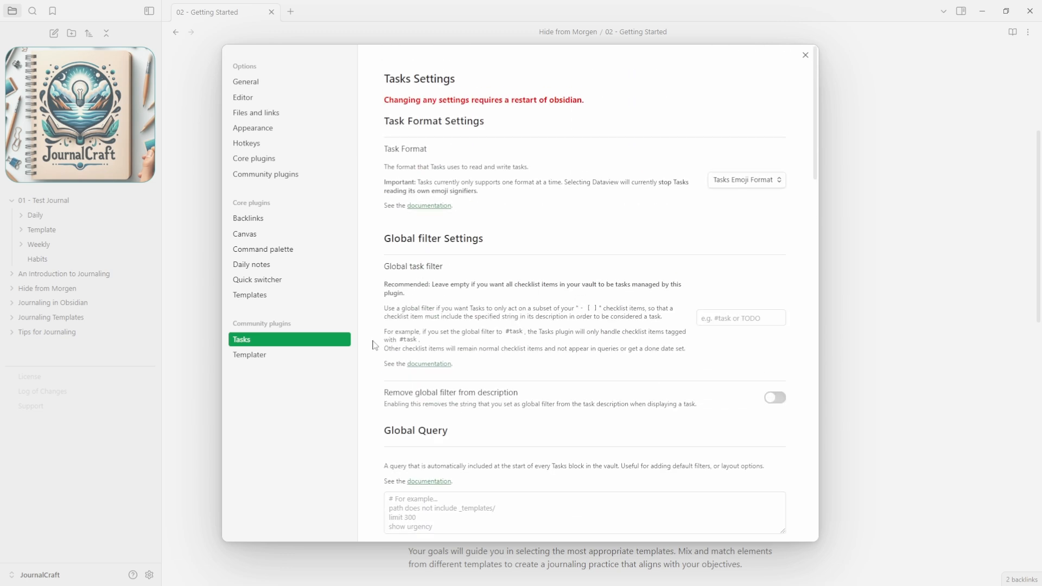
{"action": "left_click", "coordinate": [249, 355]}
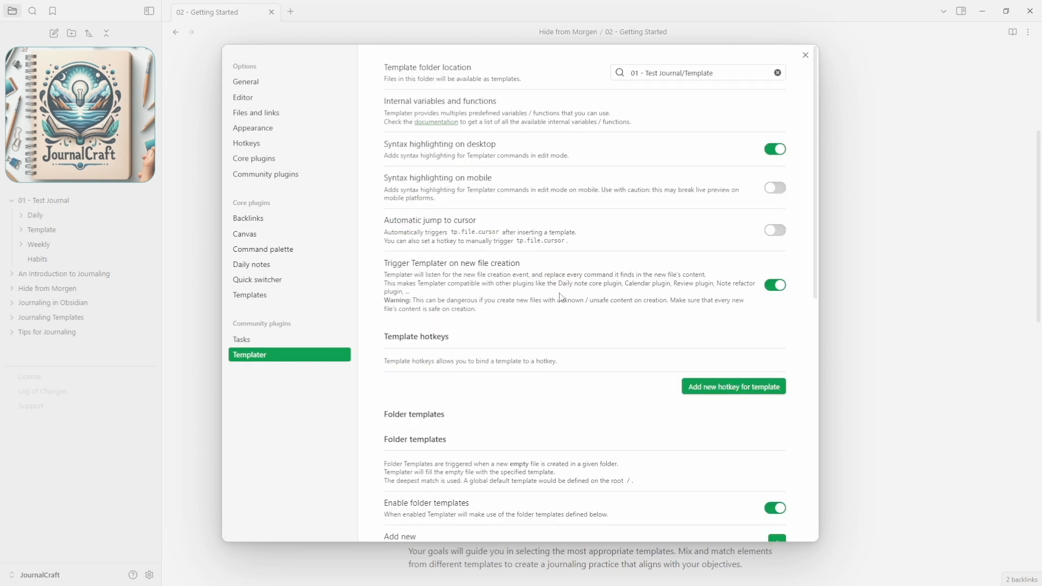
{"action": "scroll", "scroll_direction": "down", "scroll_amount": 3}
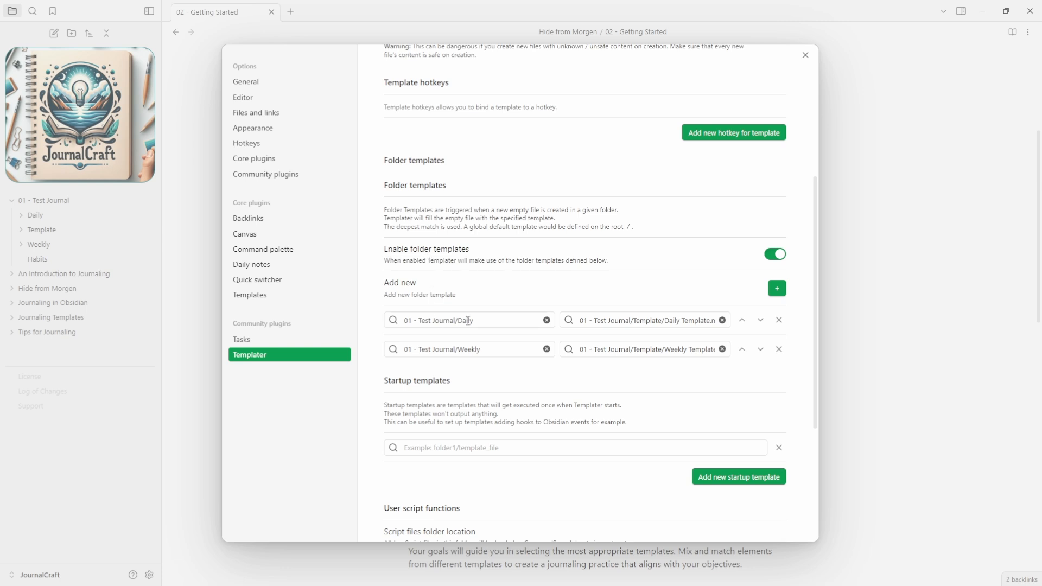
{"action": "left_click", "coordinate": [468, 319]}
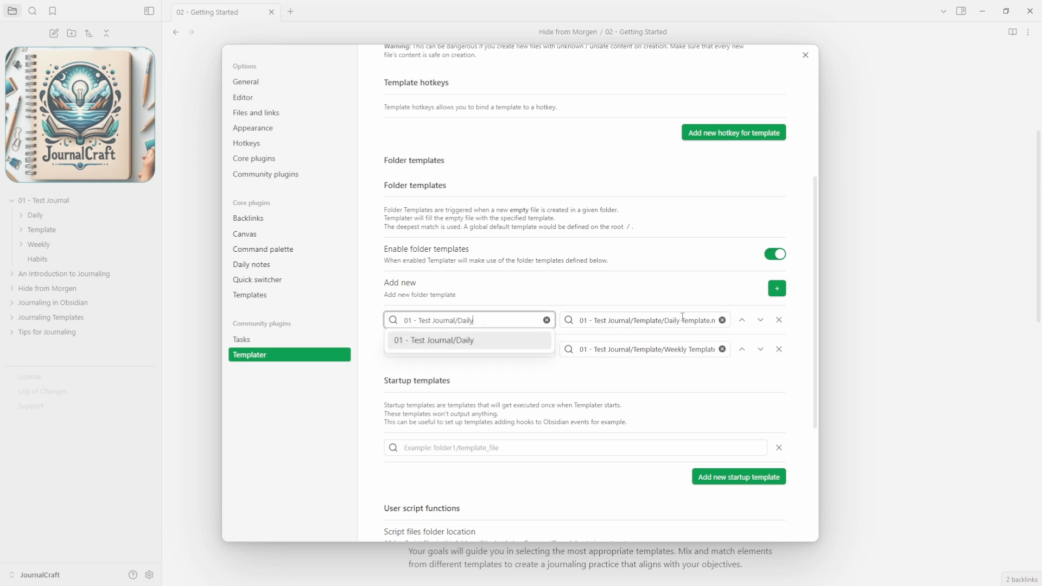
{"action": "type", "text": "01 - Test Journal/Weekly"}
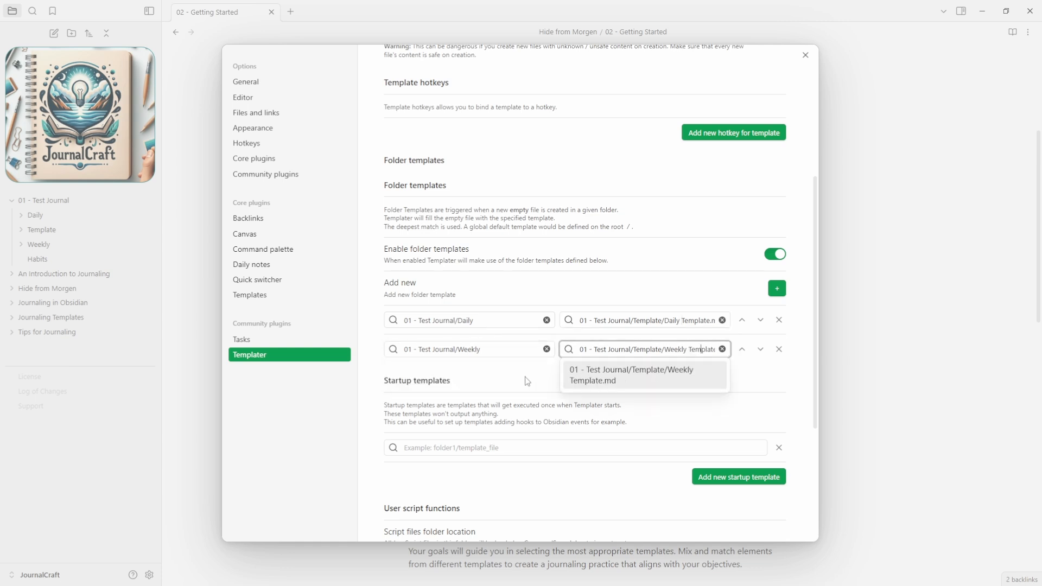
{"action": "left_click", "coordinate": [631, 375]}
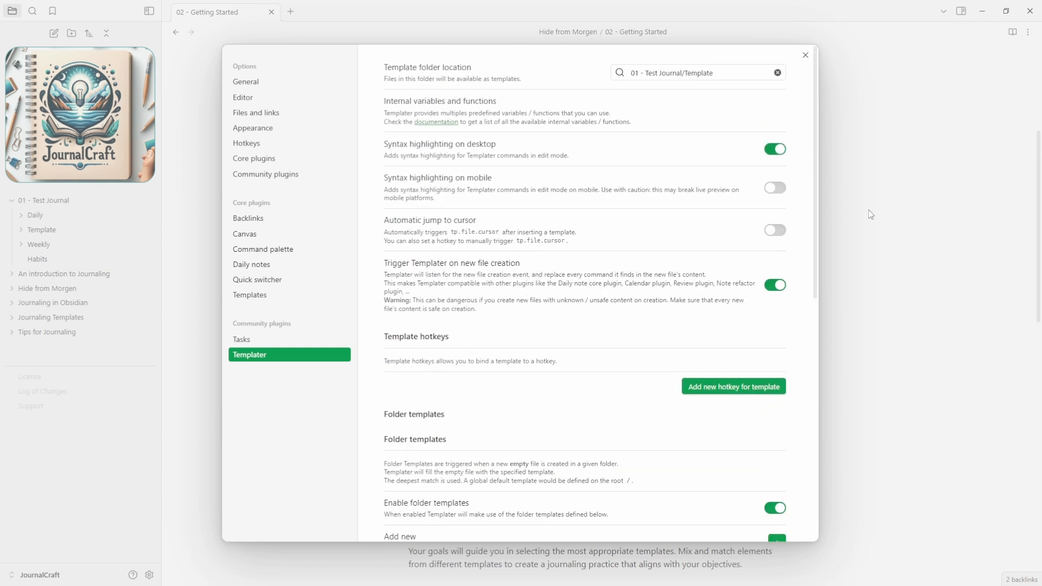
{"action": "mouse_move", "coordinate": [404, 75]}
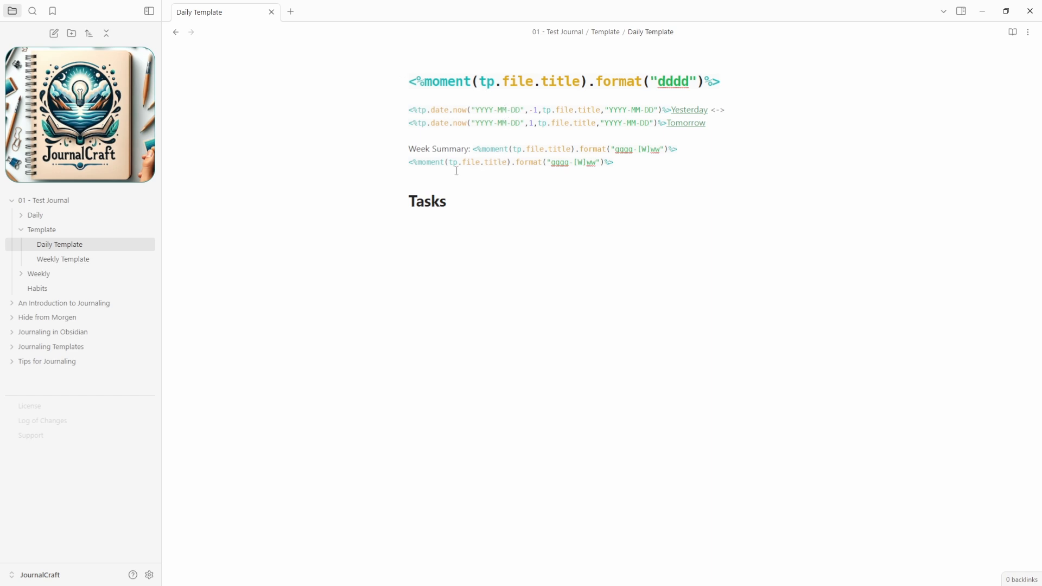
Switch from the Daily Template to the Weekly Template note
{"action": "left_click", "coordinate": [62, 259]}
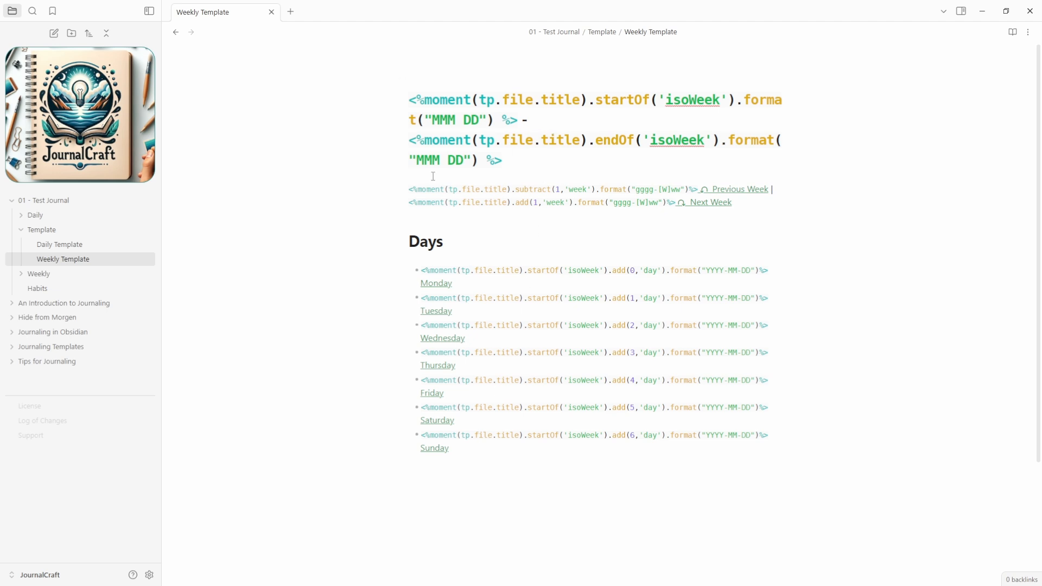
Create today's 2024-09-10 daily note via the command palette, then 2024-09-09 and 2024-09-11 via Yesterday/Tomorrow links
{"action": "left_click", "coordinate": [42, 229]}
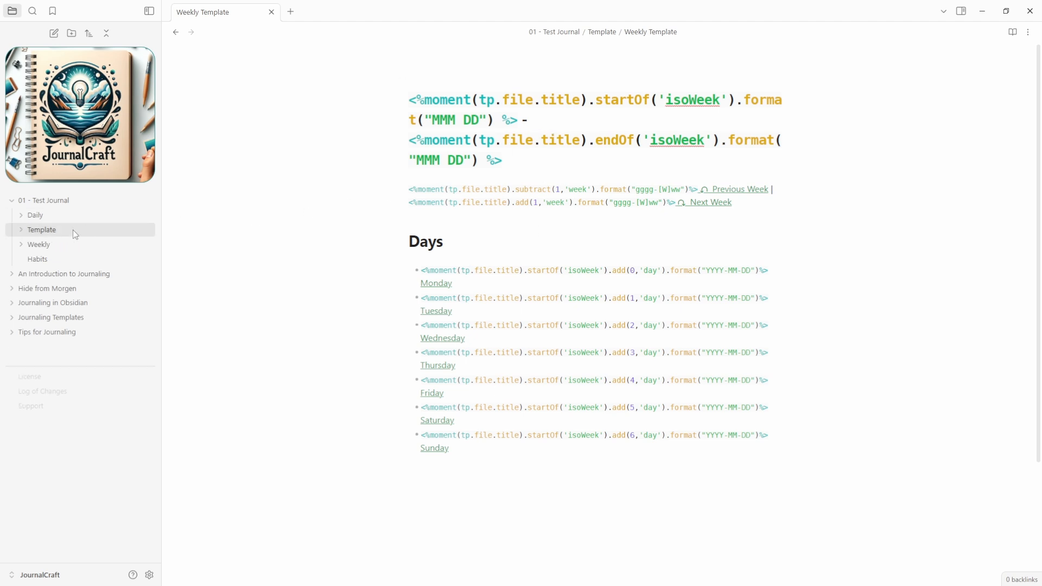
{"action": "key", "text": "Ctrl+P"}
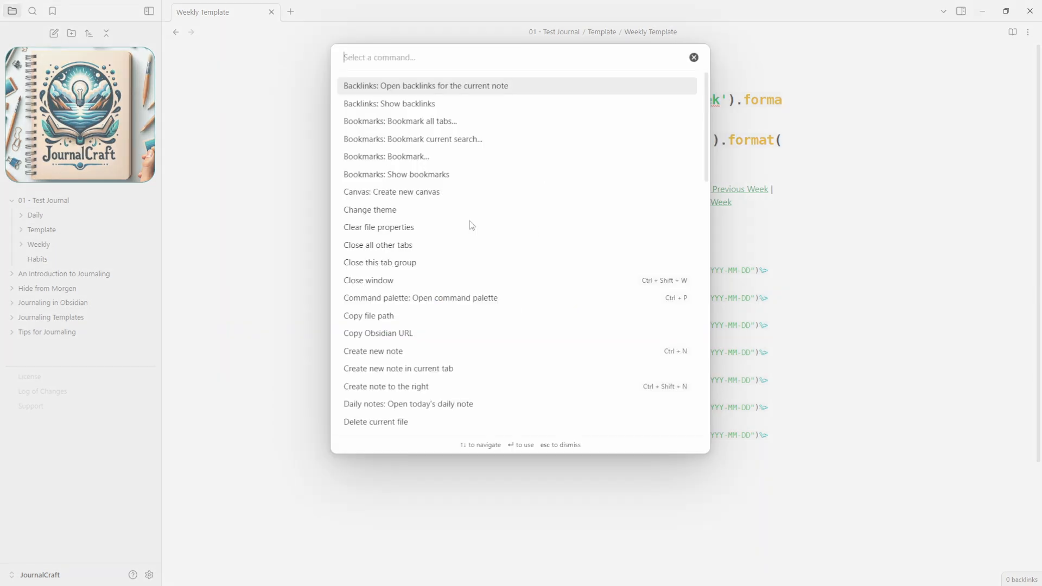
{"action": "type", "text": "dail"}
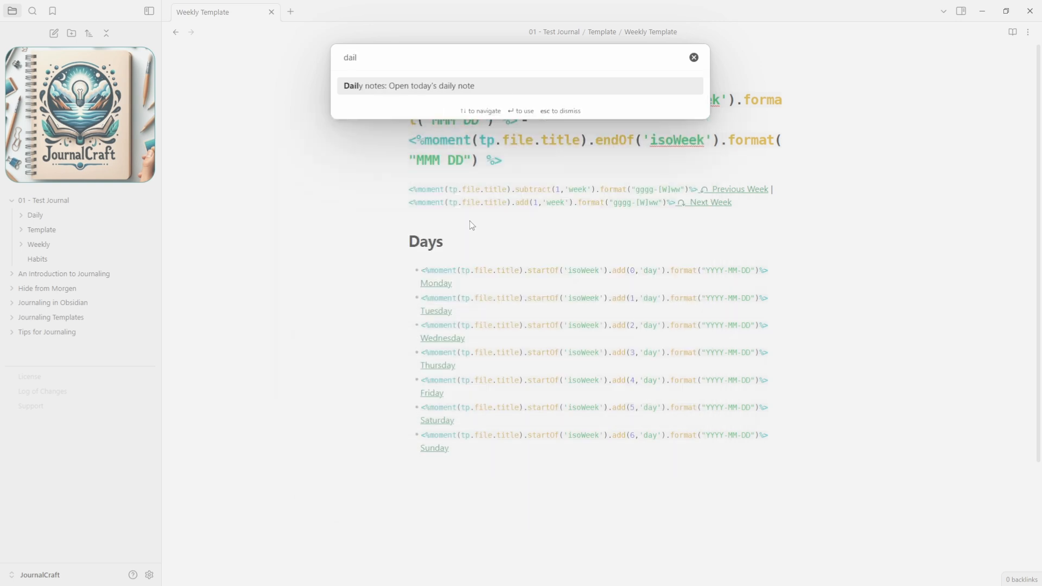
{"action": "left_click", "coordinate": [409, 86]}
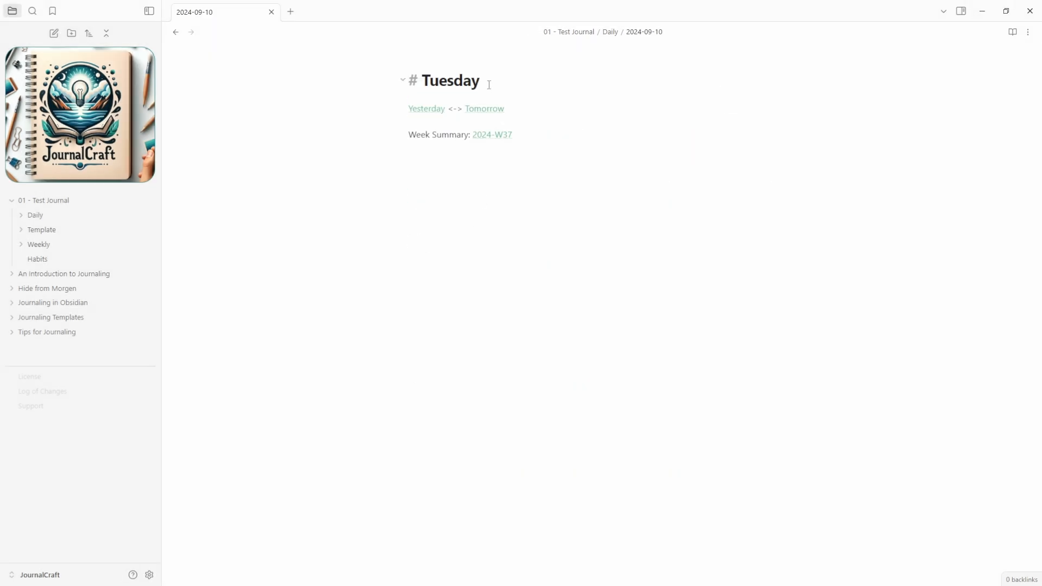
{"action": "mouse_move", "coordinate": [427, 113]}
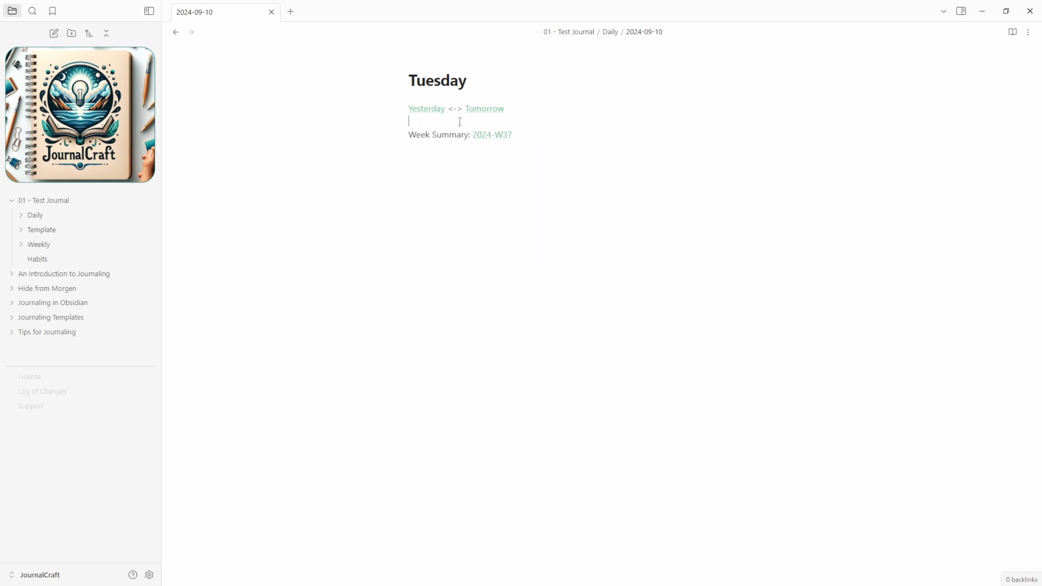
{"action": "left_click", "coordinate": [426, 109]}
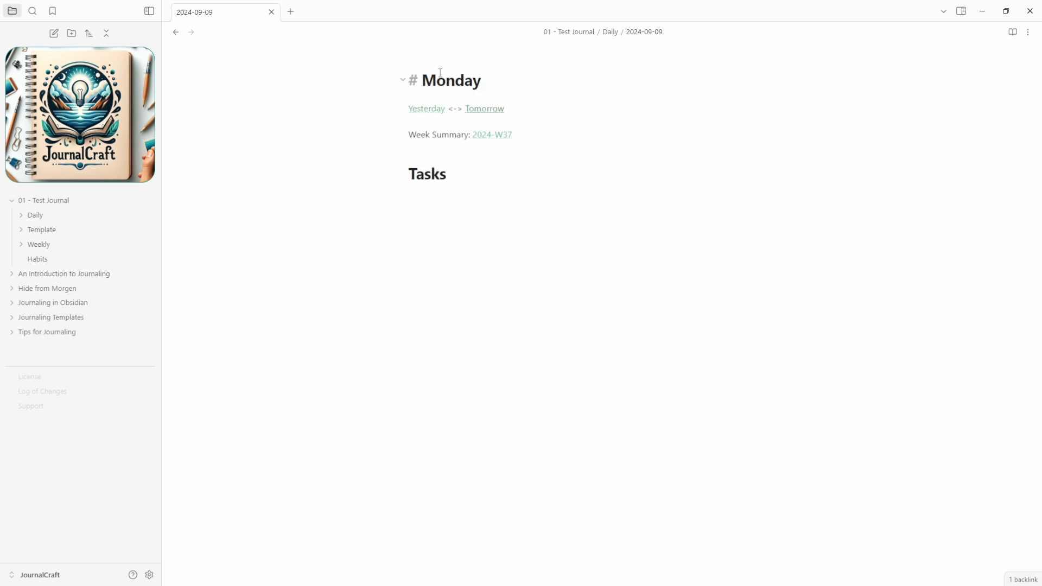
{"action": "left_click", "coordinate": [484, 108]}
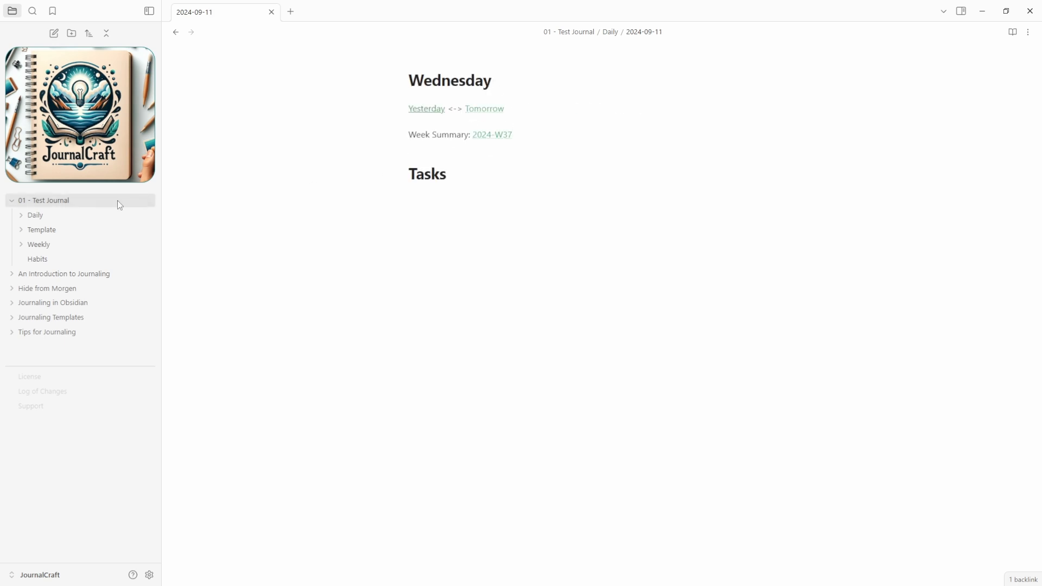
{"action": "left_click", "coordinate": [35, 215]}
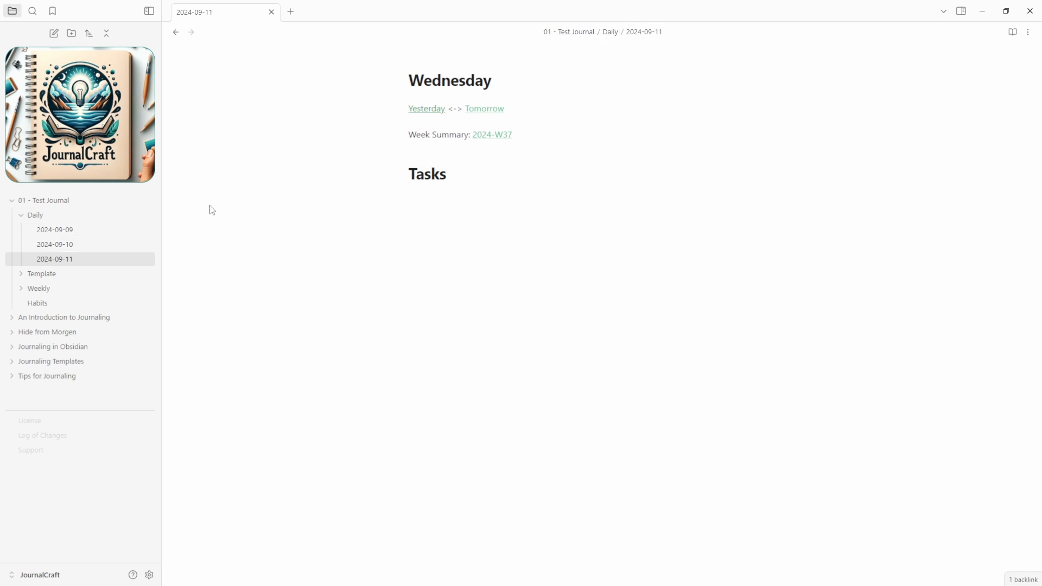
From the Weekly folder reach the 2024-W37 summary and step back to 2024-W36 and forward again
{"action": "left_click", "coordinate": [21, 288]}
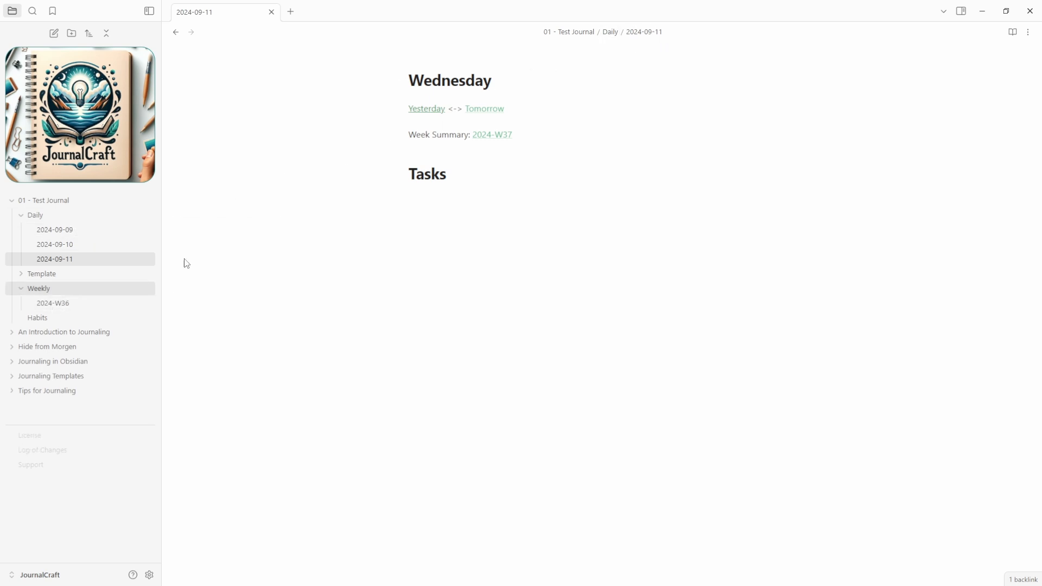
{"action": "left_click", "coordinate": [466, 152]}
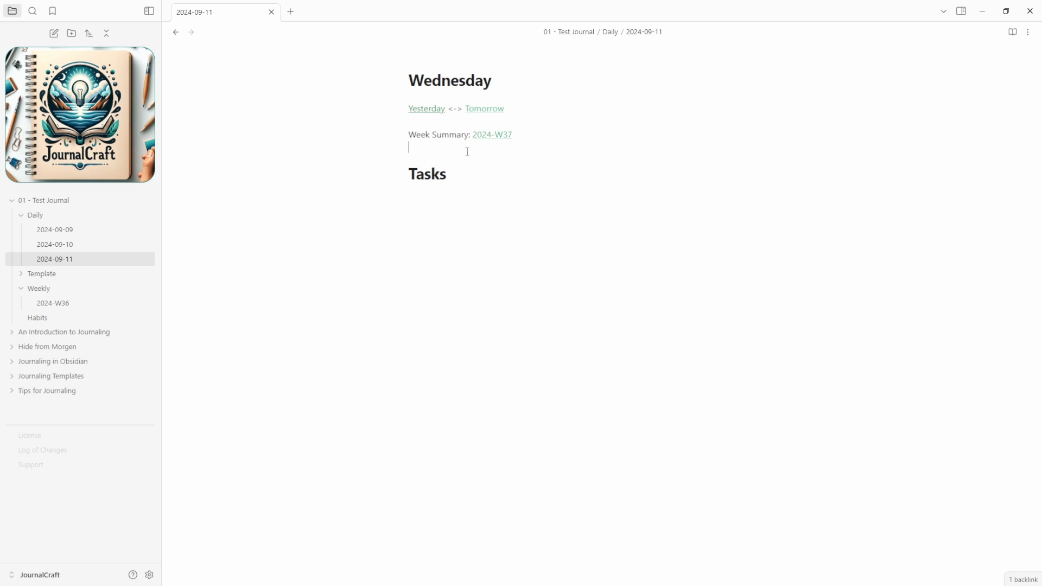
{"action": "left_click", "coordinate": [490, 134]}
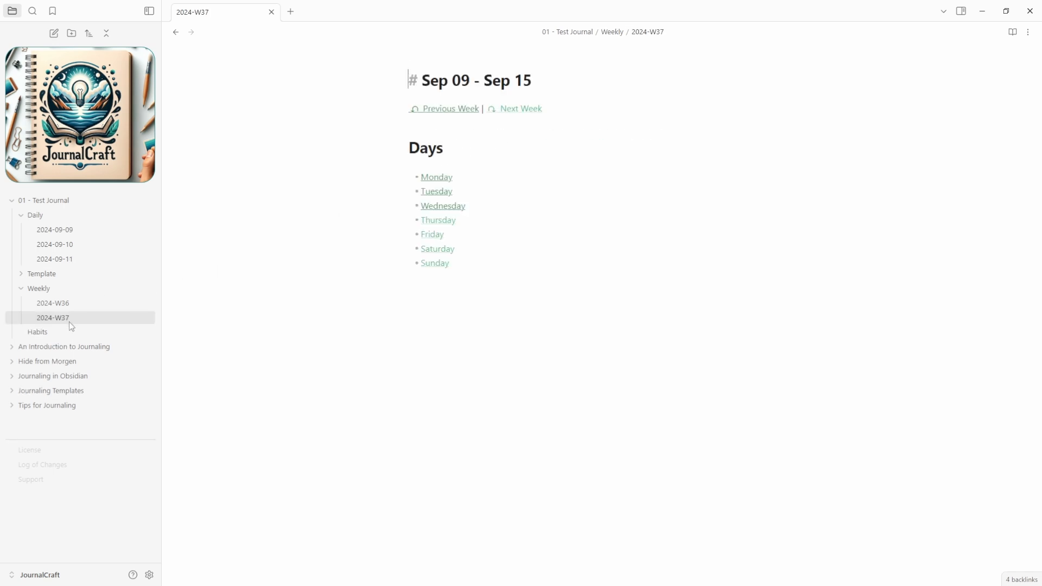
{"action": "mouse_move", "coordinate": [448, 113]}
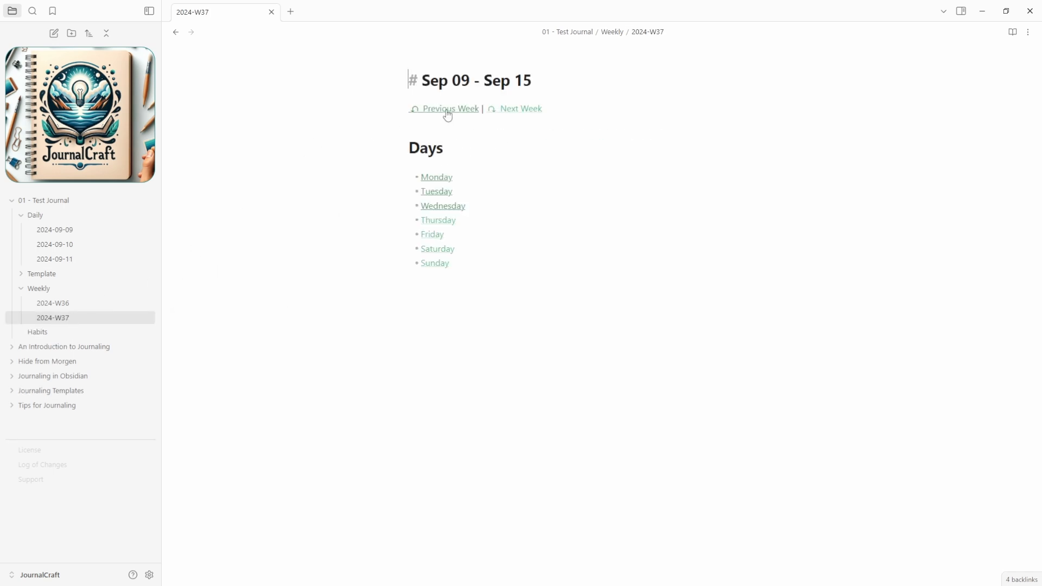
{"action": "left_click", "coordinate": [449, 109]}
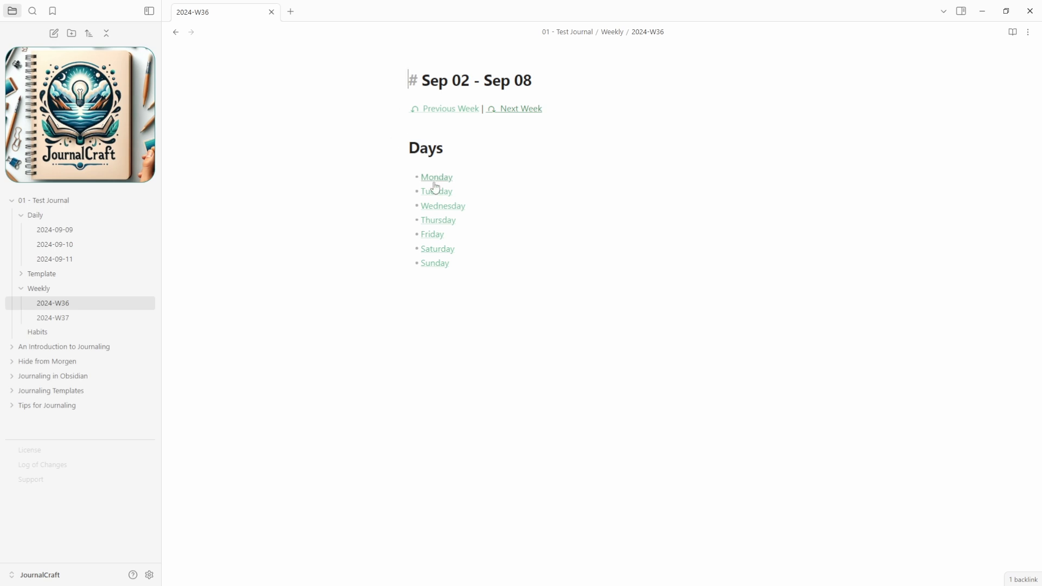
{"action": "left_click", "coordinate": [519, 109]}
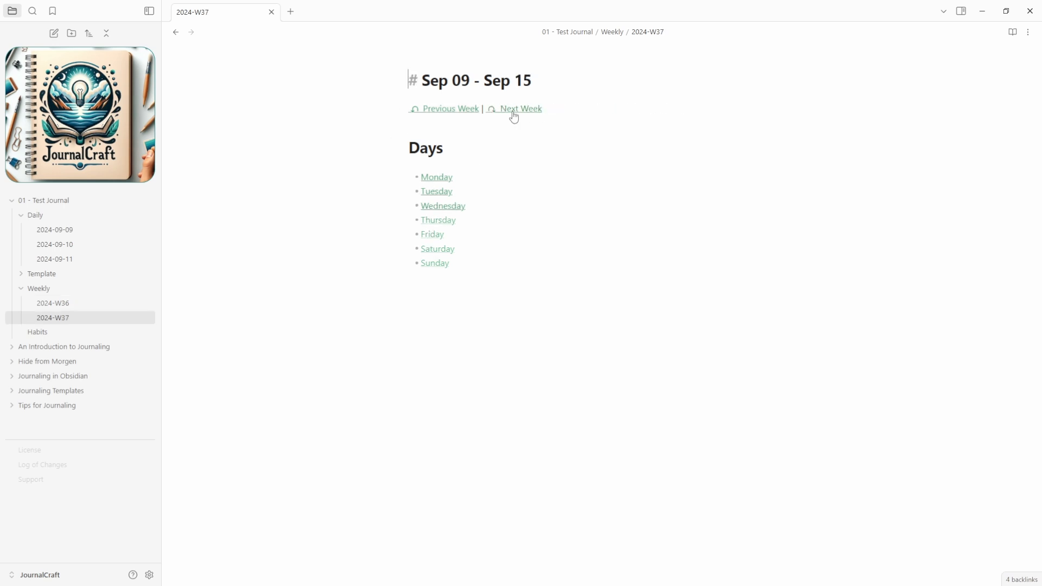
{"action": "mouse_move", "coordinate": [444, 210]}
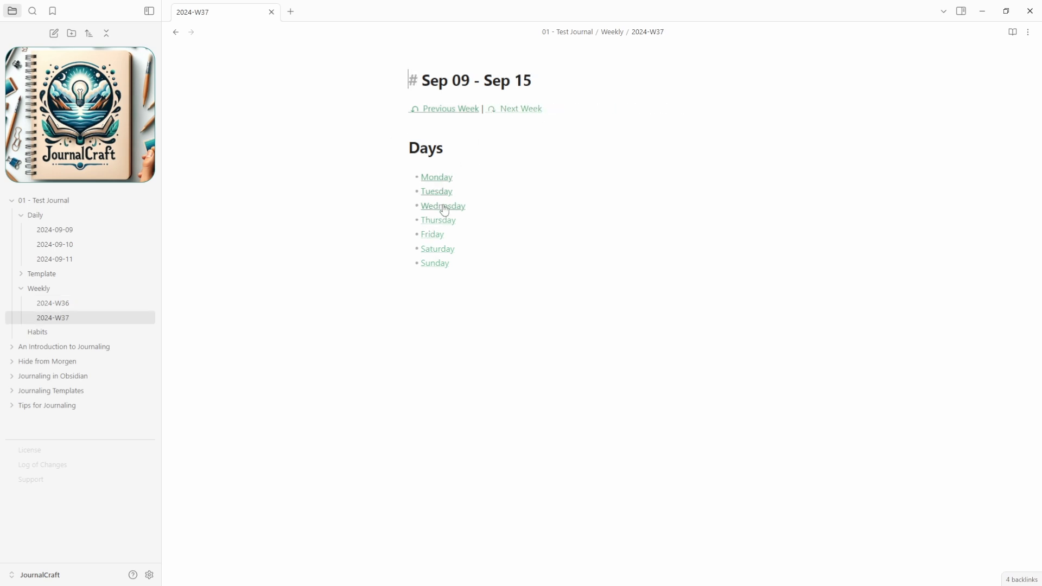
{"action": "mouse_move", "coordinate": [440, 209]}
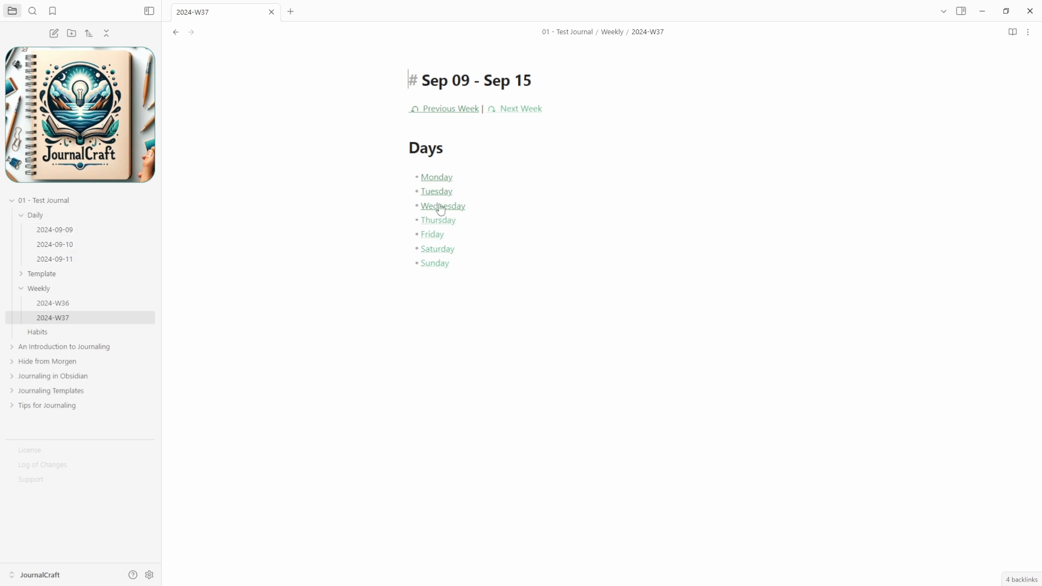
Create the 2024-W38 weekly note and its Wednesday 2024-09-18 daily note, returning to W38's summary
{"action": "left_click", "coordinate": [442, 206]}
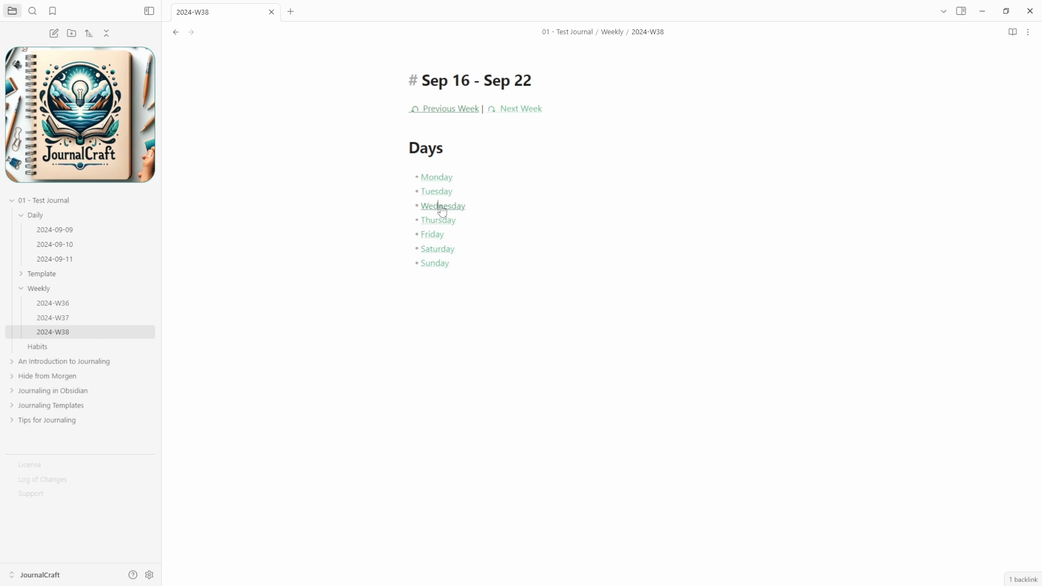
{"action": "left_click", "coordinate": [442, 206]}
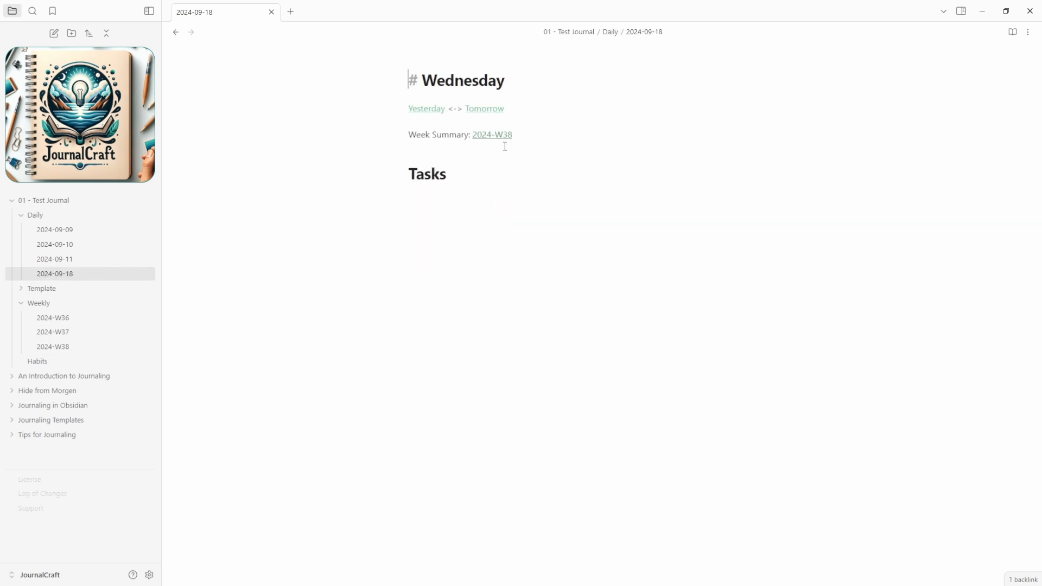
{"action": "left_click", "coordinate": [491, 134]}
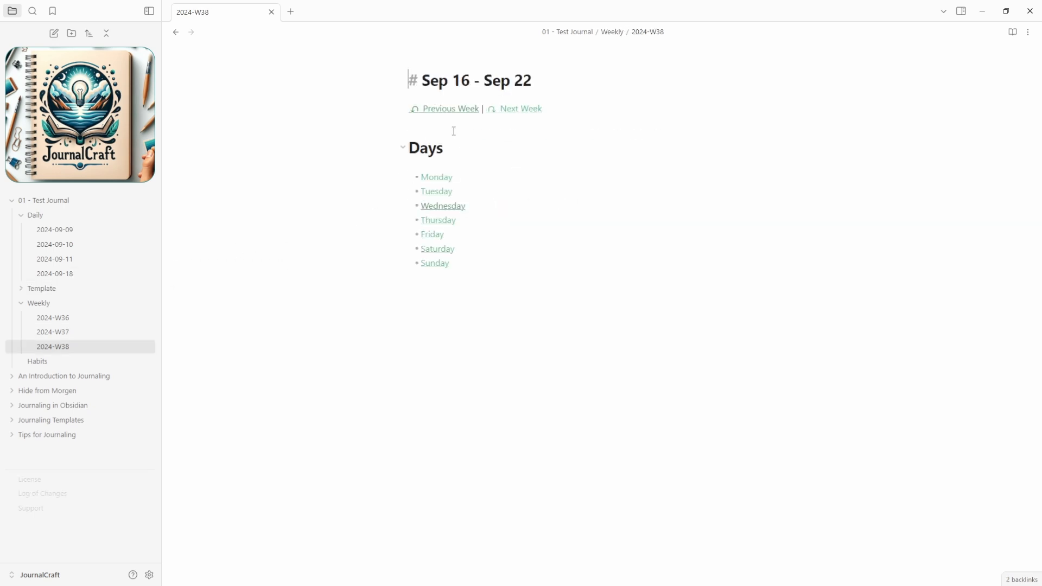
In the 2024-09-10 note, make the dog meds task due today and add 'Email John Doe' at highest priority
{"action": "left_click", "coordinate": [55, 244]}
{"action": "type", "text": "Collect dog meds"}
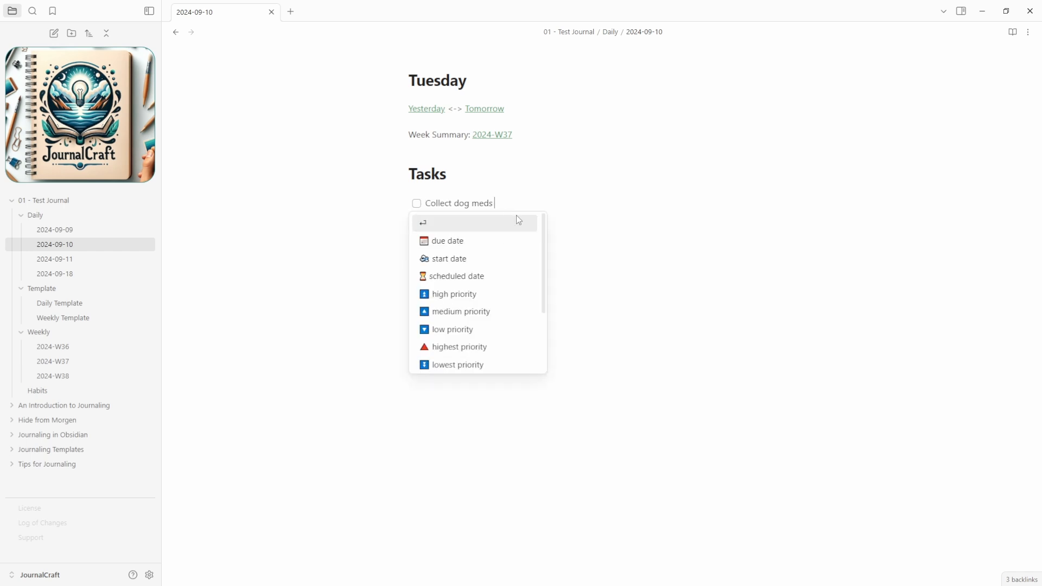
{"action": "left_click", "coordinate": [447, 241]}
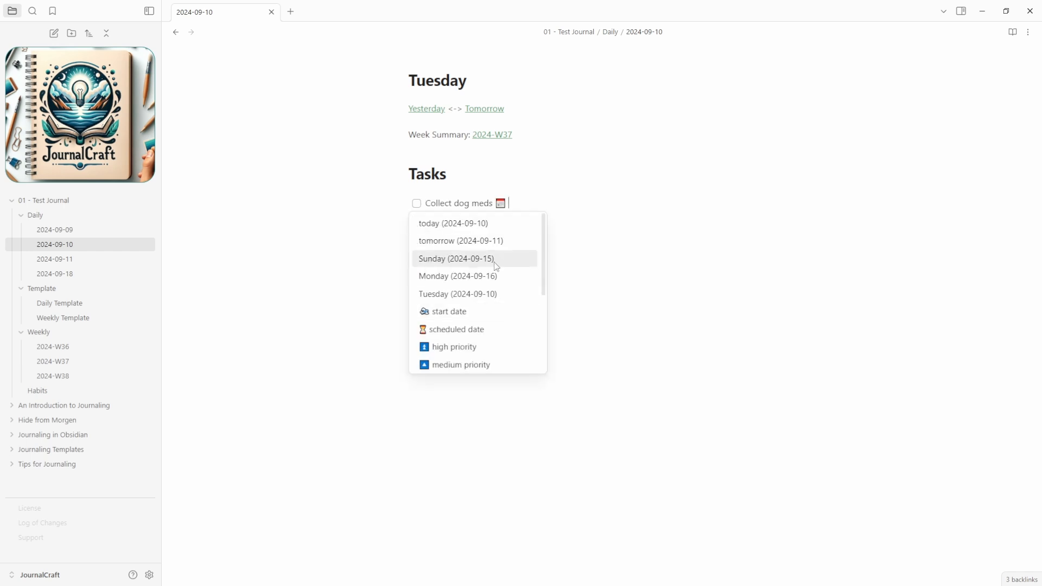
{"action": "mouse_move", "coordinate": [498, 232]}
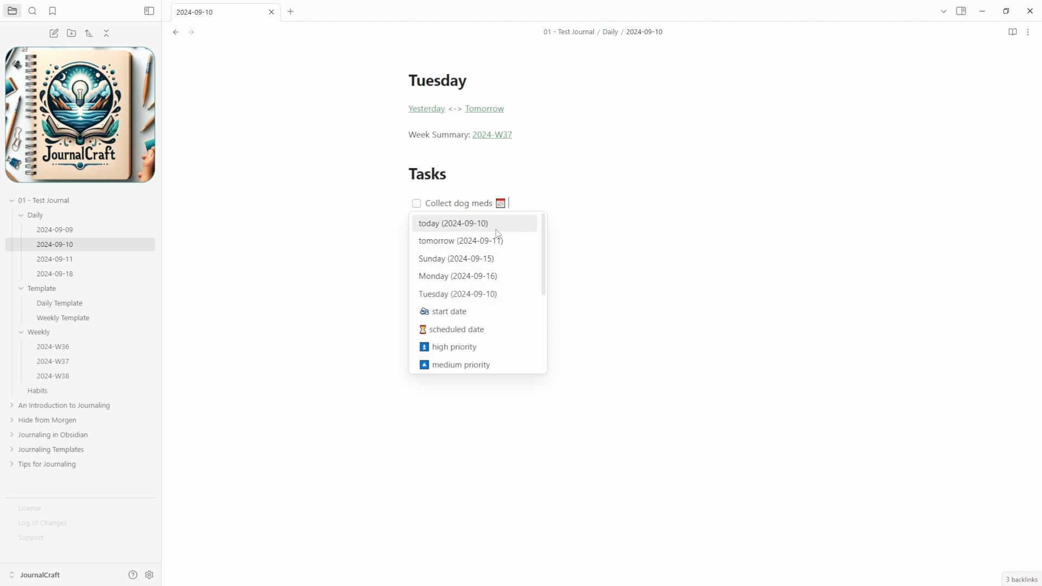
{"action": "left_click", "coordinate": [453, 223]}
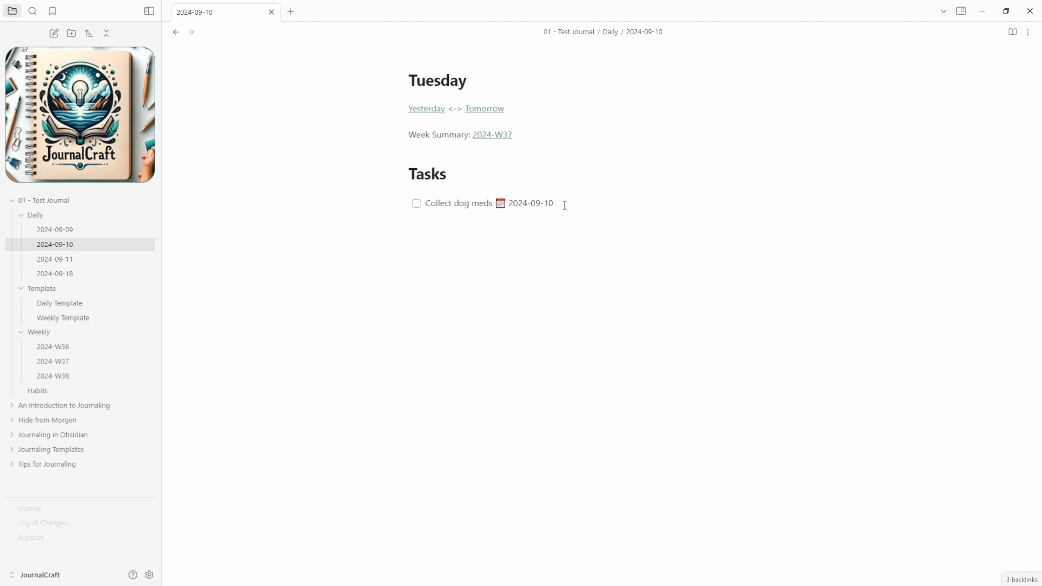
{"action": "type", "text": "Email John Doe"}
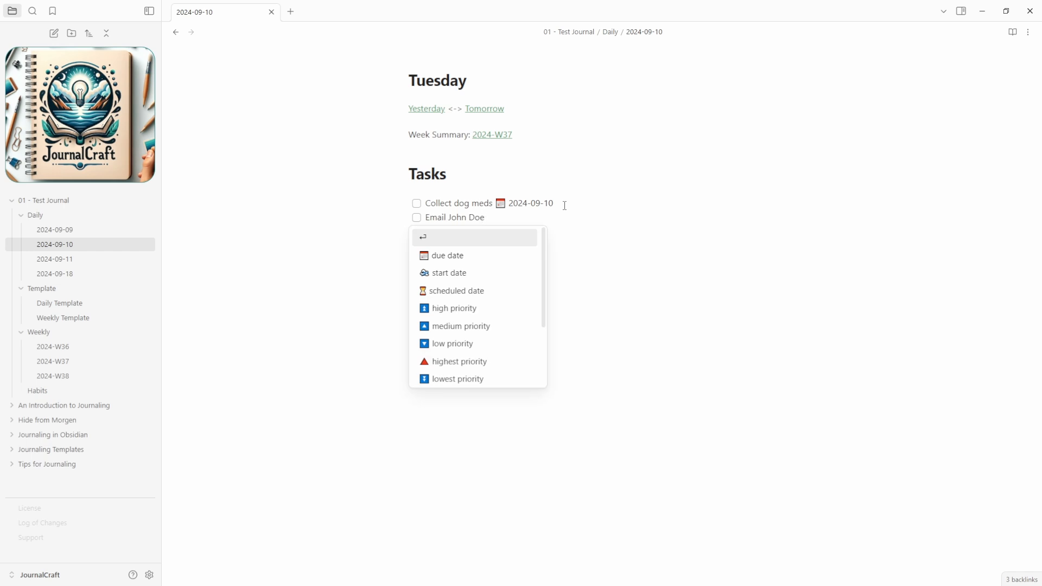
{"action": "type", "text": "hi"}
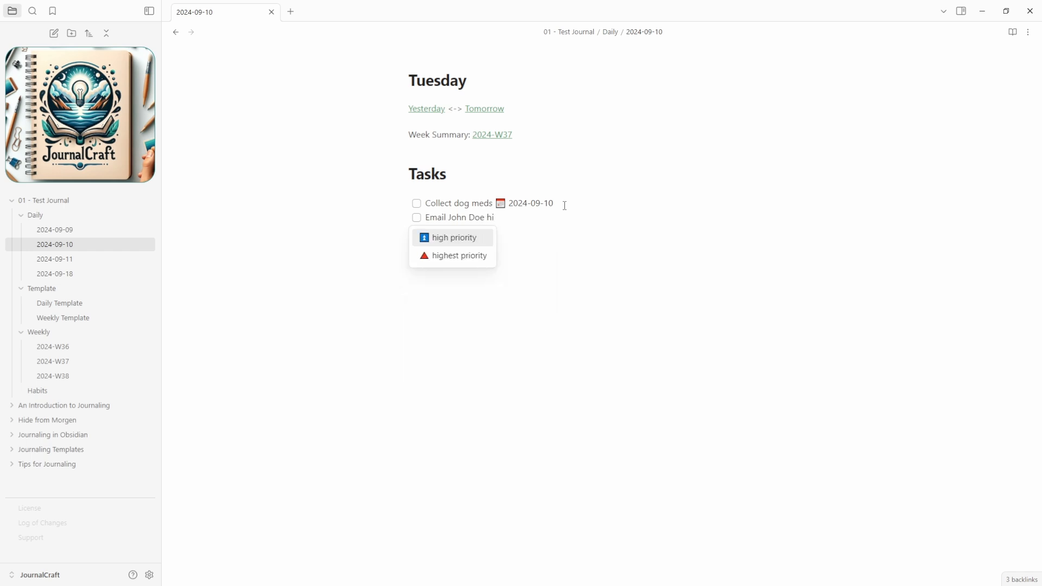
{"action": "left_click", "coordinate": [458, 256]}
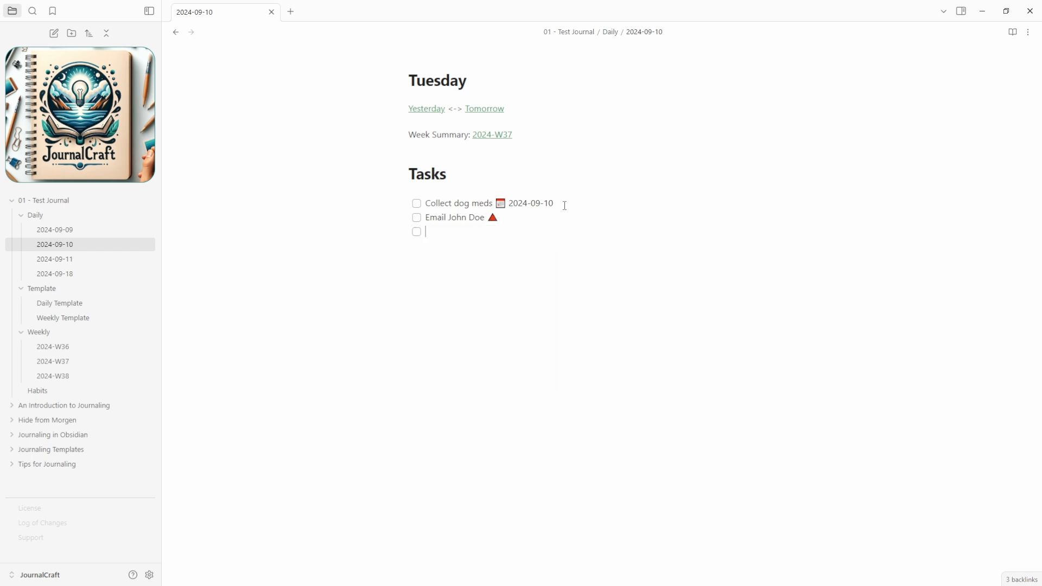
Add 'Email Jane Doe', 'Prepare food for trip' due next week (2024-09-17), and a flight-plan task with a due date
{"action": "type", "text": "Email Jane Doe🔽"}
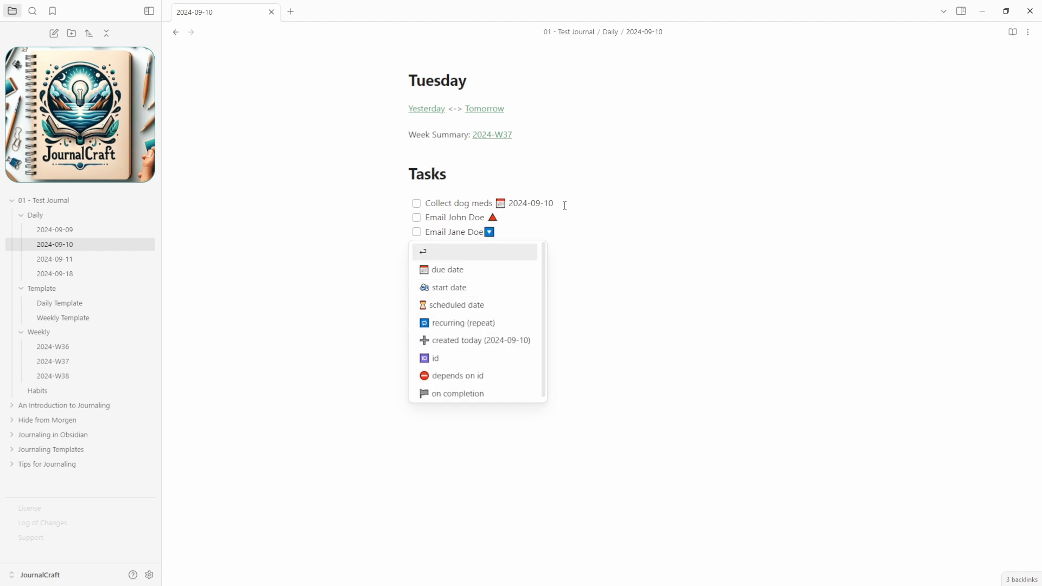
{"action": "type", "text": "Prepare food for trip du"}
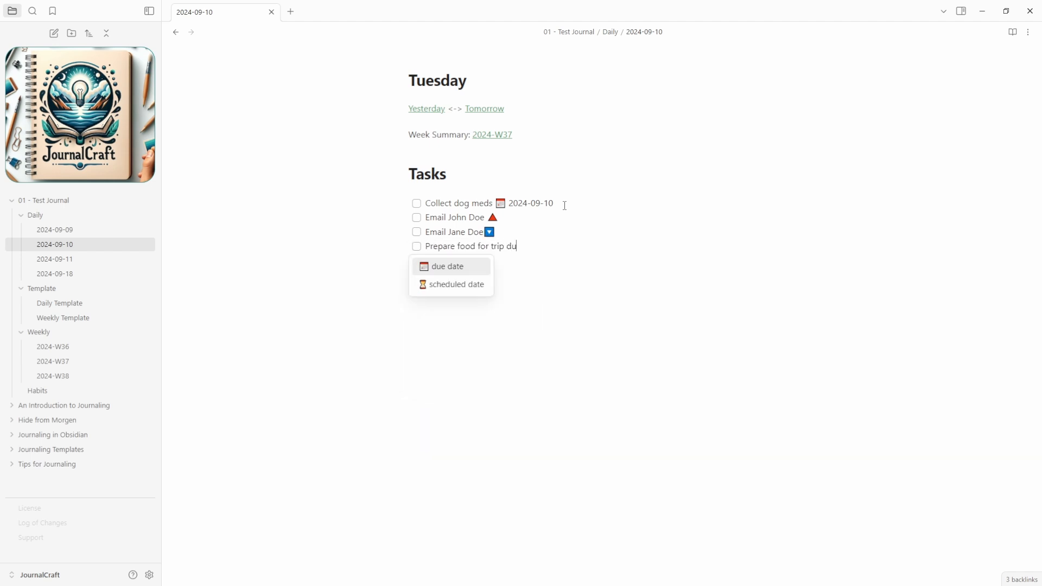
{"action": "left_click", "coordinate": [448, 266]}
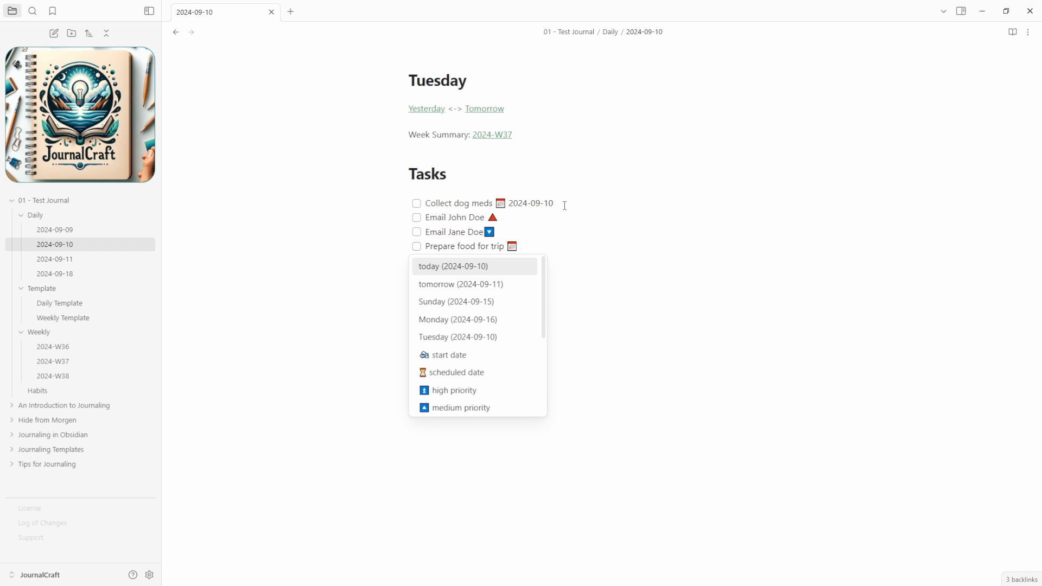
{"action": "type", "text": "next week"}
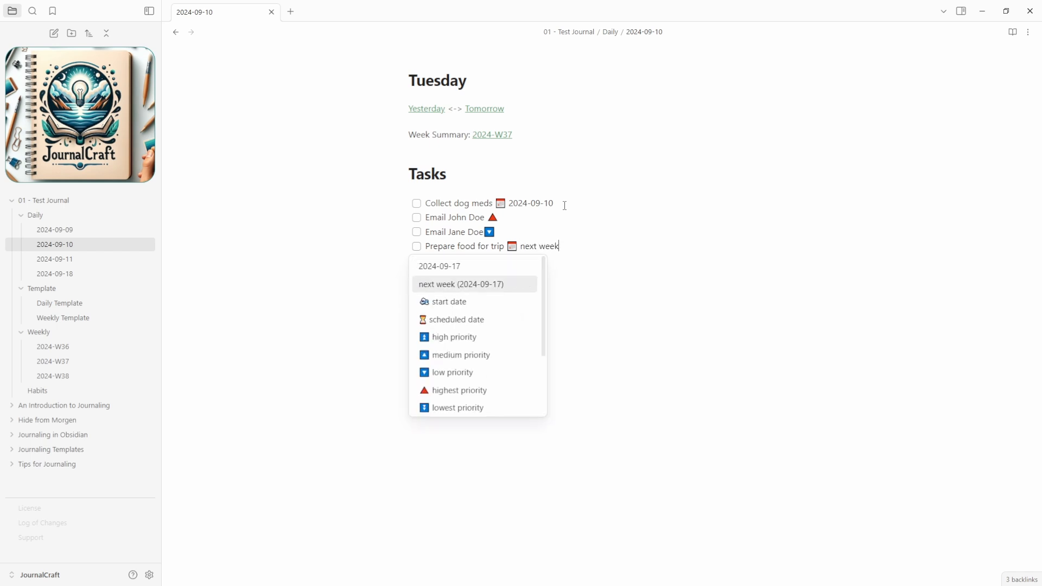
{"action": "left_click", "coordinate": [473, 285]}
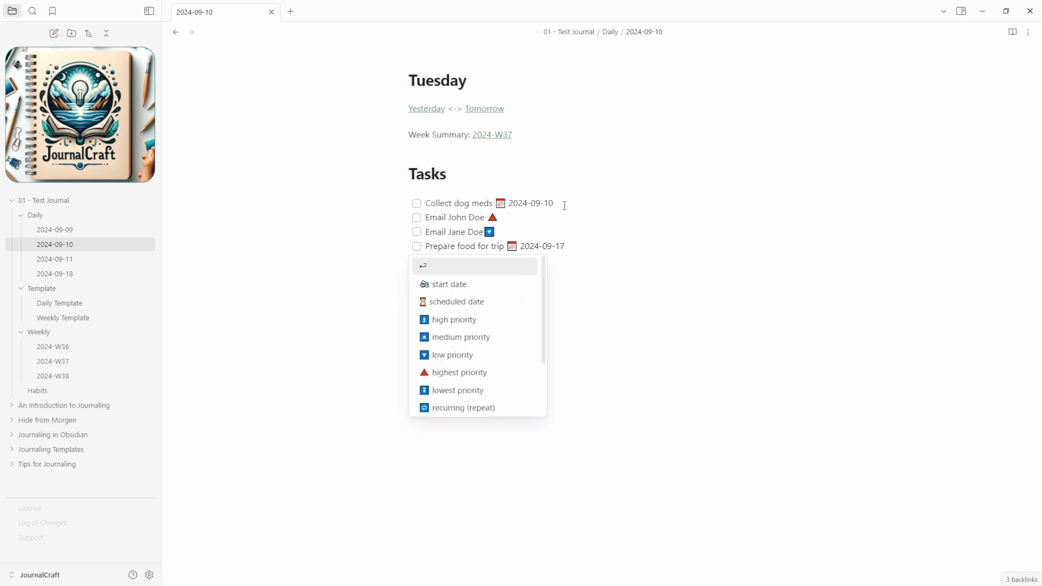
{"action": "type", "text": "Sort out flight"}
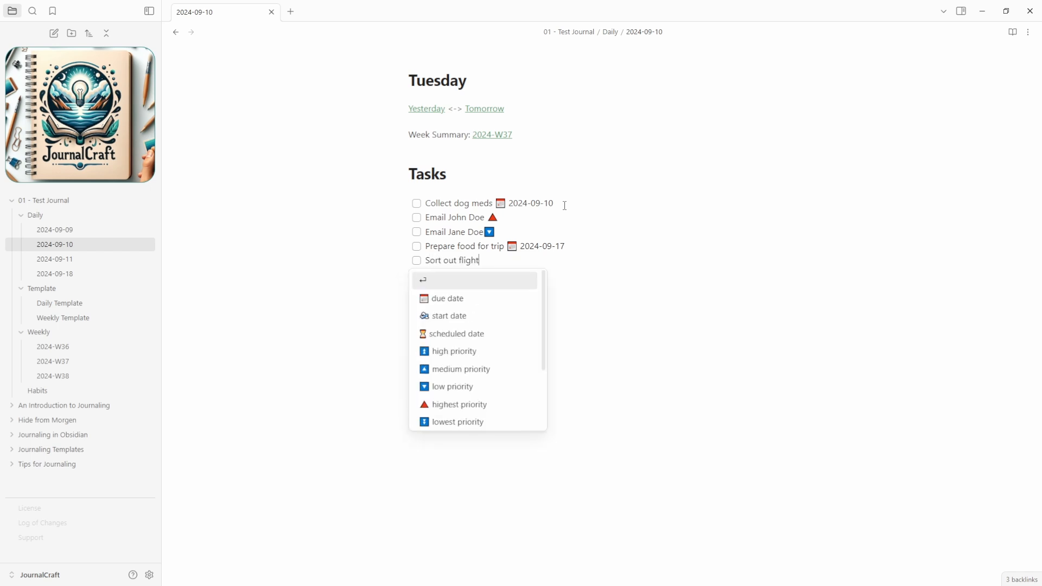
{"action": "type", "text": "plan for d"}
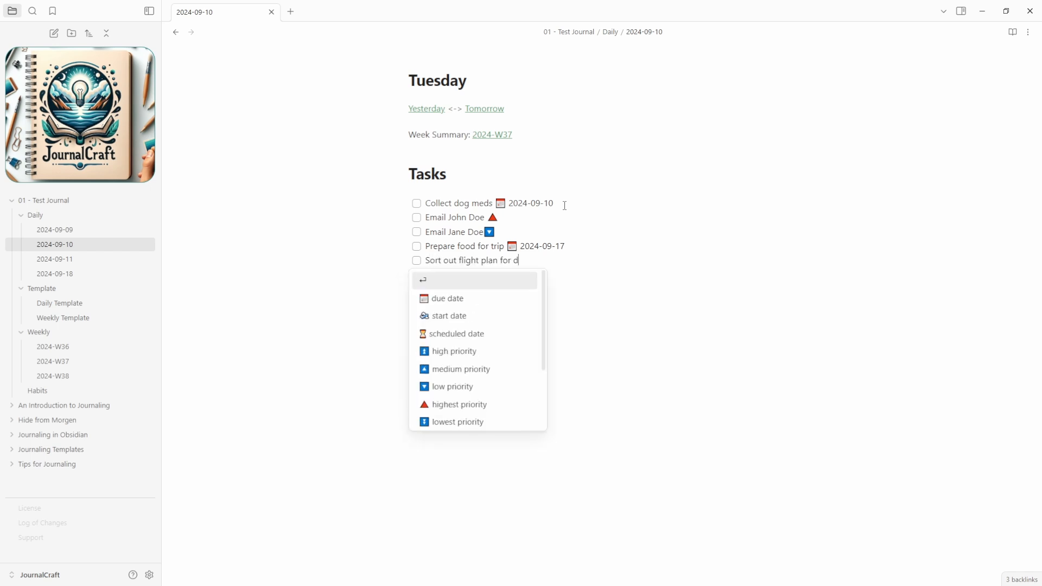
{"action": "left_click", "coordinate": [448, 298]}
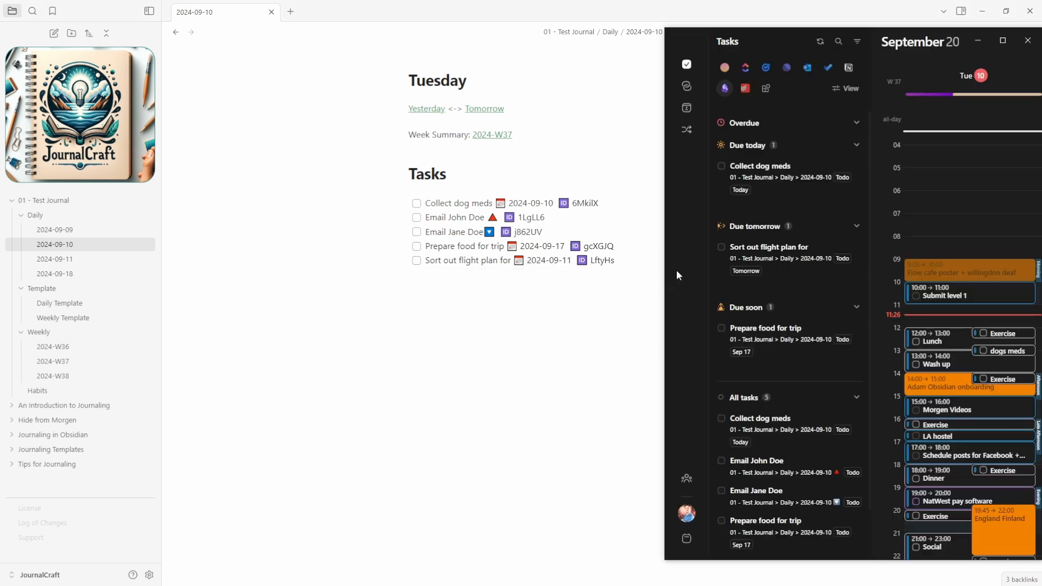
{"action": "mouse_move", "coordinate": [767, 163]}
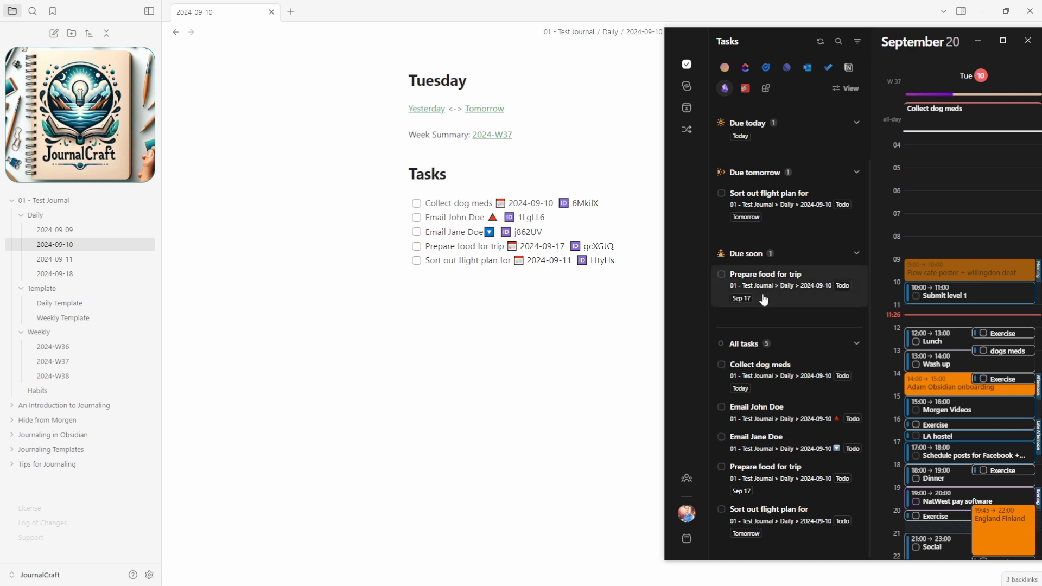
{"action": "mouse_move", "coordinate": [742, 298]}
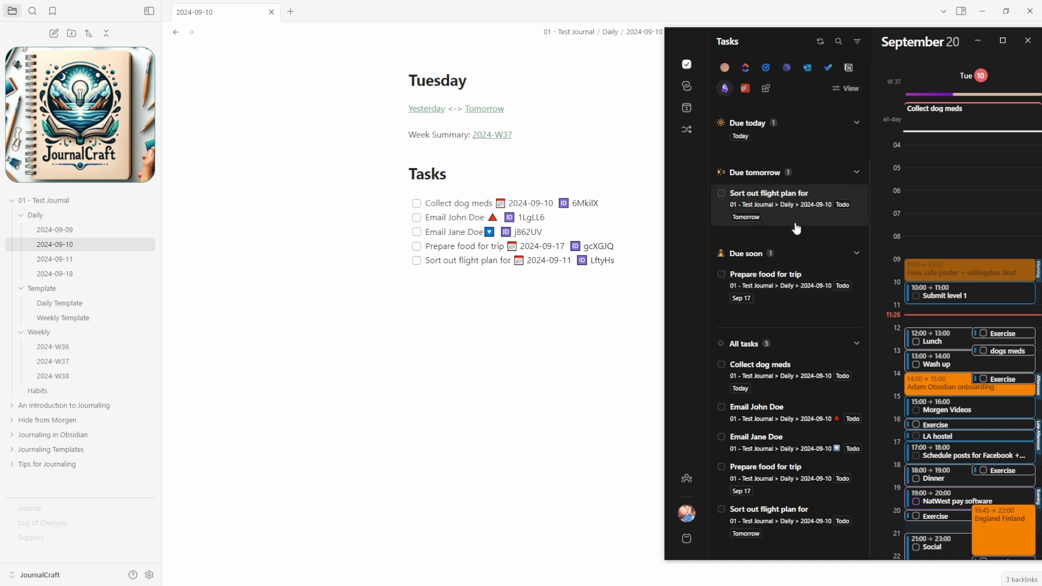
{"action": "mouse_move", "coordinate": [785, 220]}
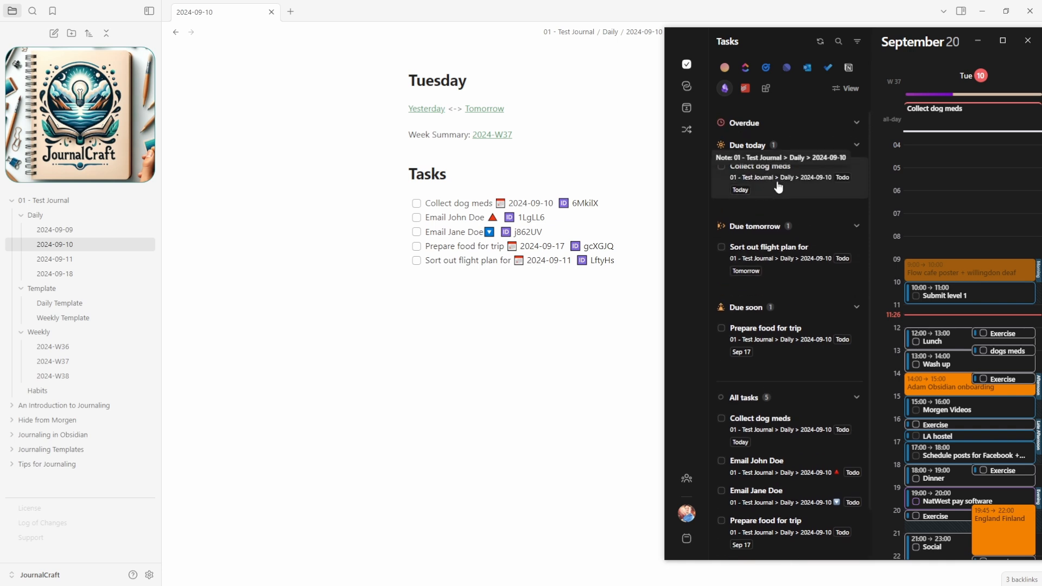
{"action": "mouse_move", "coordinate": [953, 111]}
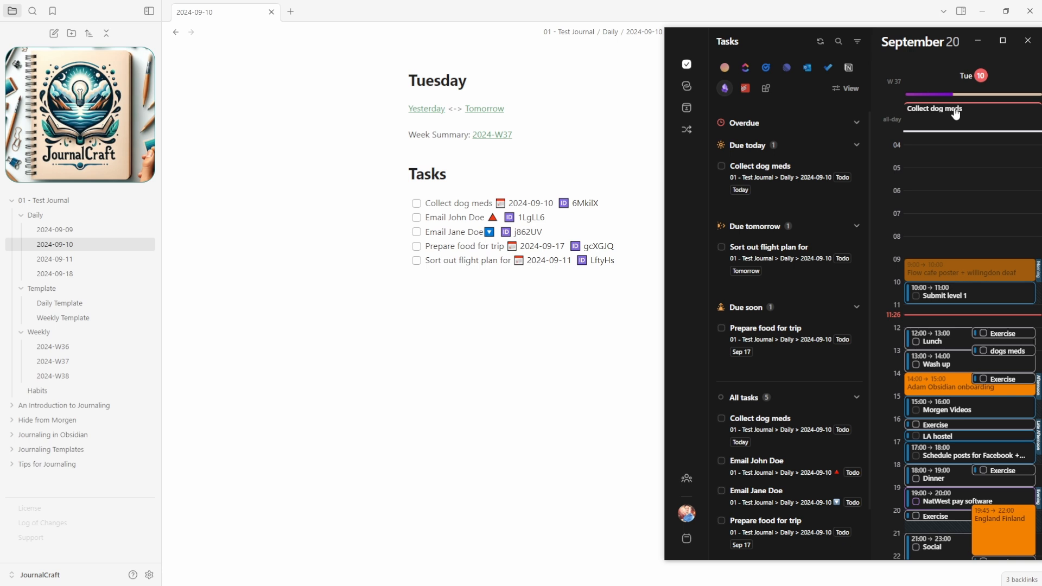
{"action": "mouse_move", "coordinate": [795, 489]}
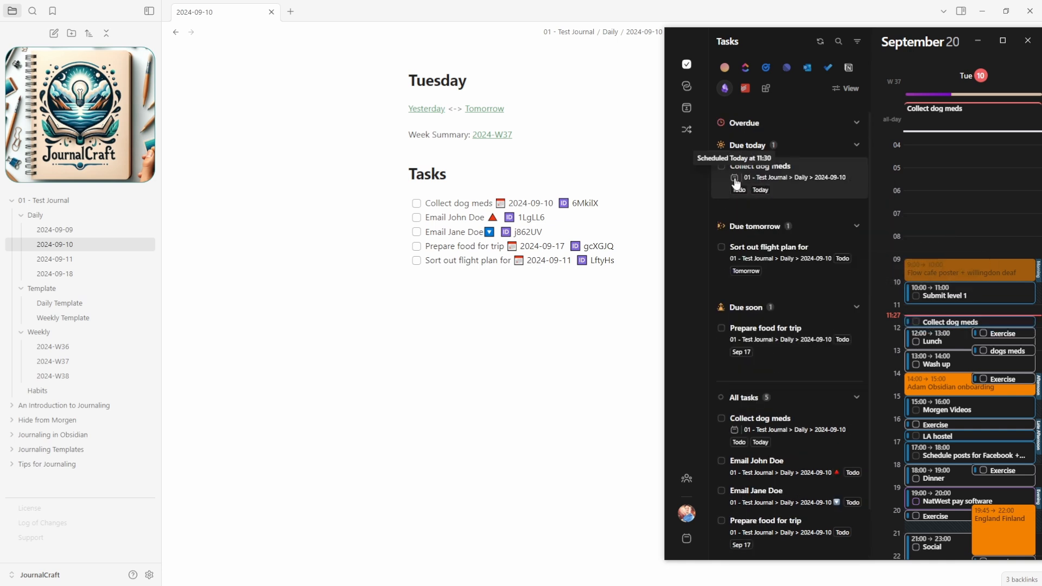
{"action": "mouse_move", "coordinate": [833, 264]}
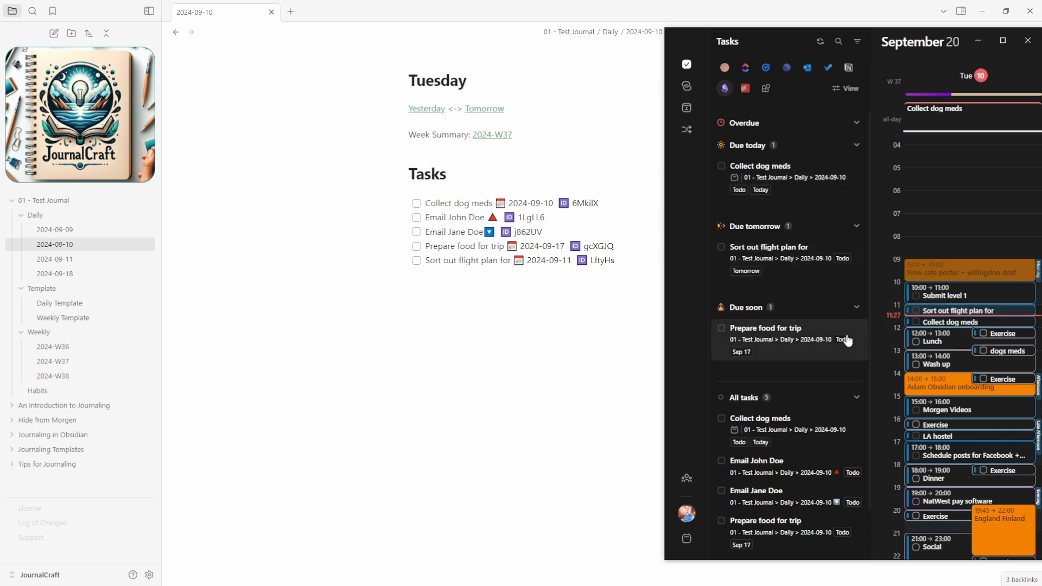
{"action": "mouse_move", "coordinate": [776, 273]}
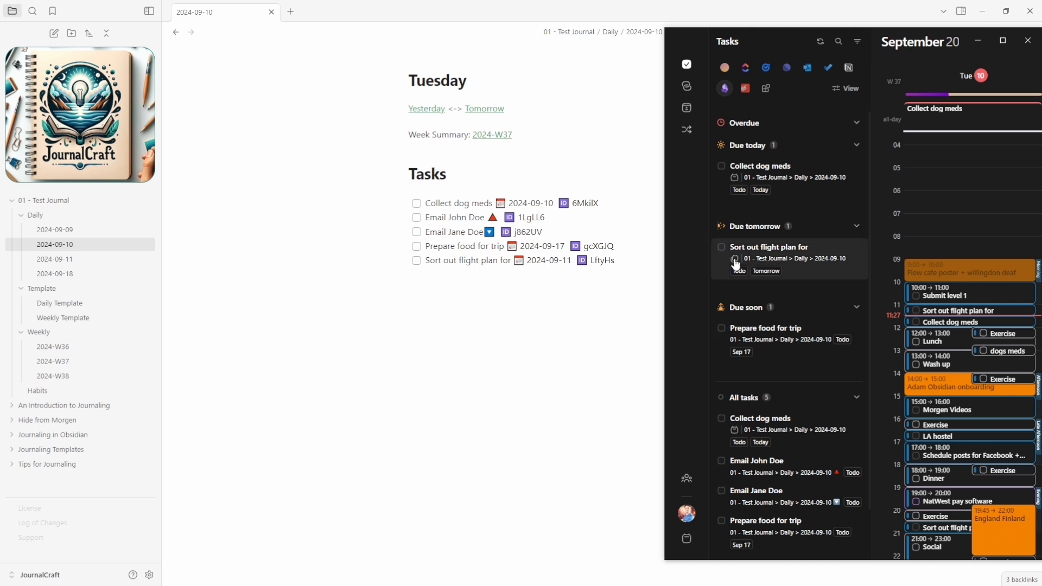
{"action": "mouse_move", "coordinate": [734, 260]}
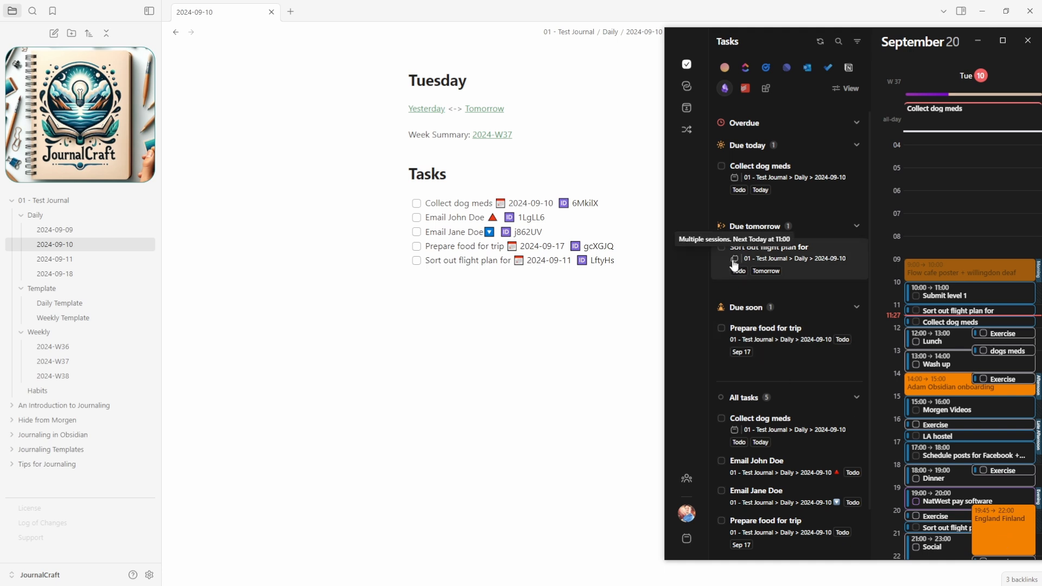
{"action": "mouse_move", "coordinate": [882, 310]}
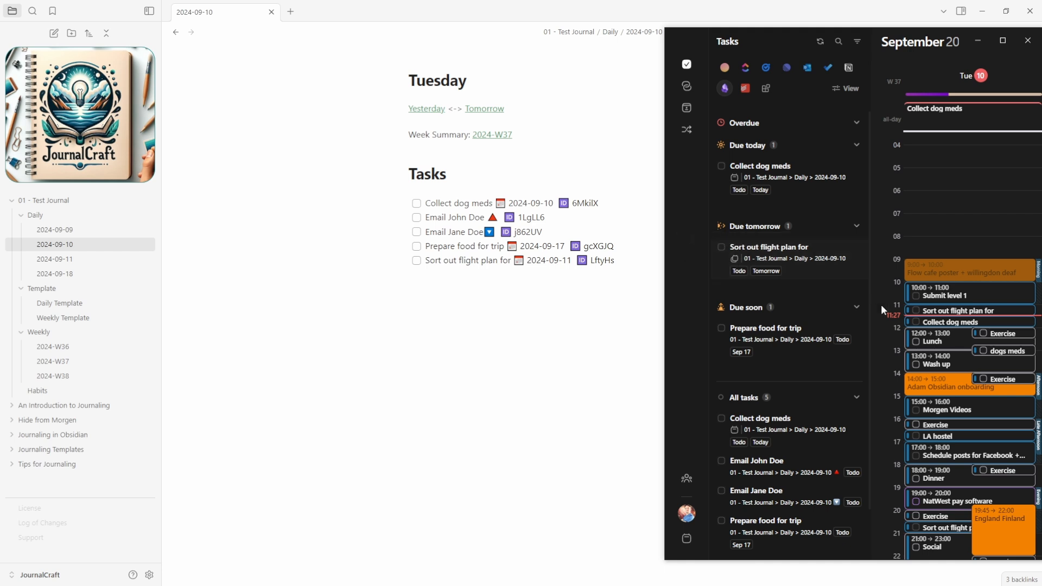
Schedule the Collect dog meds task onto today's calendar at 11:30
{"action": "left_click", "coordinate": [915, 310]}
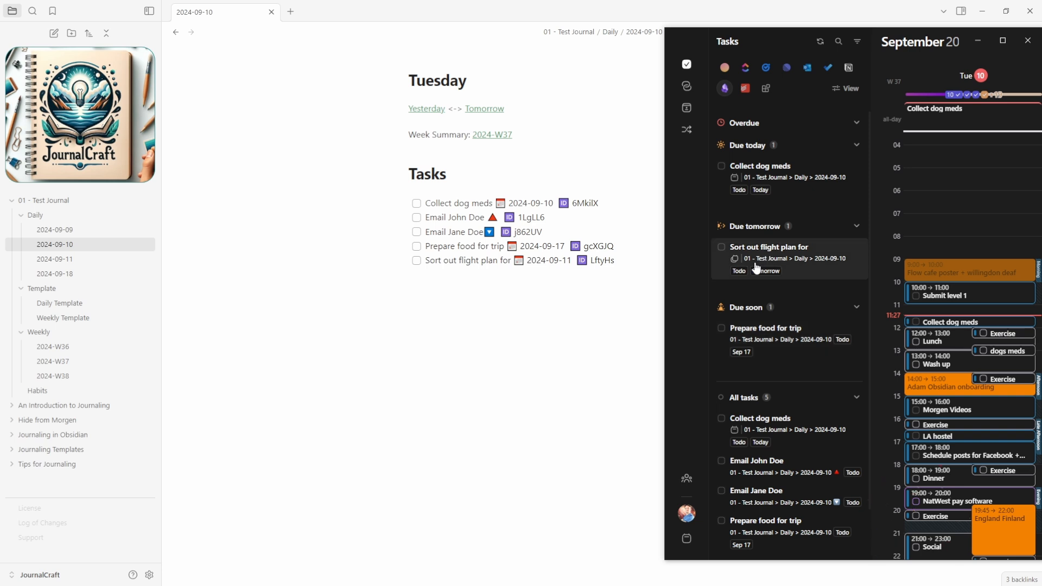
{"action": "mouse_move", "coordinate": [720, 252]}
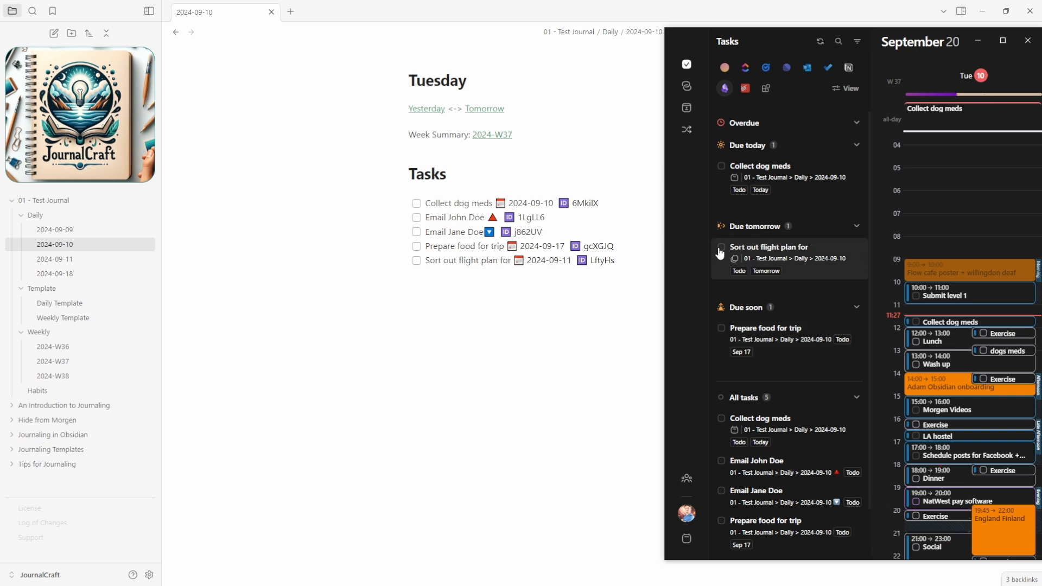
{"action": "left_click", "coordinate": [721, 249]}
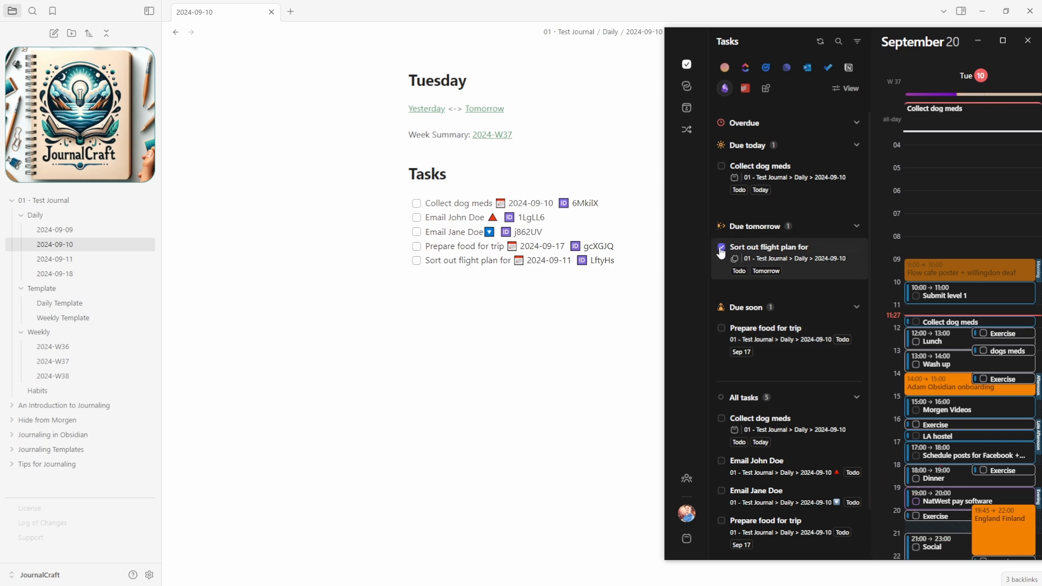
Tick off Sort out flight plan in Morgen and check it shows completed in the Obsidian note
{"action": "left_click", "coordinate": [721, 247]}
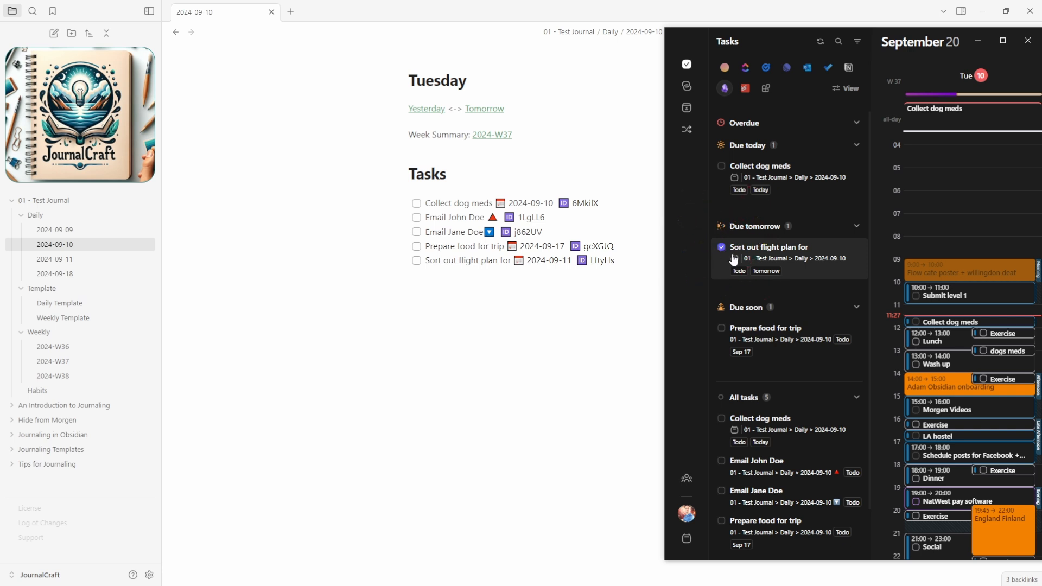
{"action": "left_click", "coordinate": [416, 260]}
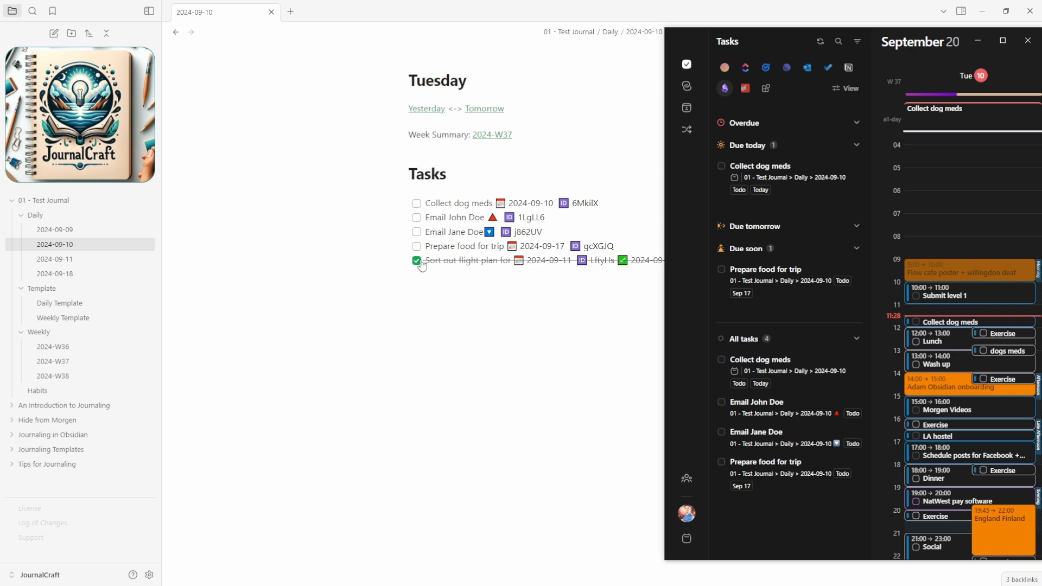
{"action": "left_click", "coordinate": [416, 260]}
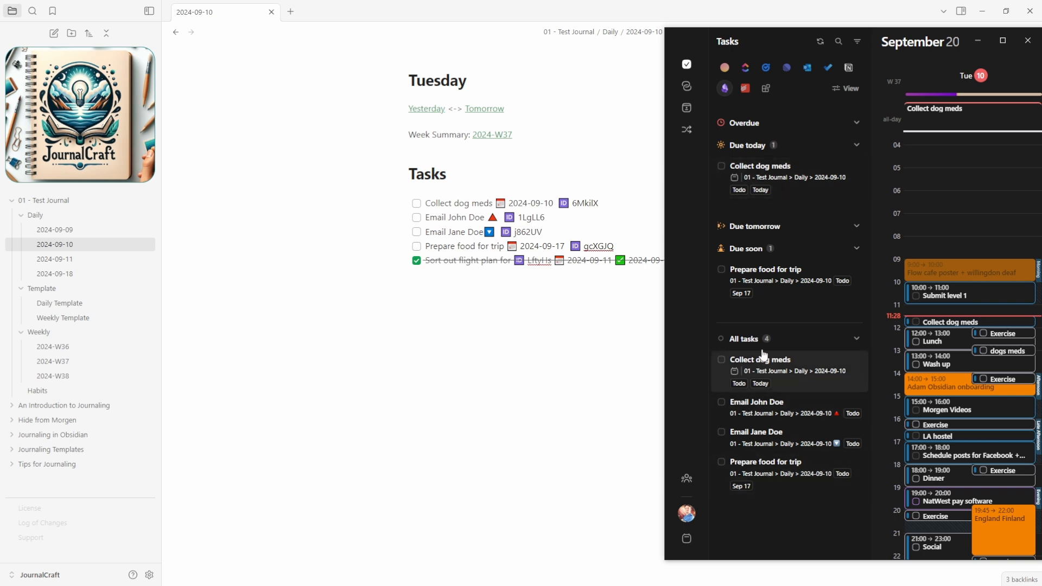
Set the task list's Group by option to Priority
{"action": "left_click", "coordinate": [846, 88]}
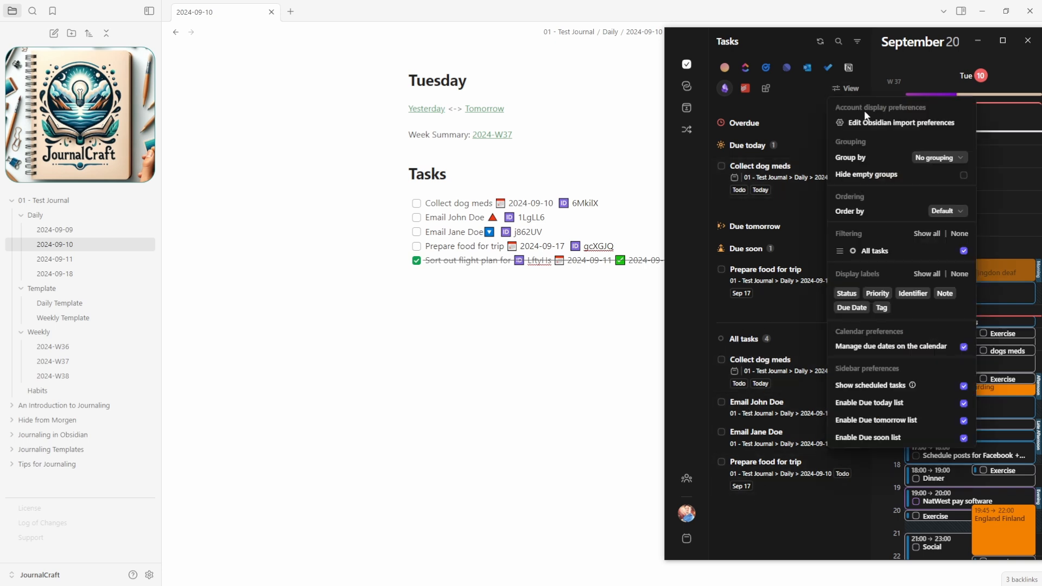
{"action": "left_click", "coordinate": [937, 157]}
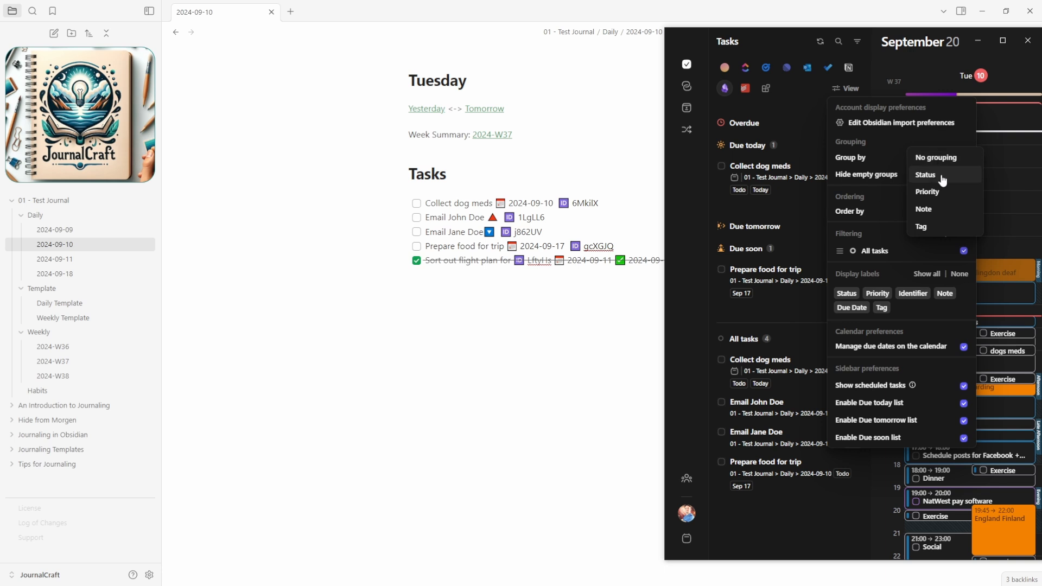
{"action": "left_click", "coordinate": [927, 192]}
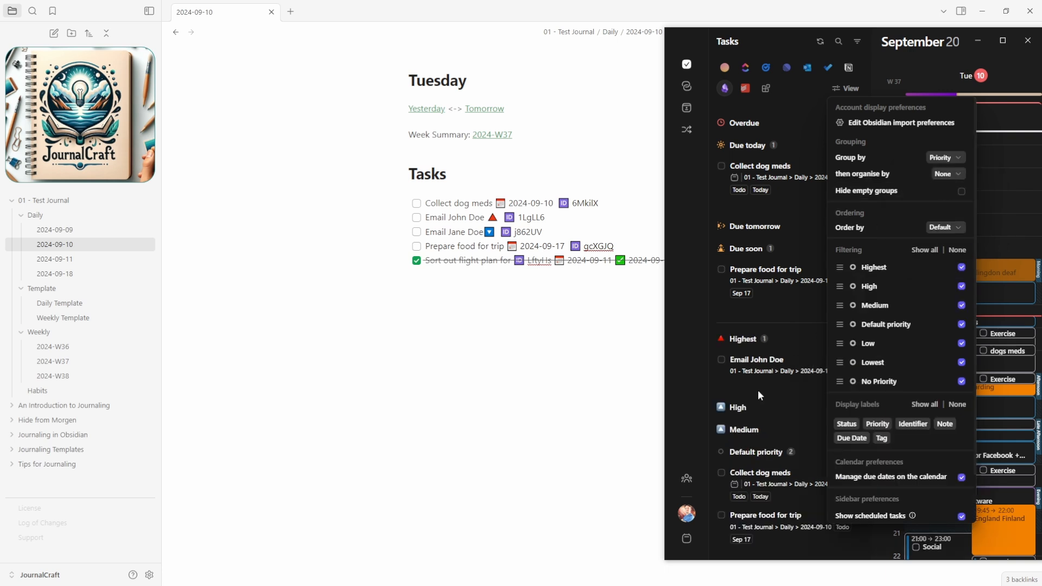
{"action": "left_click", "coordinate": [845, 88]}
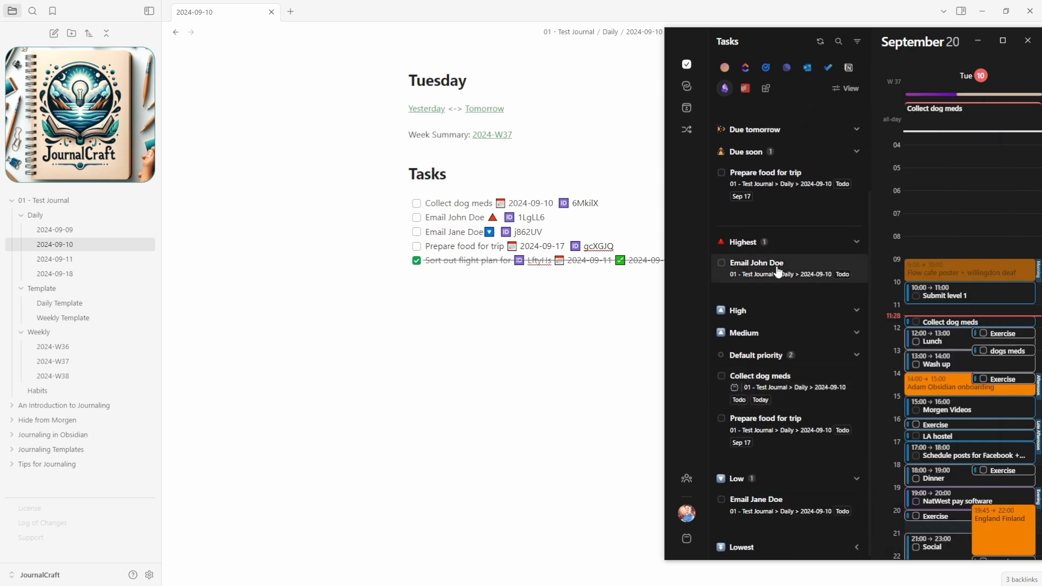
{"action": "mouse_move", "coordinate": [749, 519]}
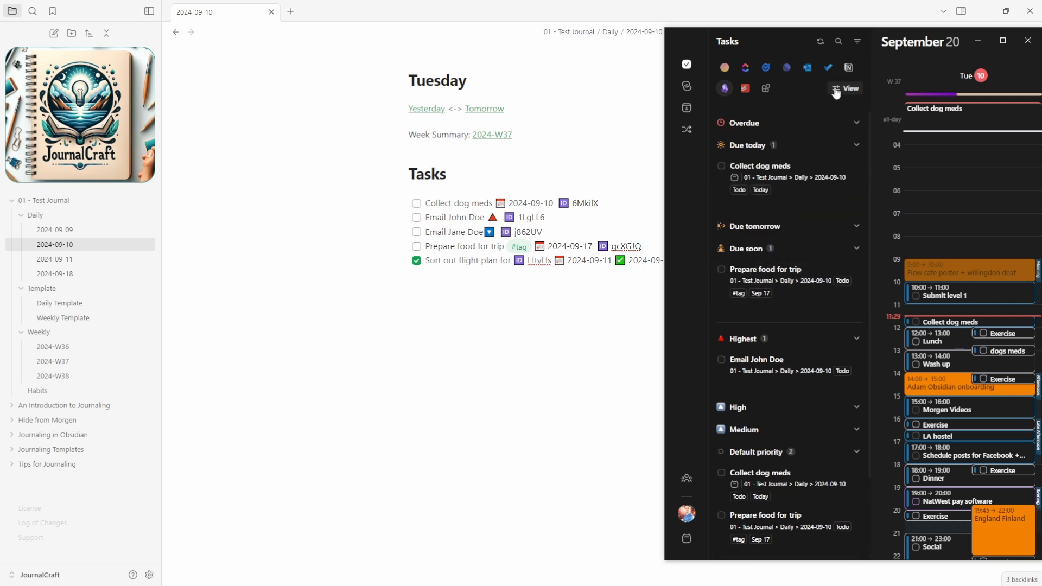
Toggle the Tag display label off and back on in the task view options
{"action": "left_click", "coordinate": [849, 88]}
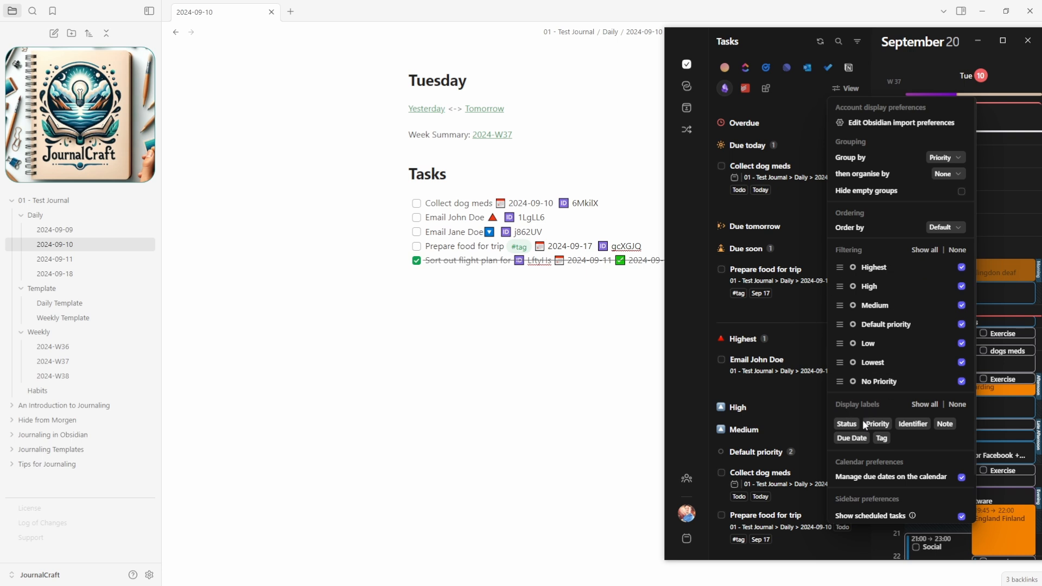
{"action": "left_click", "coordinate": [881, 438]}
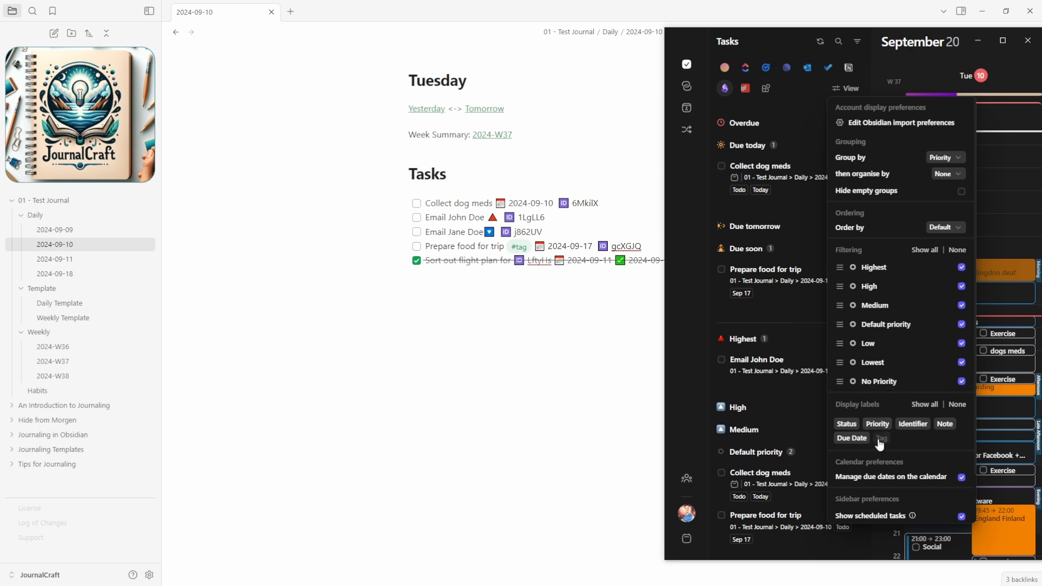
{"action": "left_click", "coordinate": [880, 438]}
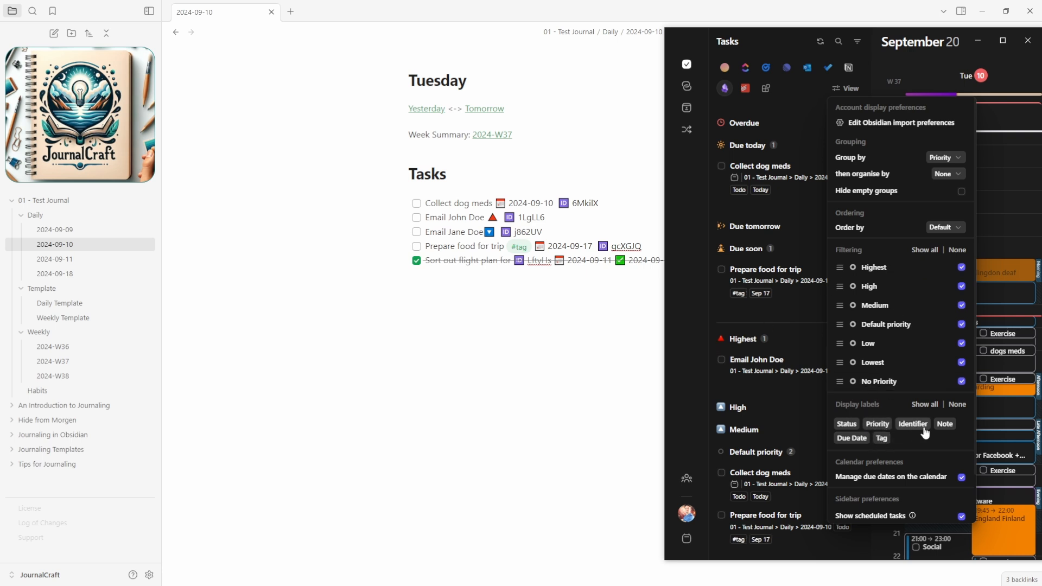
{"action": "mouse_move", "coordinate": [774, 320]}
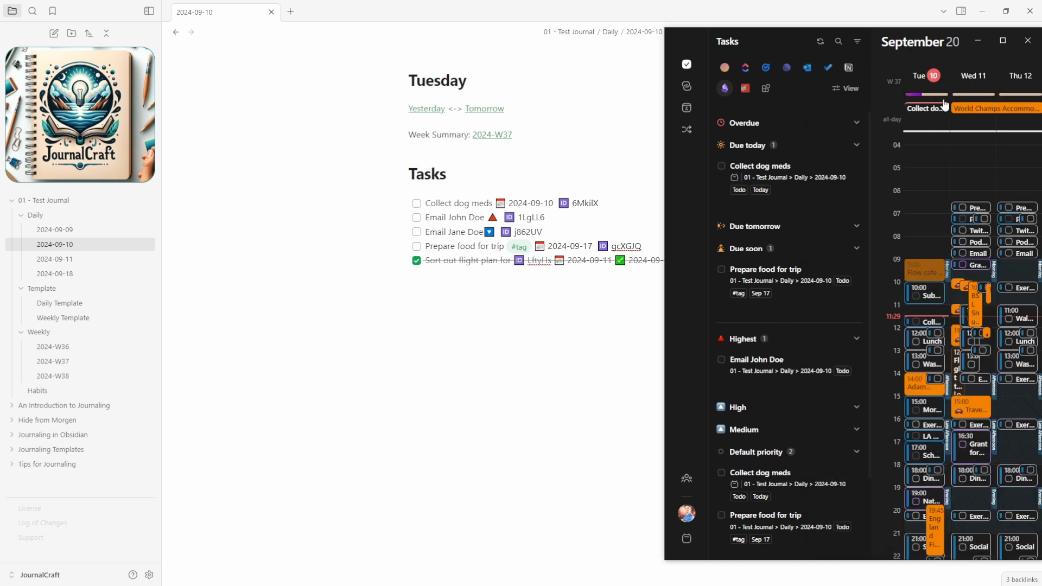
{"action": "mouse_move", "coordinate": [924, 116]}
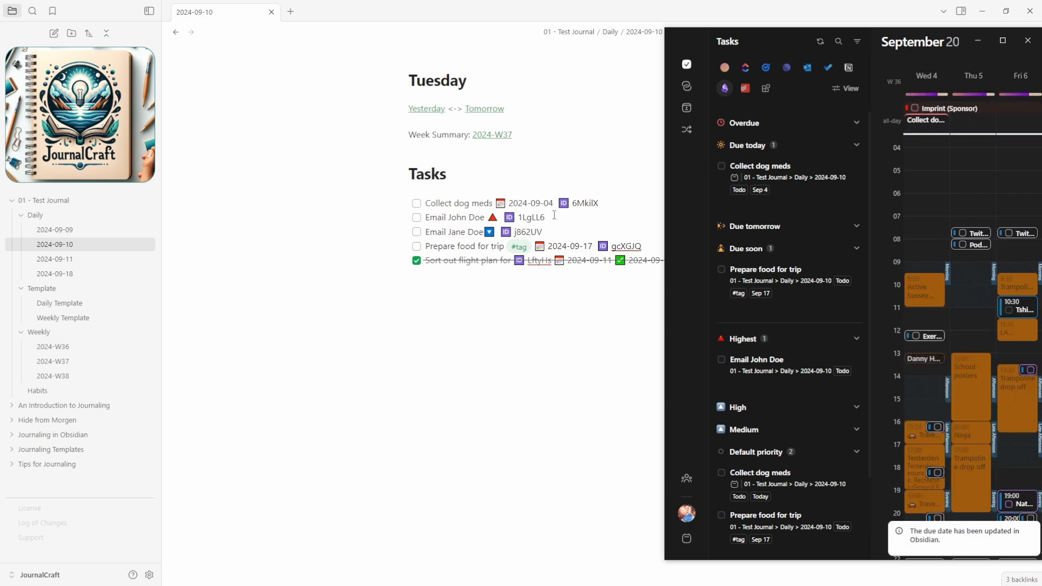
Maximise the Morgen window after moving Collect dog meds to Wed 4
{"action": "left_click", "coordinate": [1005, 39]}
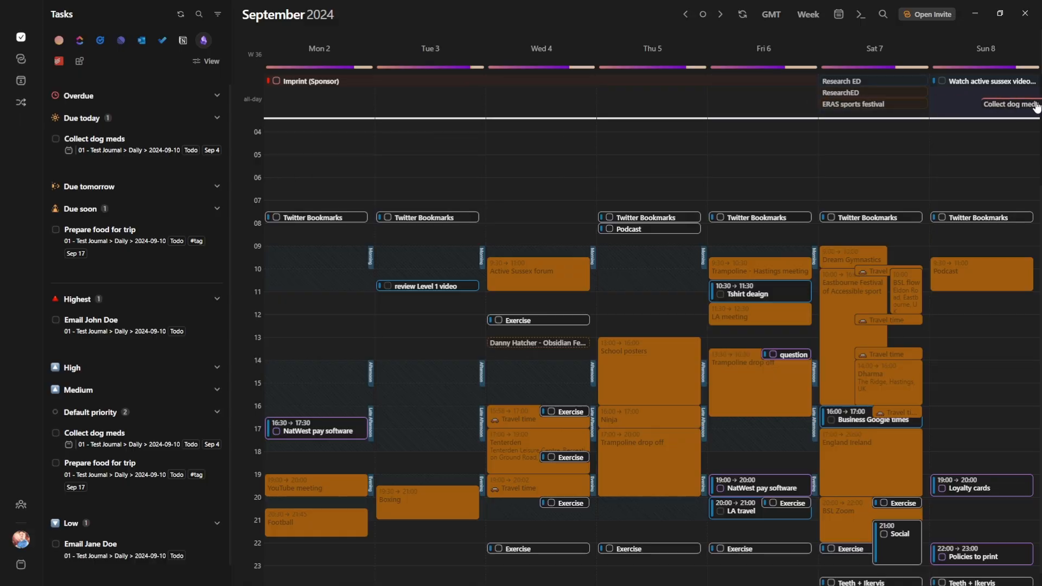
{"action": "left_click", "coordinate": [721, 15]}
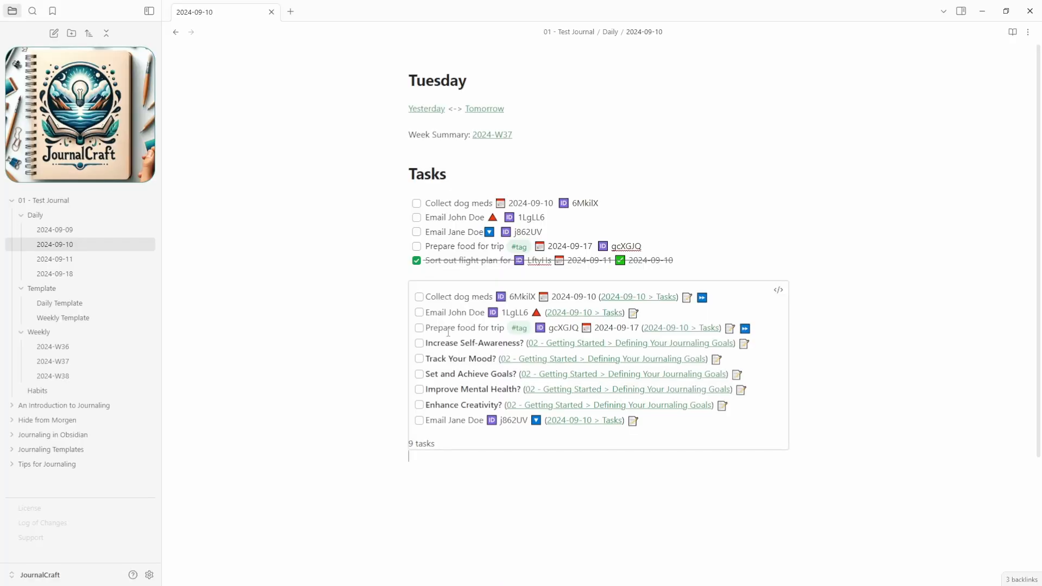
{"action": "mouse_move", "coordinate": [701, 298]}
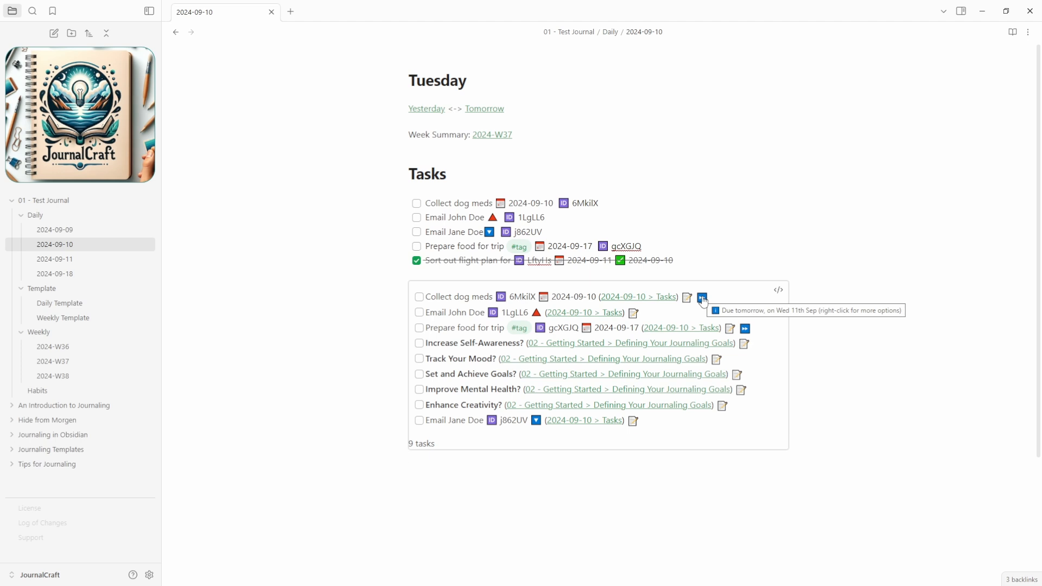
Postpone Collect dog meds to 2024-09-11 from the Tasks query results
{"action": "left_click", "coordinate": [701, 297]}
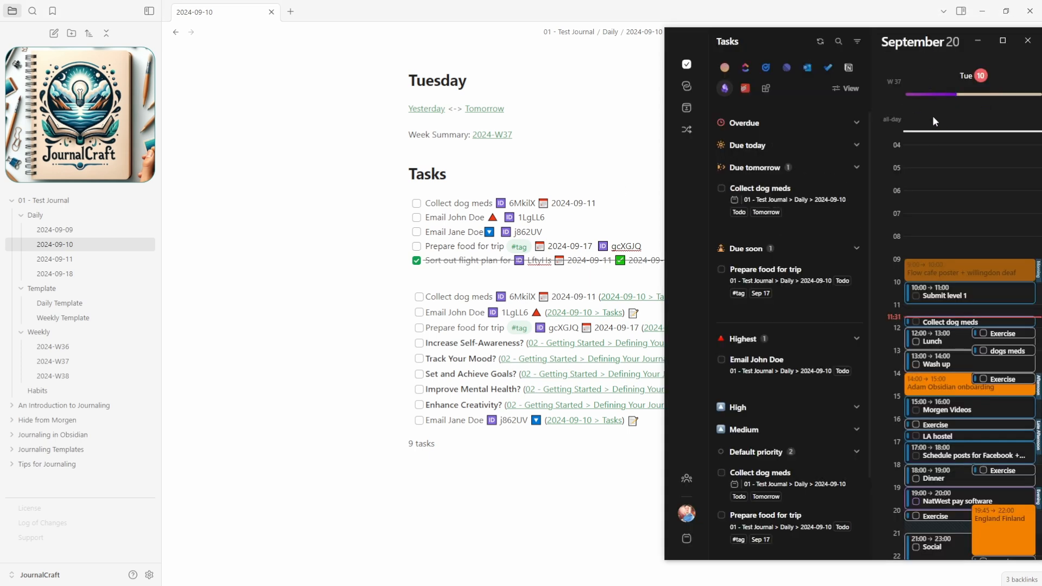
{"action": "mouse_move", "coordinate": [947, 128]}
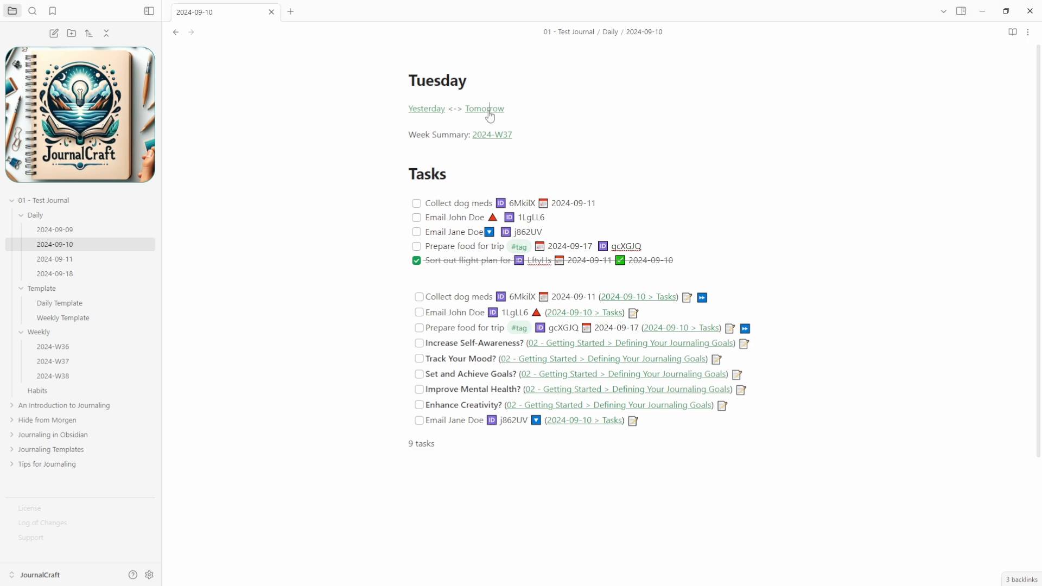
Add a highest-priority Get train to Airport task to the 2024-09-11 daily note
{"action": "left_click", "coordinate": [484, 108]}
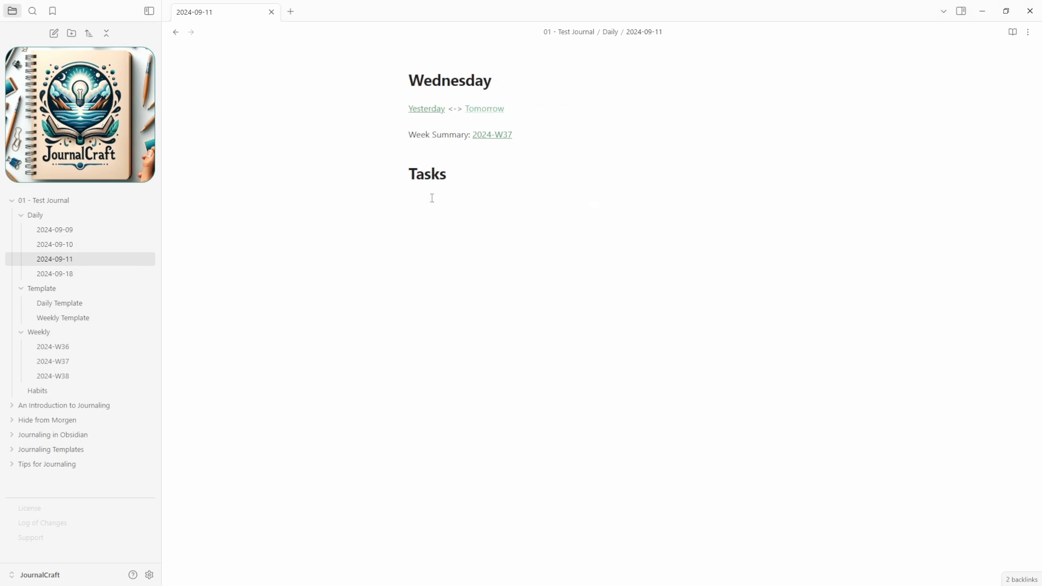
{"action": "type", "text": "Get train to"}
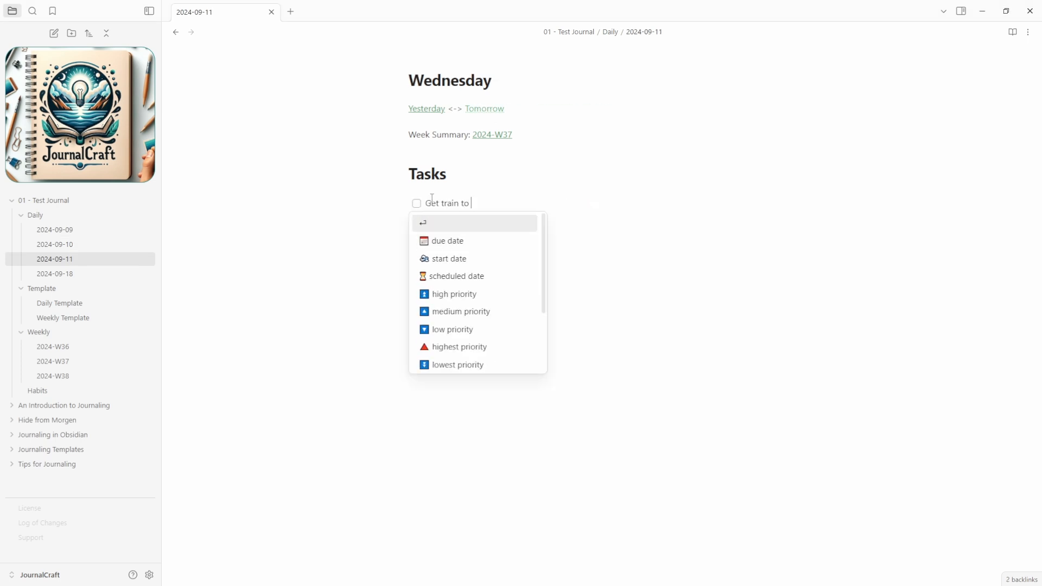
{"action": "type", "text": "Airport"}
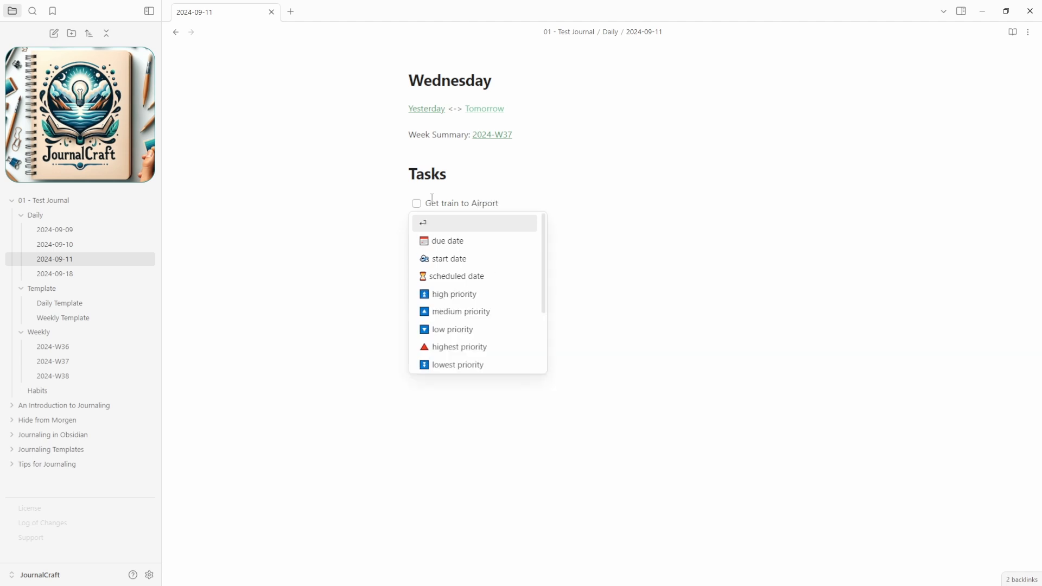
{"action": "type", "text": "pri"}
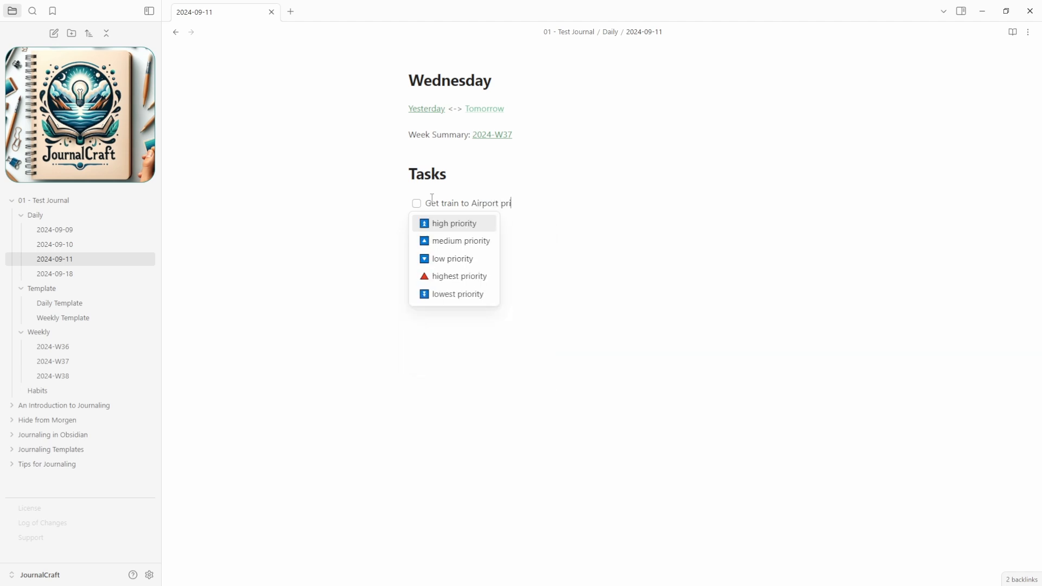
{"action": "left_click", "coordinate": [460, 276]}
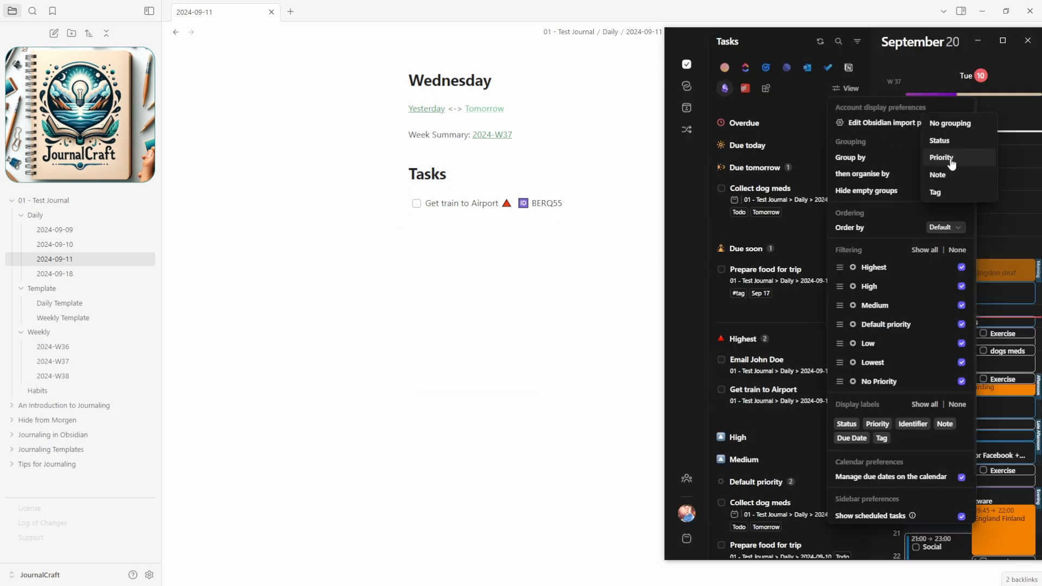
{"action": "mouse_move", "coordinate": [880, 187]}
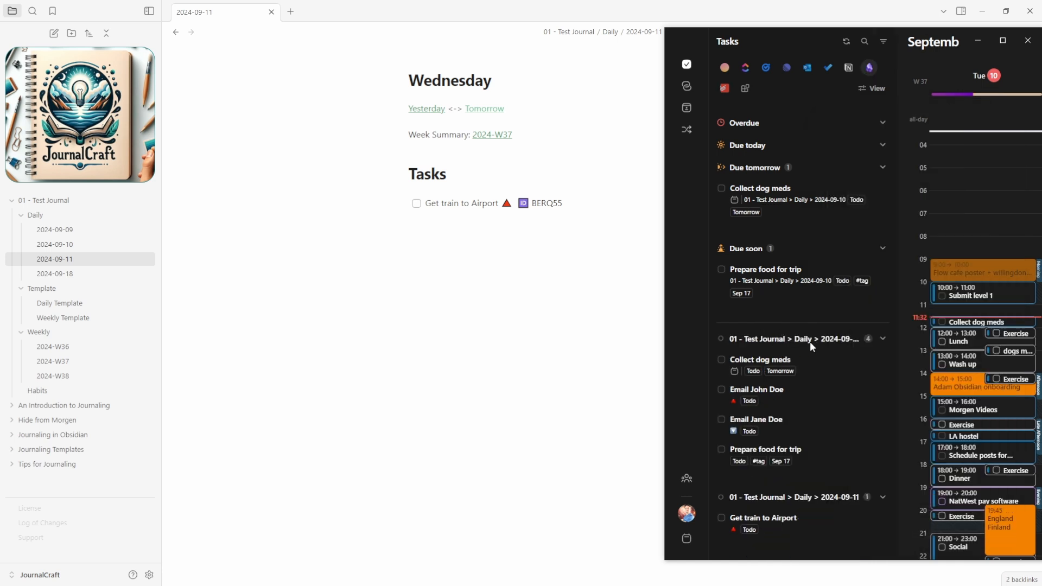
{"action": "mouse_move", "coordinate": [795, 490]}
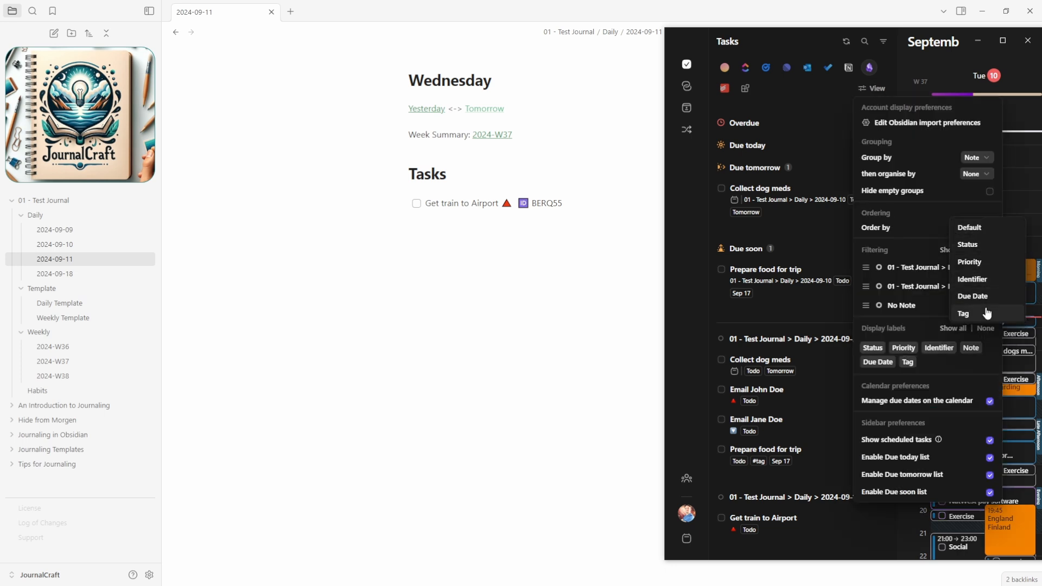
Order Morgen's tasks by due date and mark Get train to Airport as done
{"action": "left_click", "coordinate": [975, 173]}
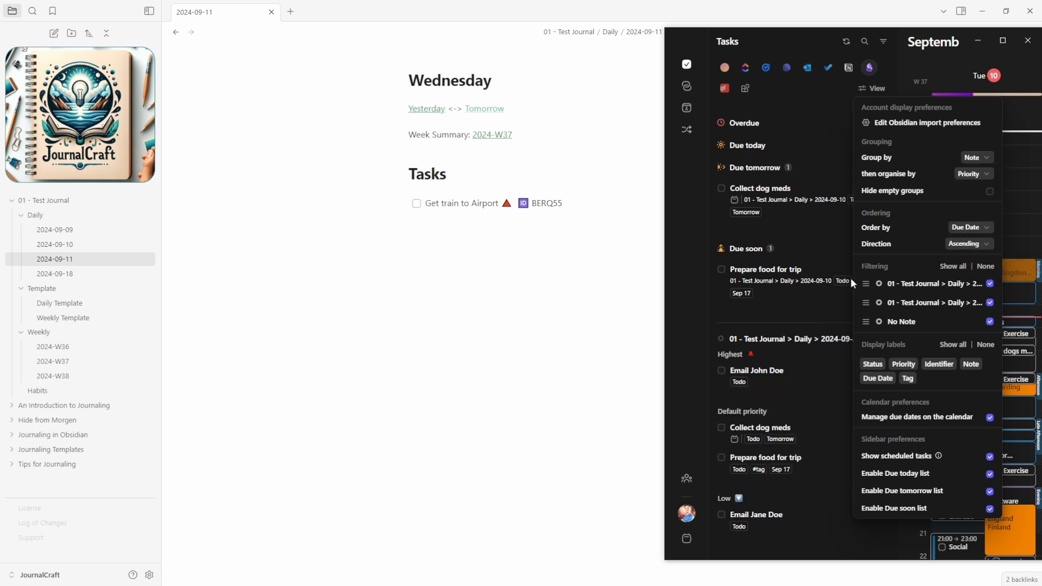
{"action": "left_click", "coordinate": [872, 88]}
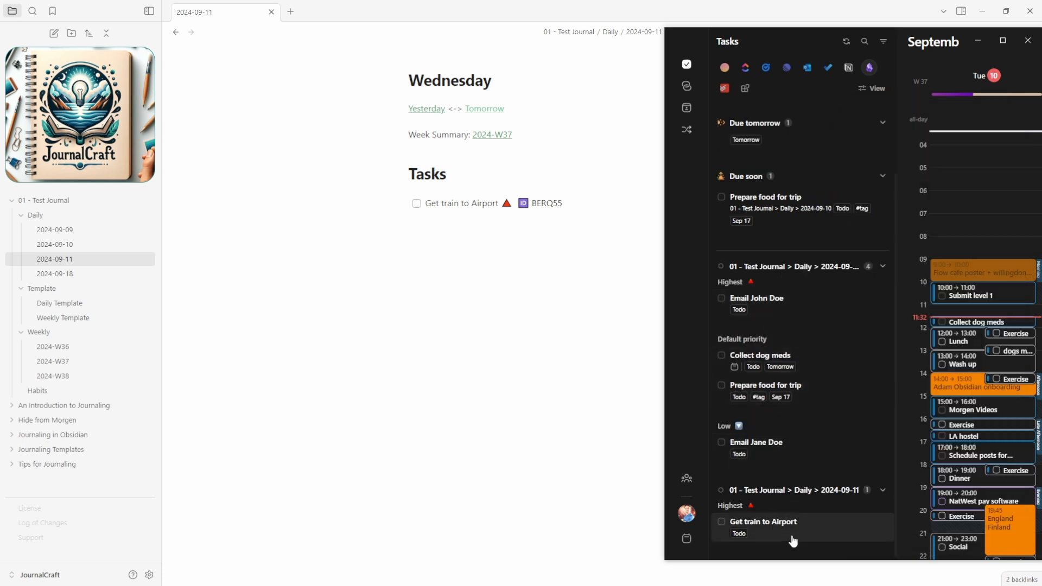
{"action": "mouse_move", "coordinate": [796, 359]}
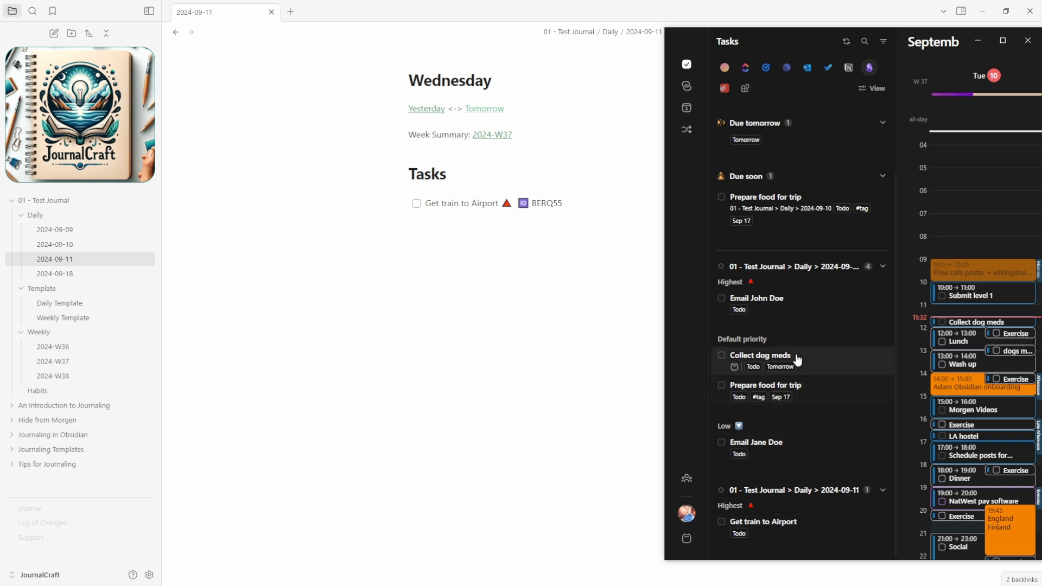
{"action": "mouse_move", "coordinate": [810, 394]}
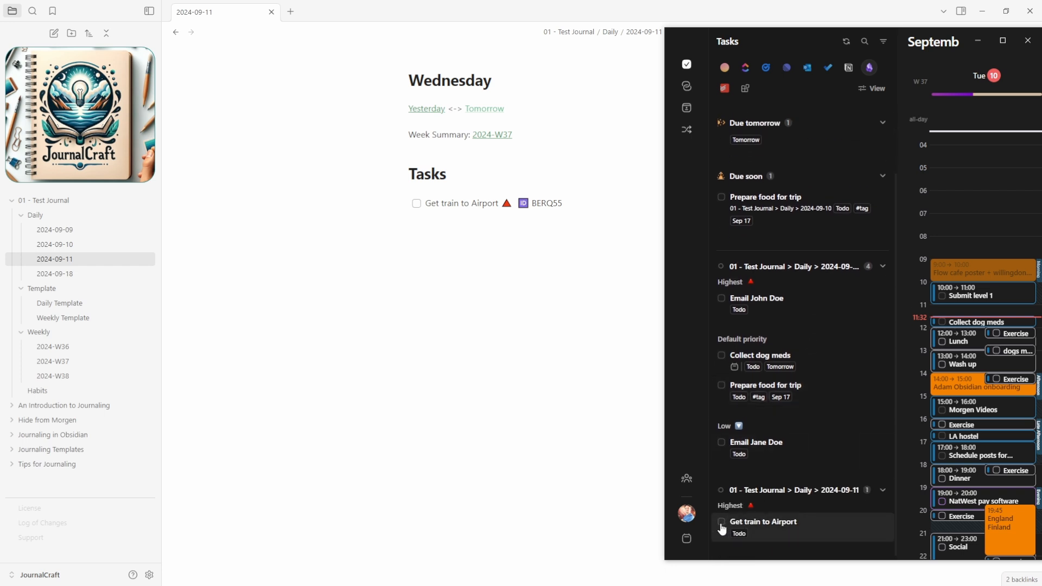
{"action": "mouse_move", "coordinate": [730, 525]}
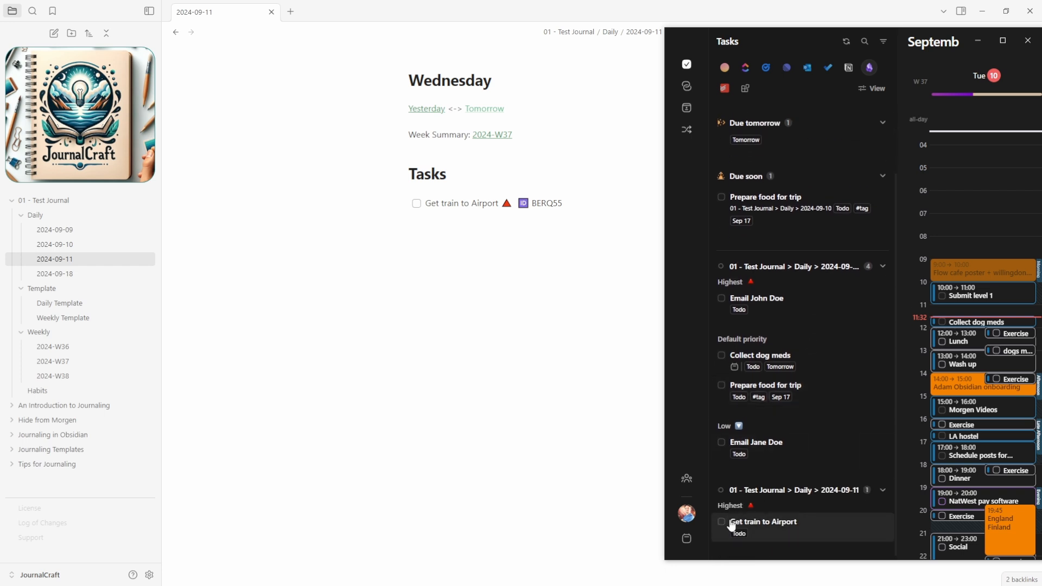
{"action": "left_click", "coordinate": [722, 521]}
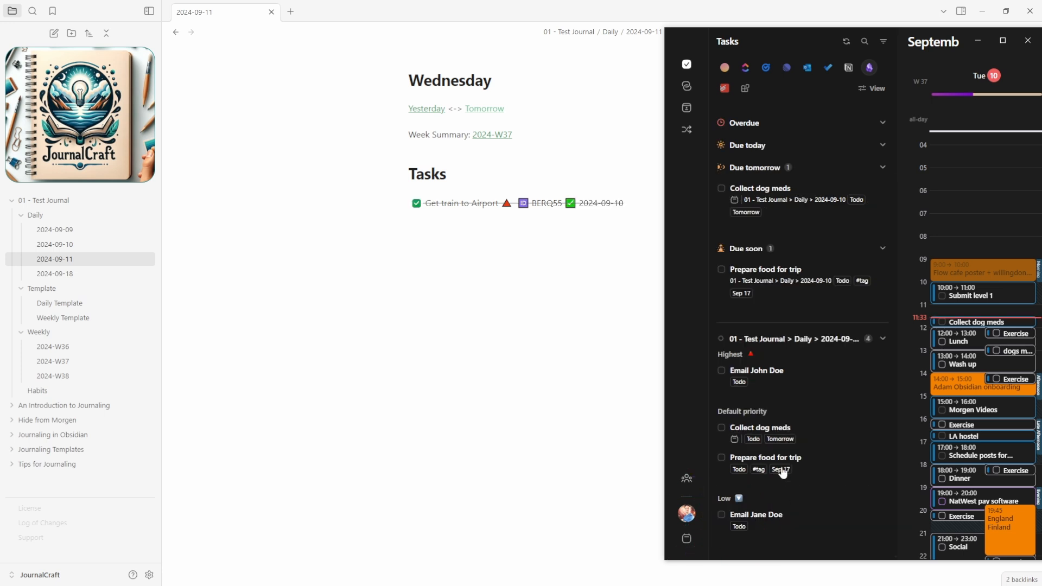
{"action": "mouse_move", "coordinate": [790, 341]}
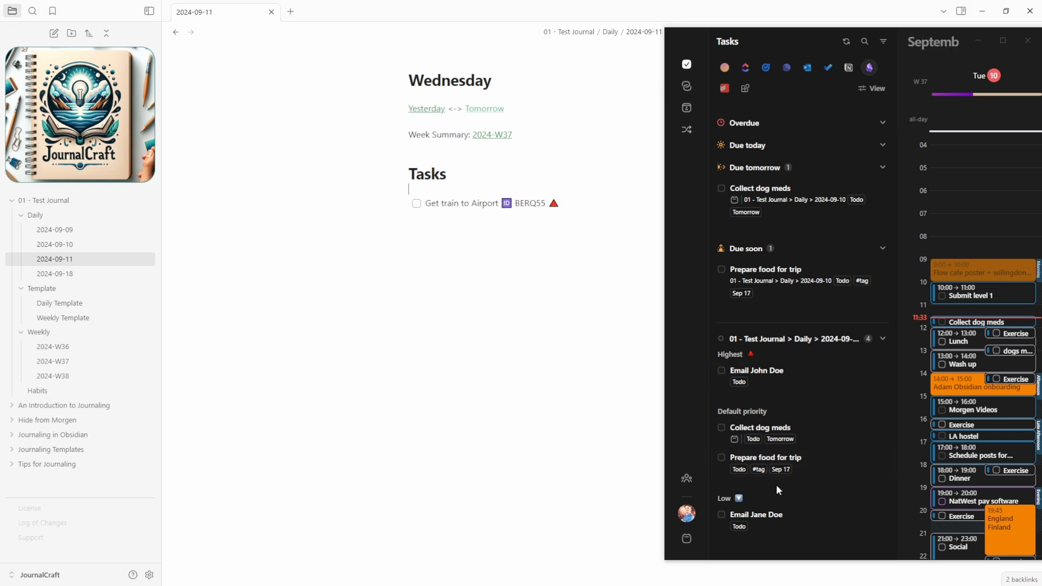
{"action": "mouse_move", "coordinate": [789, 499]}
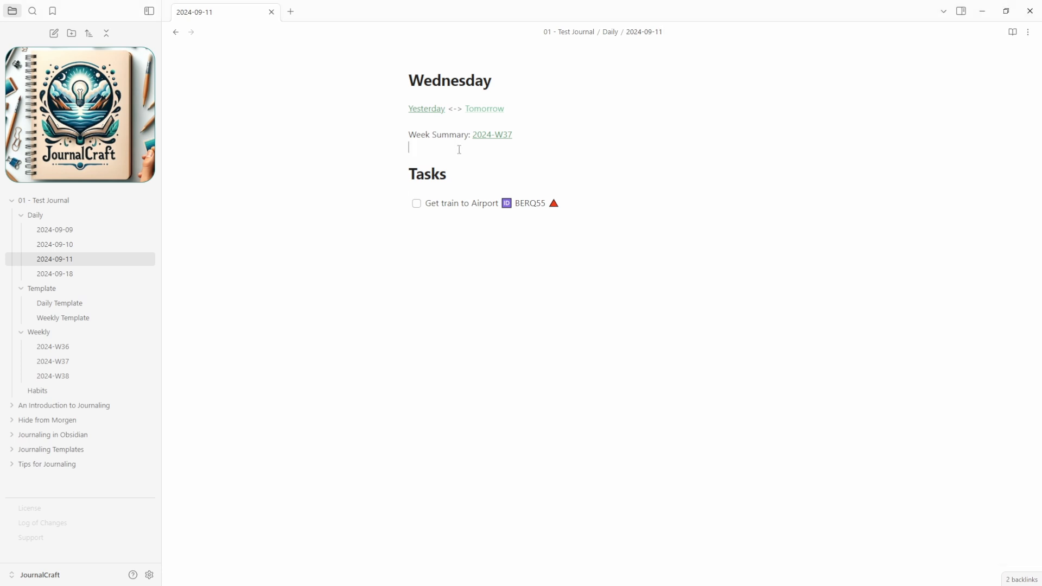
Add a Check email task repeating every day to the Habits note
{"action": "left_click", "coordinate": [492, 134]}
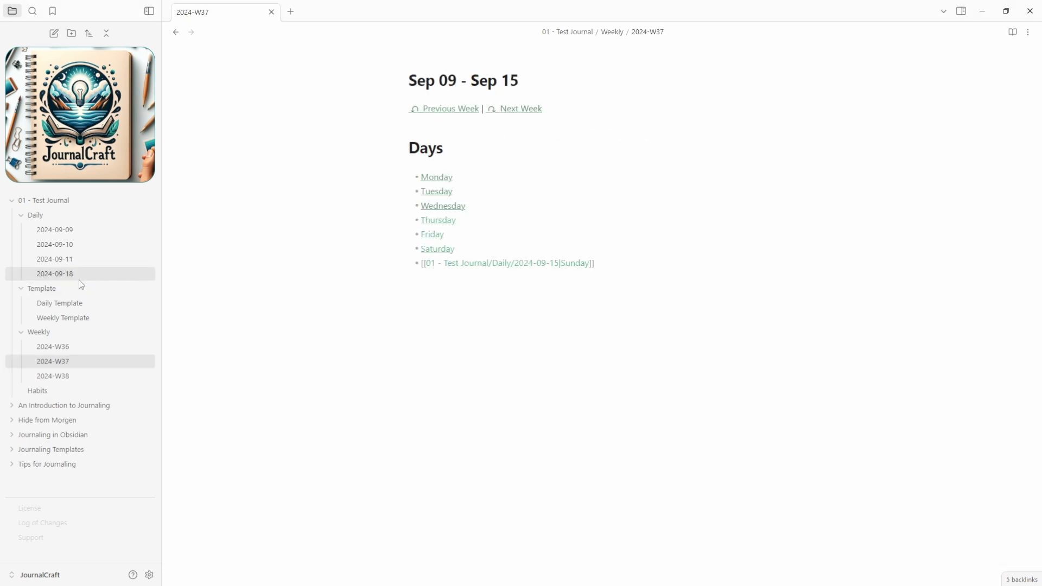
{"action": "left_click", "coordinate": [37, 390]}
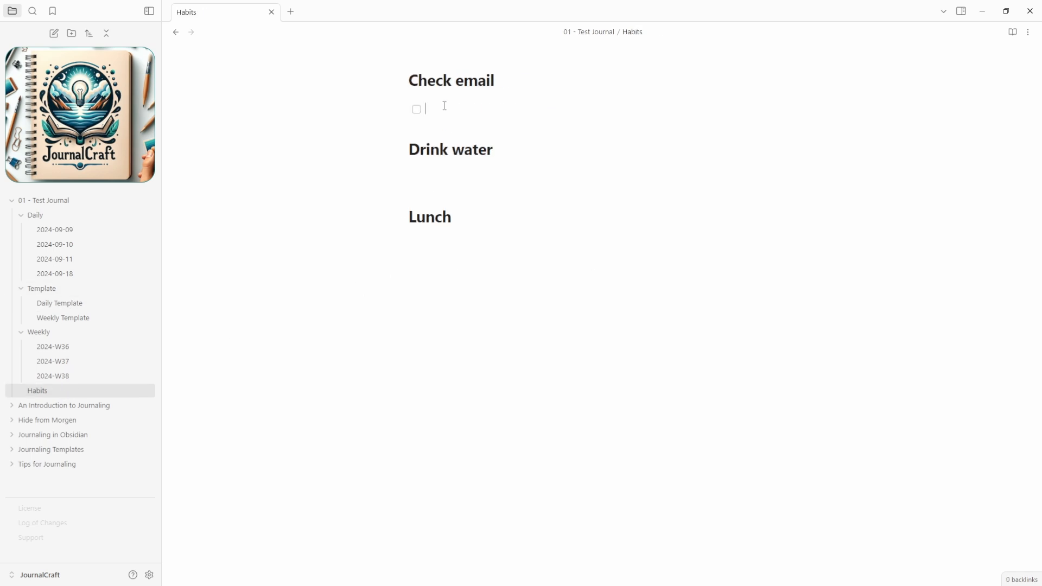
{"action": "type", "text": "Check email 🔁"}
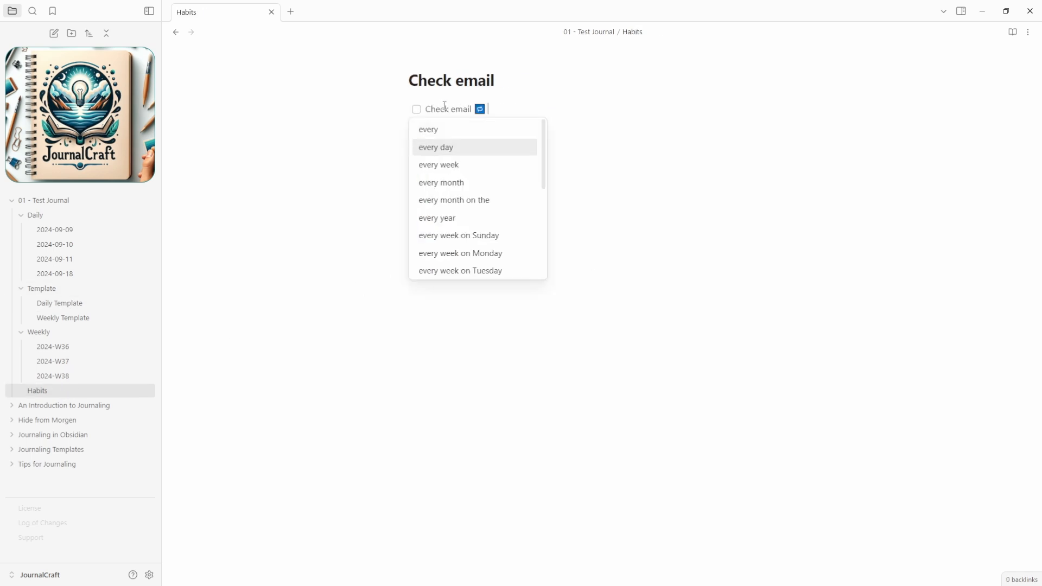
{"action": "left_click", "coordinate": [436, 147]}
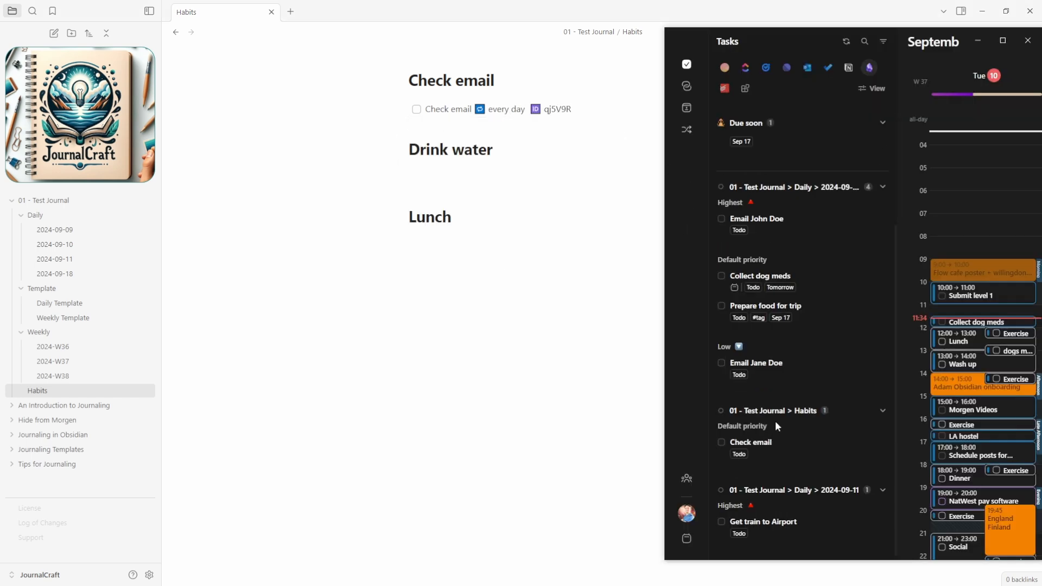
{"action": "mouse_move", "coordinate": [786, 416]}
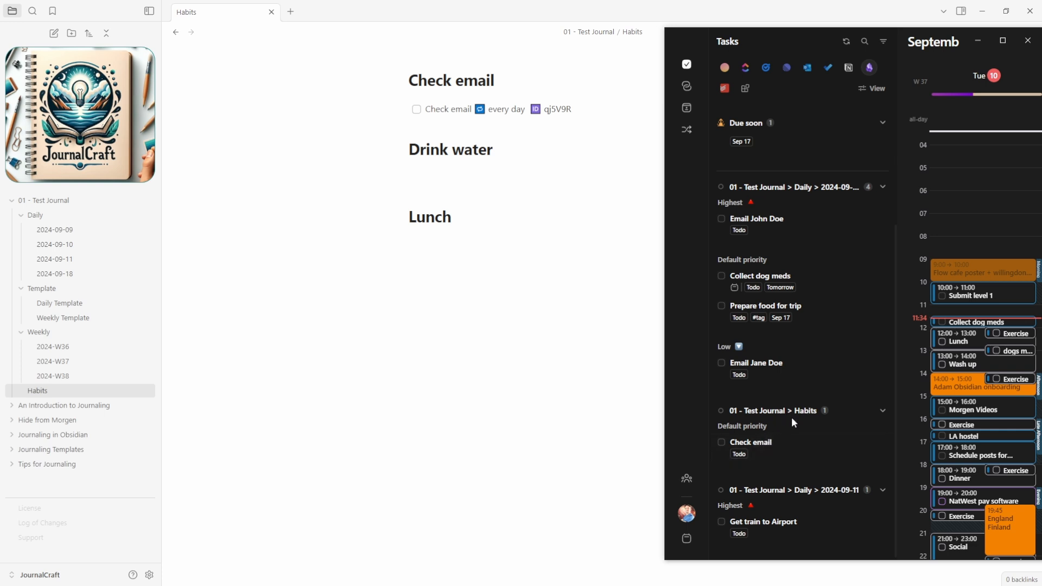
{"action": "left_click", "coordinate": [882, 122]}
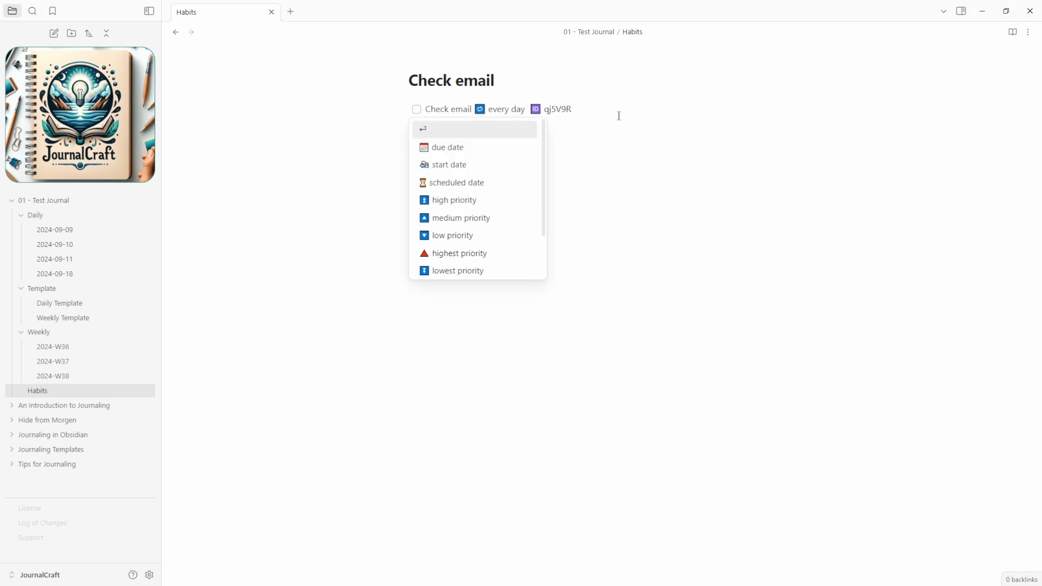
Give the Check email habit a start date of 2024-09-10
{"action": "left_click", "coordinate": [448, 164]}
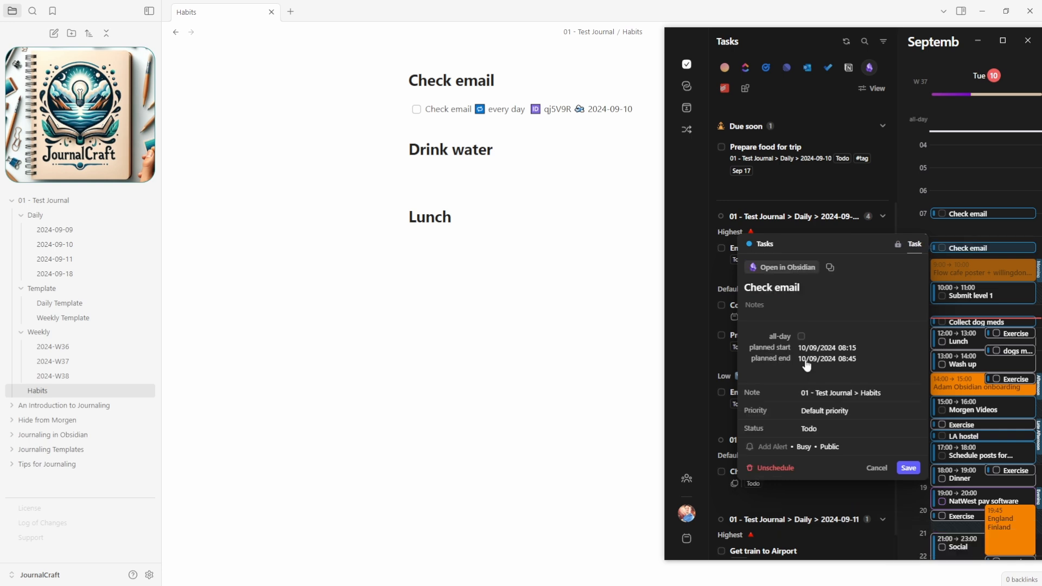
{"action": "mouse_move", "coordinate": [956, 266]}
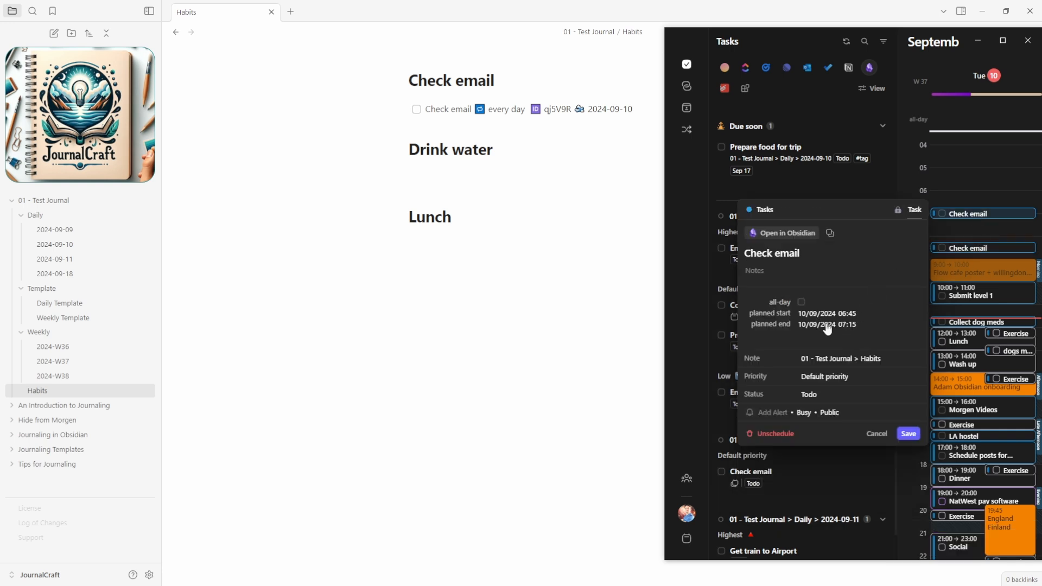
{"action": "mouse_move", "coordinate": [845, 332]}
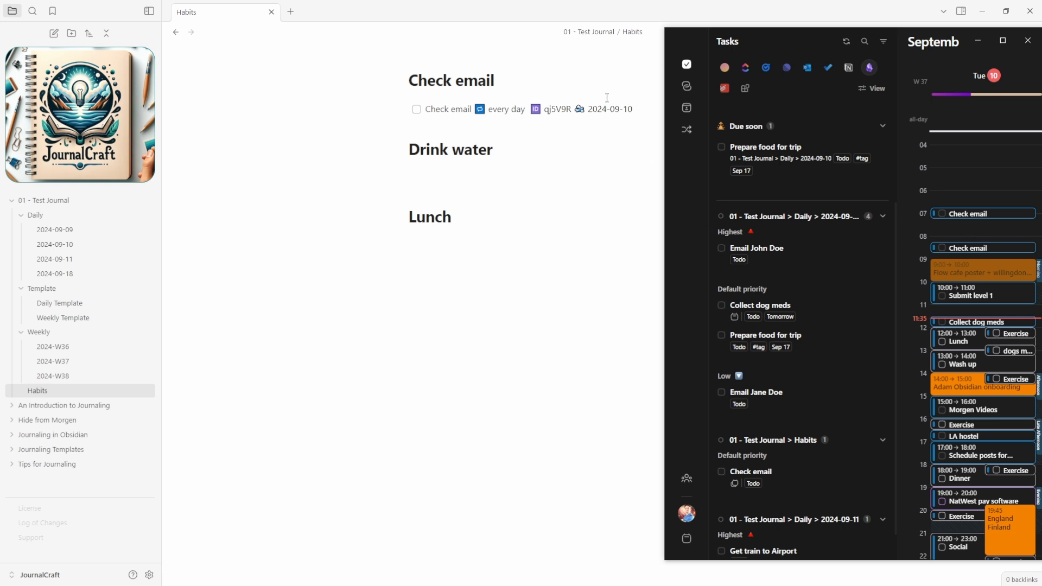
{"action": "mouse_move", "coordinate": [697, 187]}
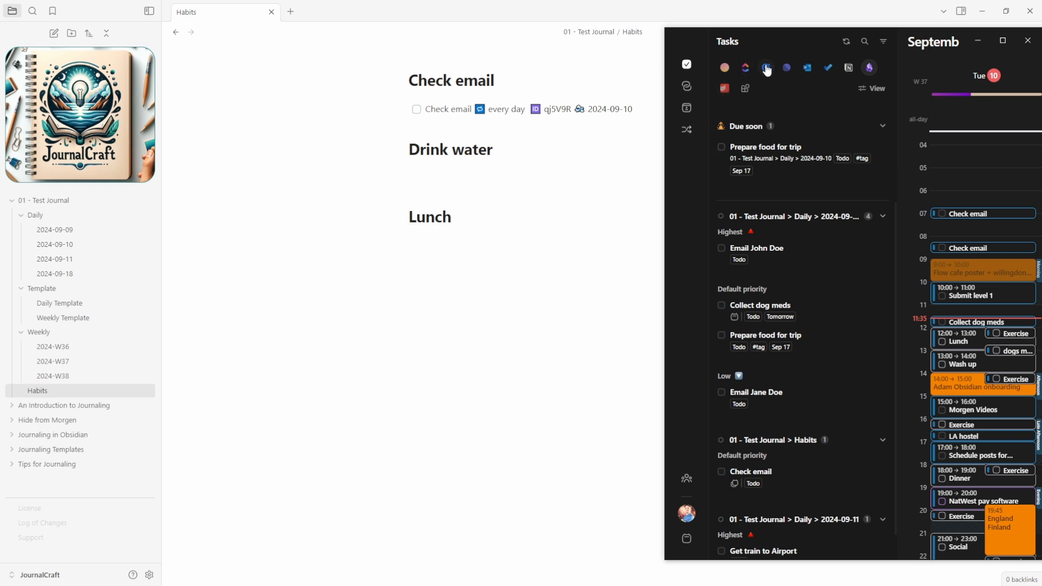
{"action": "mouse_move", "coordinate": [988, 212]}
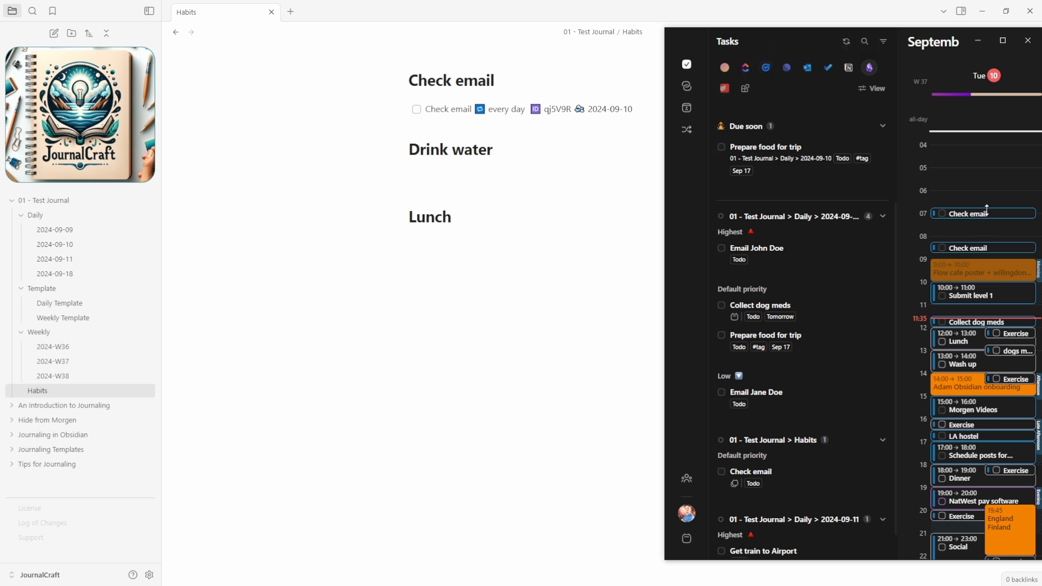
{"action": "mouse_move", "coordinate": [990, 216]}
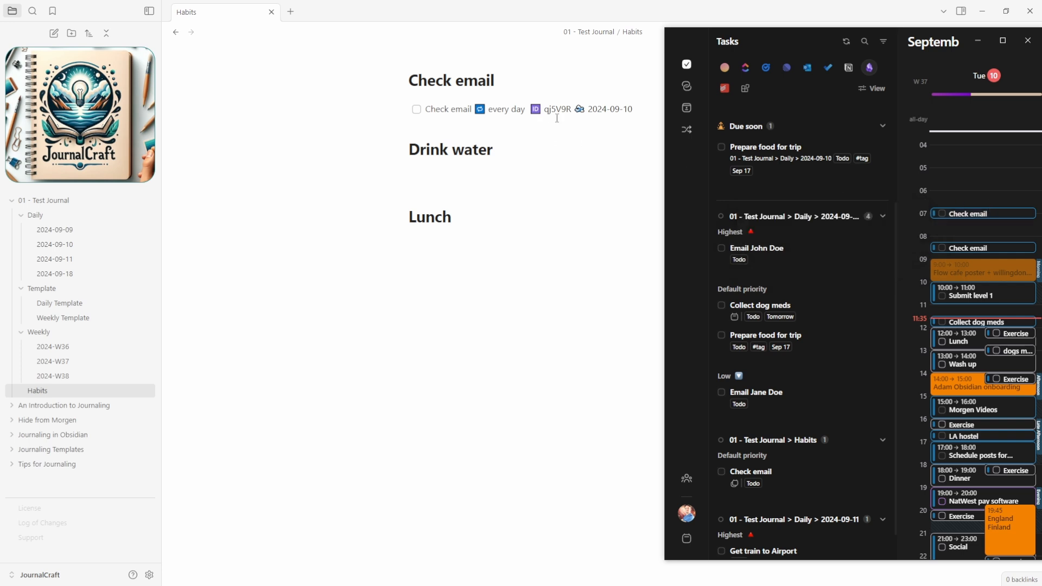
{"action": "mouse_move", "coordinate": [964, 251]}
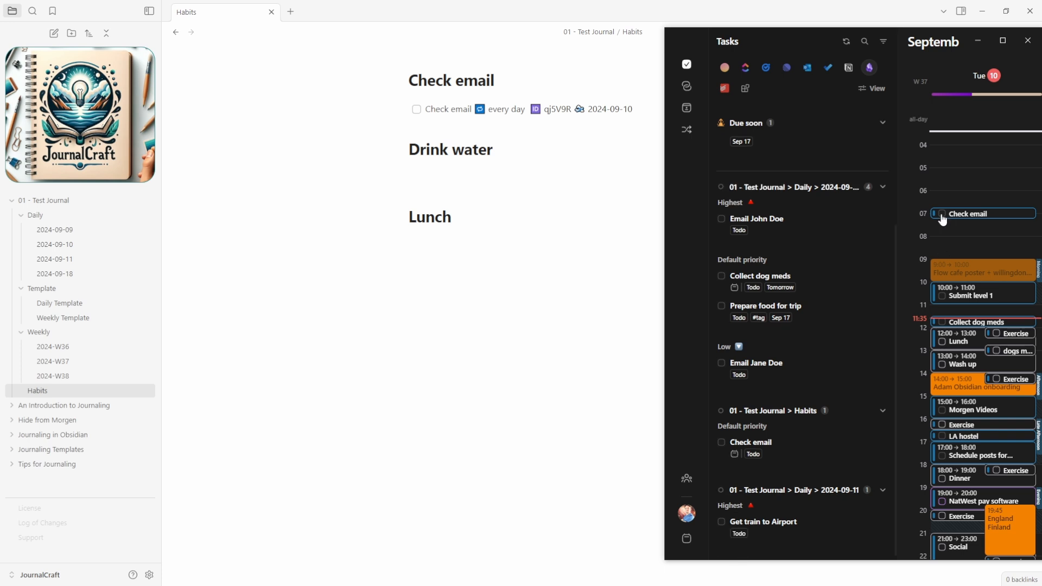
{"action": "left_click", "coordinate": [938, 213]}
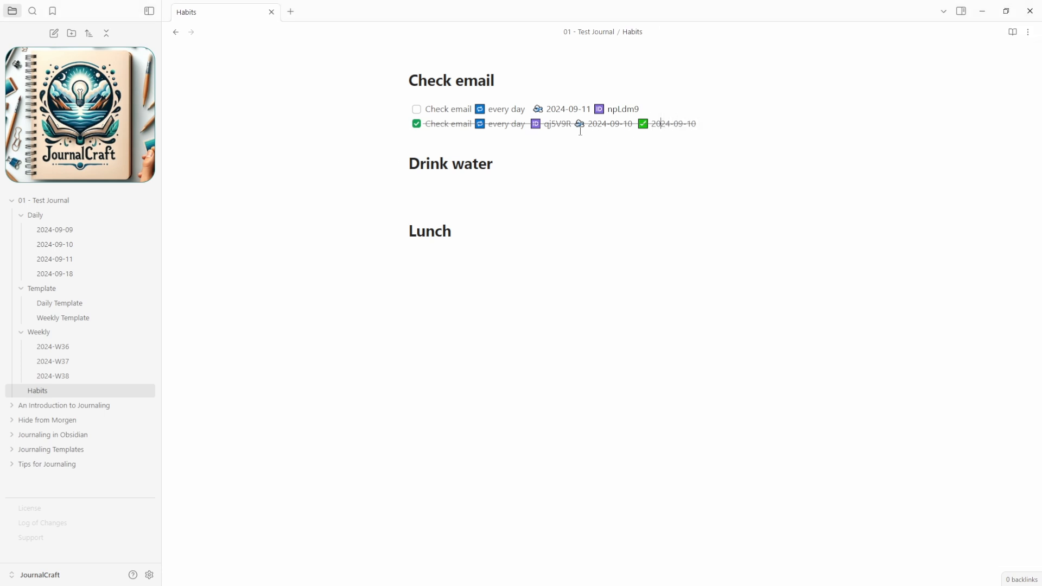
{"action": "mouse_move", "coordinate": [561, 105]}
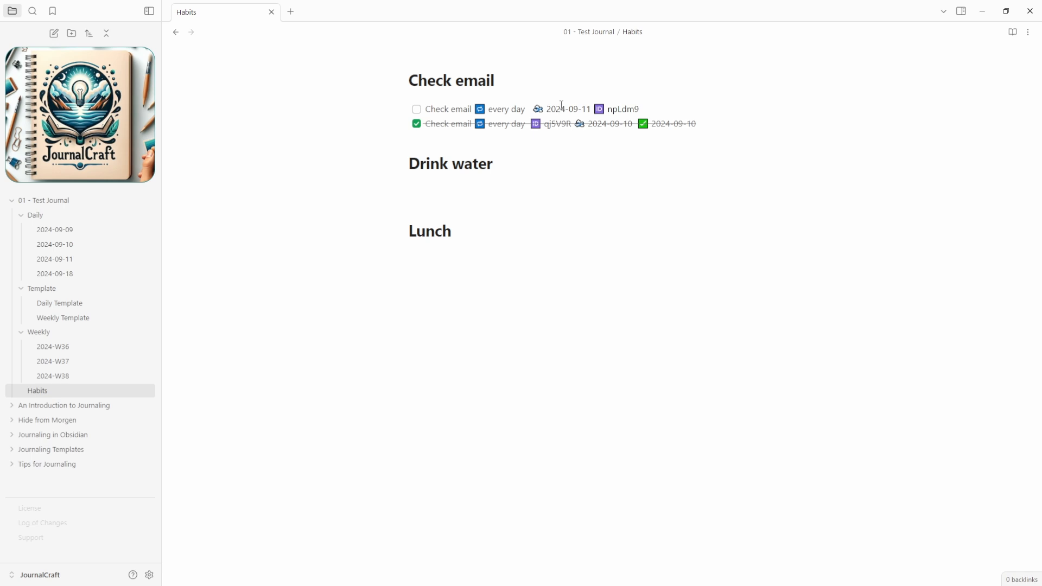
{"action": "mouse_move", "coordinate": [488, 106]}
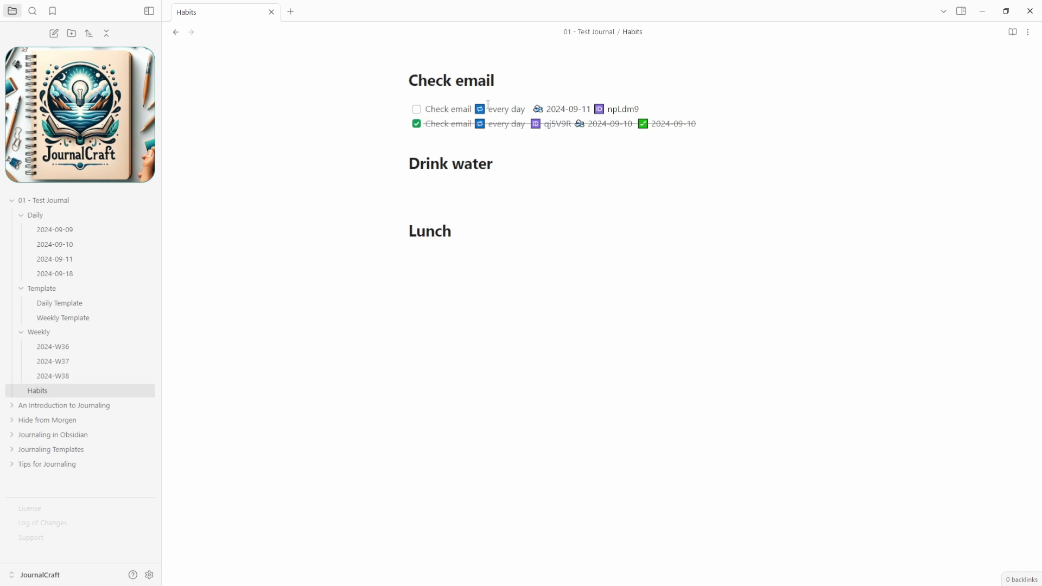
{"action": "mouse_move", "coordinate": [630, 108]}
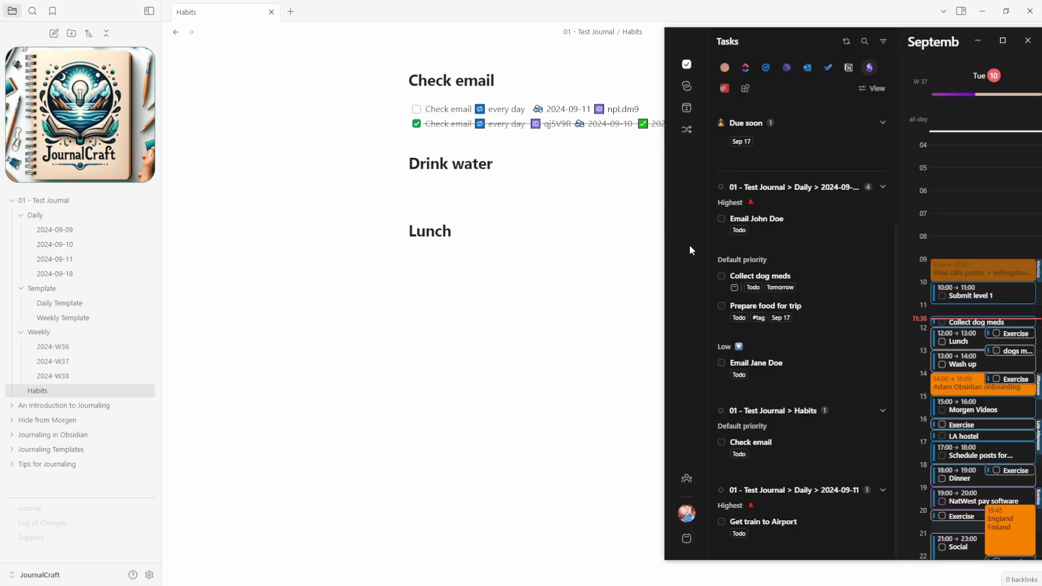
{"action": "mouse_move", "coordinate": [780, 447]}
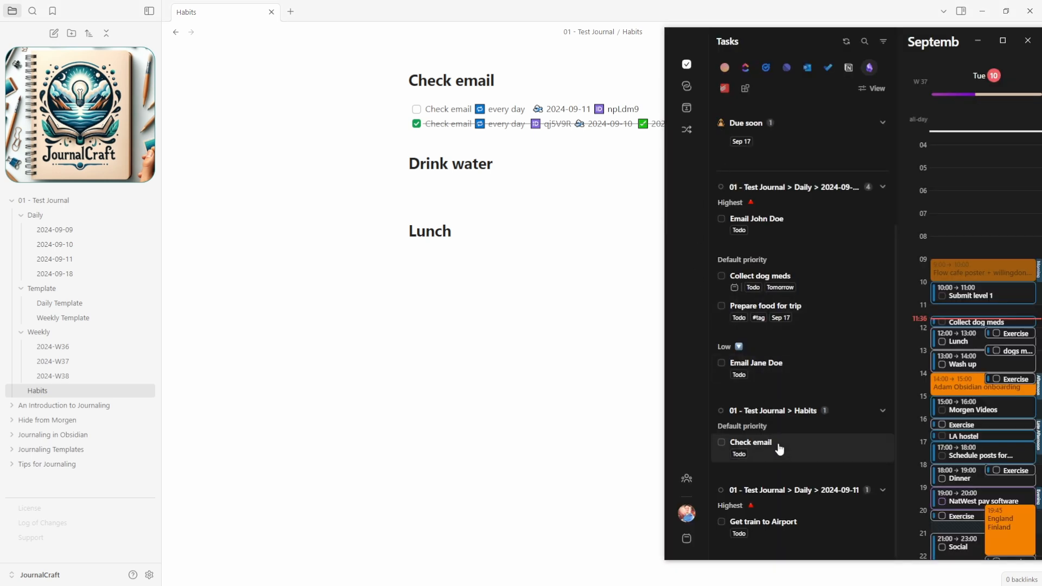
{"action": "mouse_move", "coordinate": [773, 454]}
{"action": "type", "text": " due"}
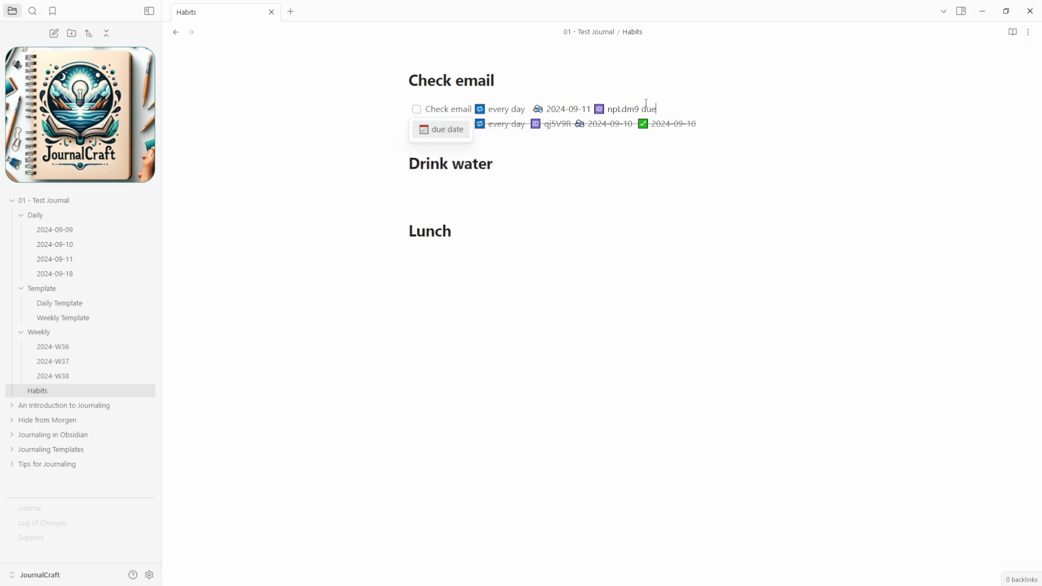
Give Check email a due date of tomorrow and complete it from Morgen's Due tomorrow list
{"action": "left_click", "coordinate": [447, 129]}
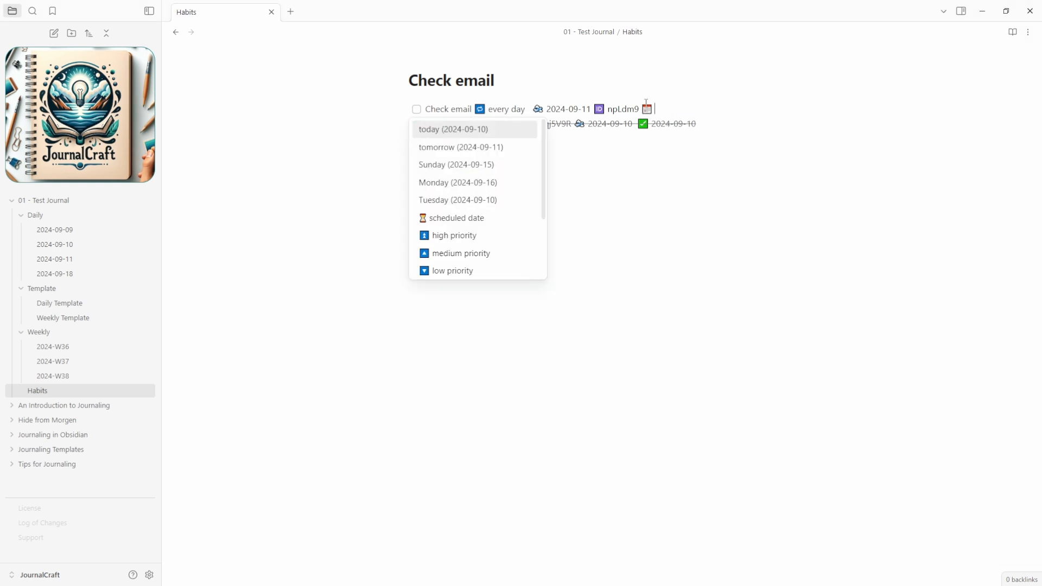
{"action": "left_click", "coordinate": [464, 147]}
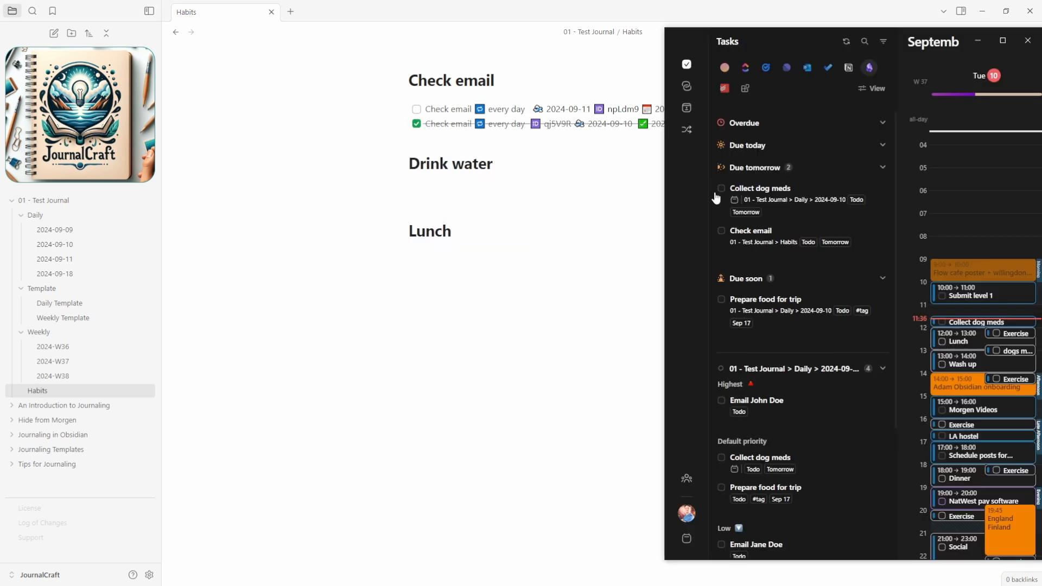
{"action": "mouse_move", "coordinate": [767, 233]}
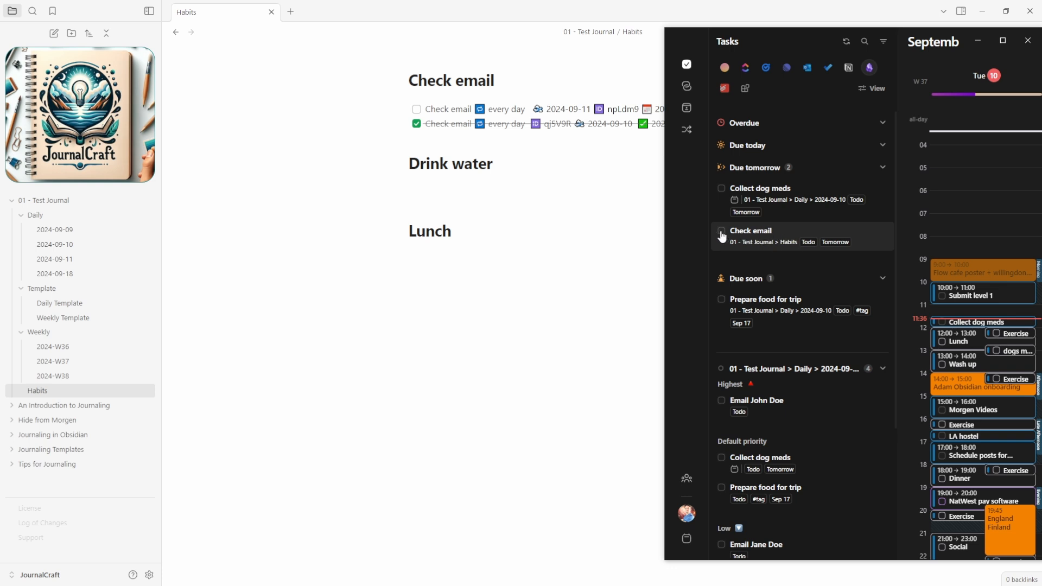
{"action": "left_click", "coordinate": [721, 230]}
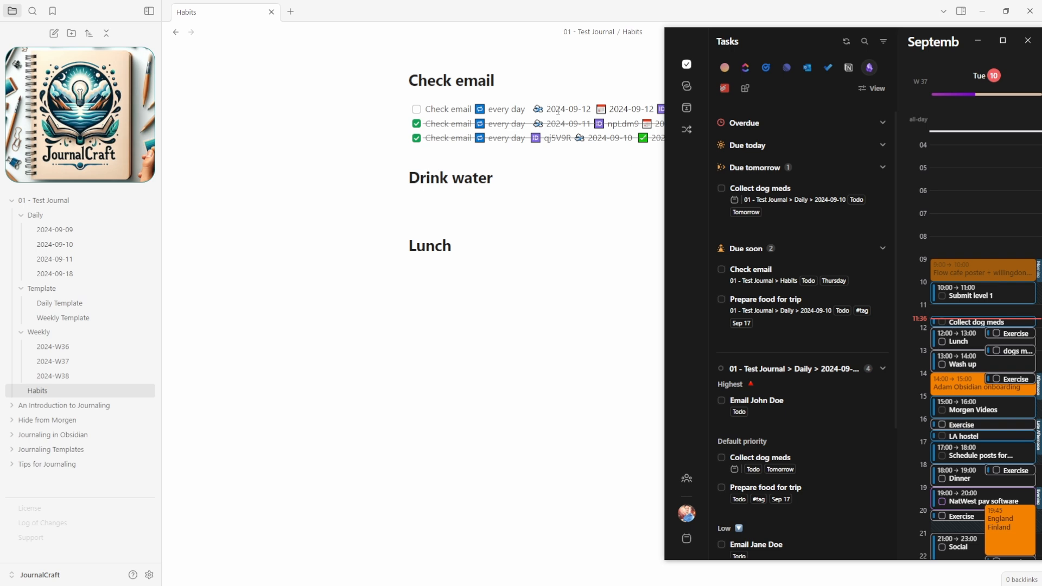
{"action": "mouse_move", "coordinate": [834, 283]}
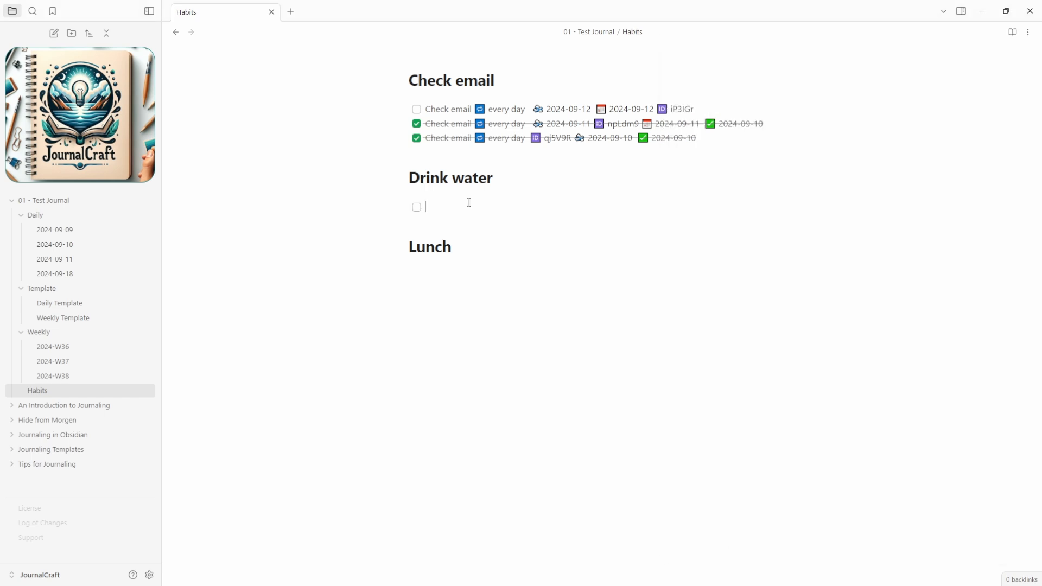
Mark today's 'Drink water' habit as done so the next day's copy appears
{"action": "type", "text": "Drink water 🔁 every day 📅 2024-09-10 🆔 fNOAKD"}
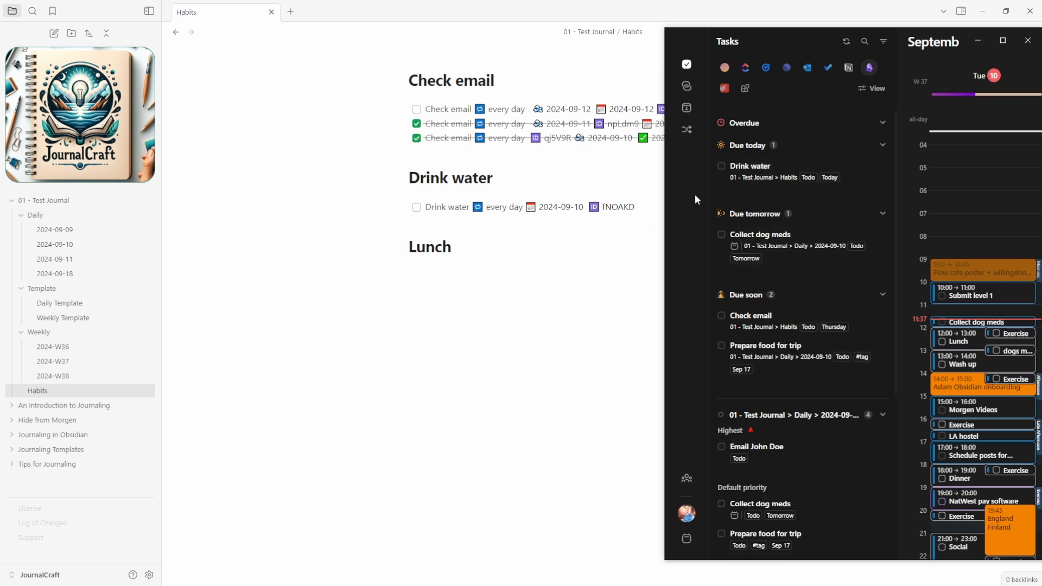
{"action": "left_click", "coordinate": [721, 165]}
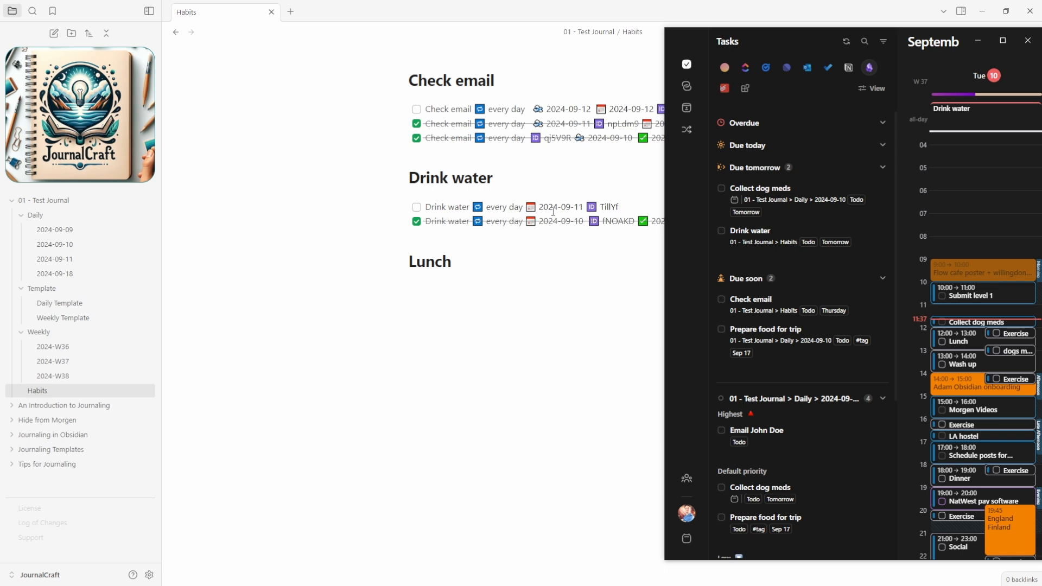
{"action": "mouse_move", "coordinate": [766, 242]}
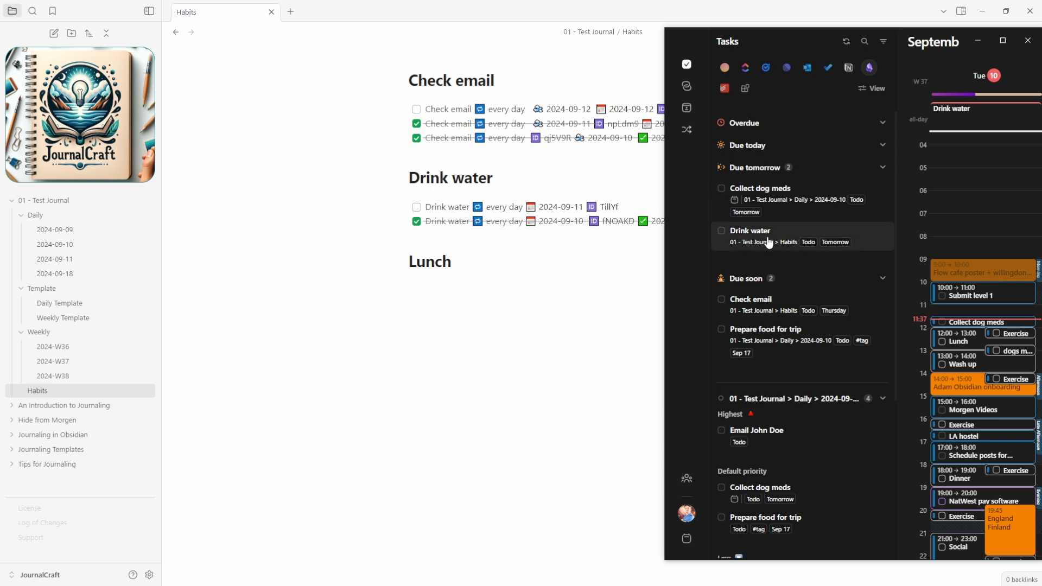
{"action": "mouse_move", "coordinate": [769, 242]}
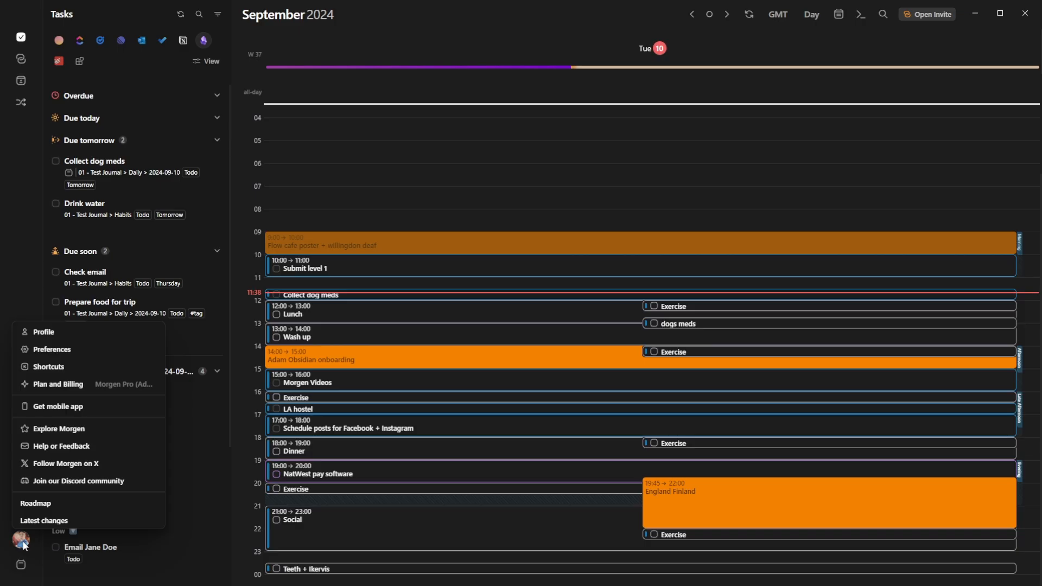
Connect the Research Obsidian vault folder in Morgen's Local Integrations, then return to the calendar
{"action": "left_click", "coordinate": [51, 349]}
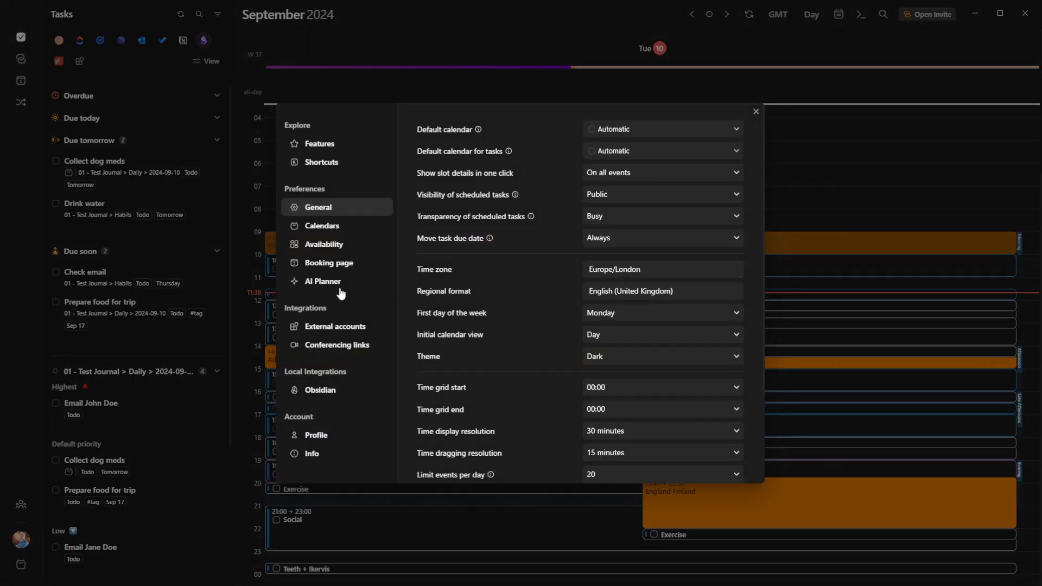
{"action": "left_click", "coordinate": [320, 390]}
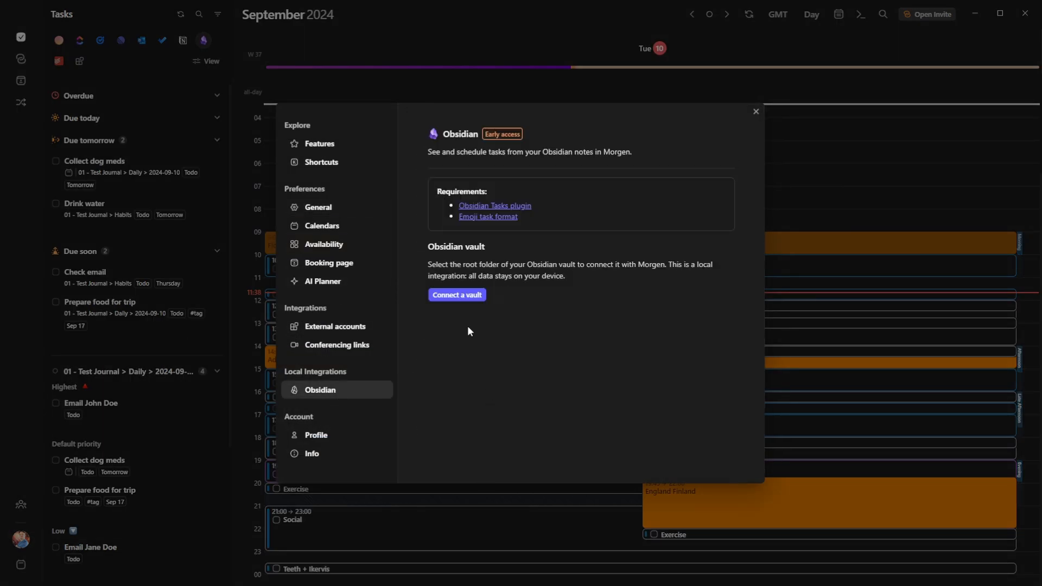
{"action": "left_click", "coordinate": [457, 295]}
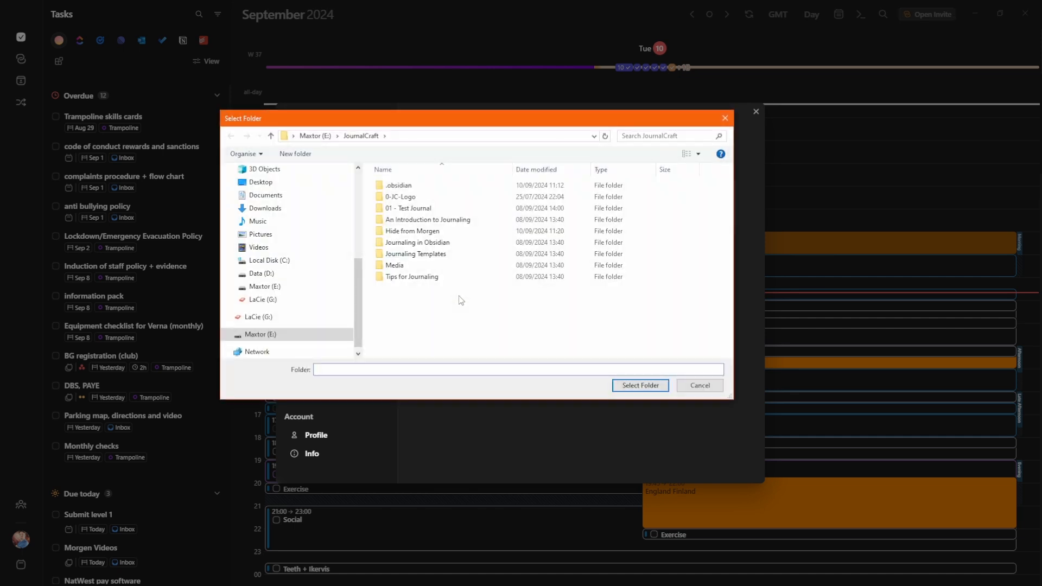
{"action": "left_click", "coordinate": [640, 385]}
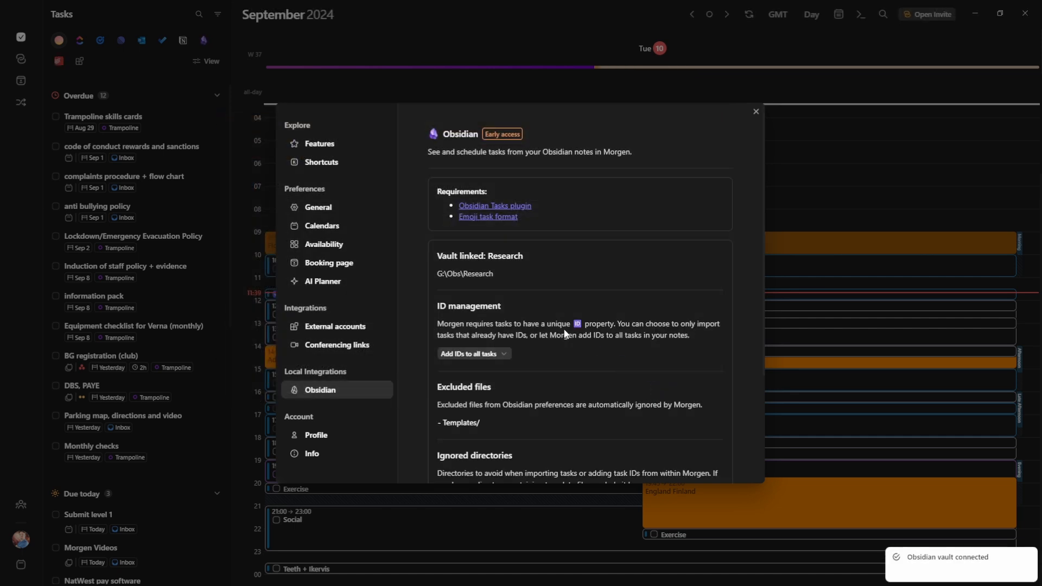
{"action": "mouse_move", "coordinate": [475, 284]}
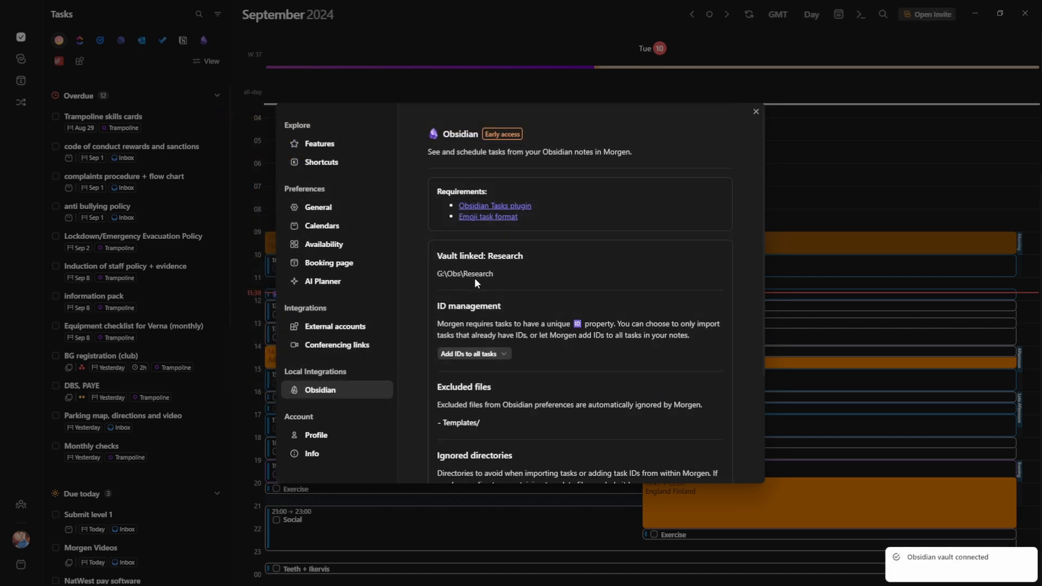
{"action": "scroll", "scroll_direction": "down", "scroll_amount": 3}
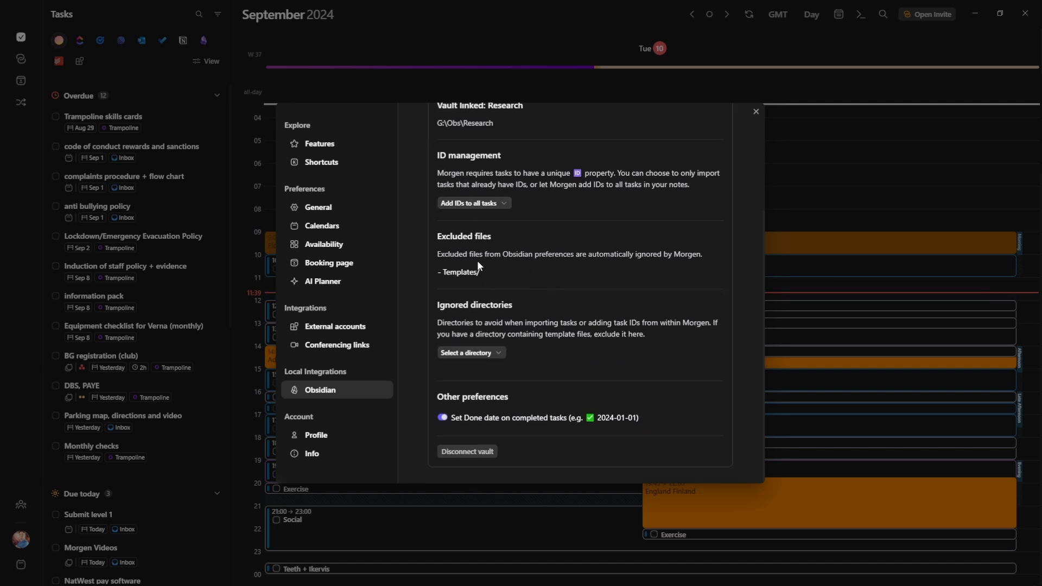
{"action": "mouse_move", "coordinate": [499, 334]}
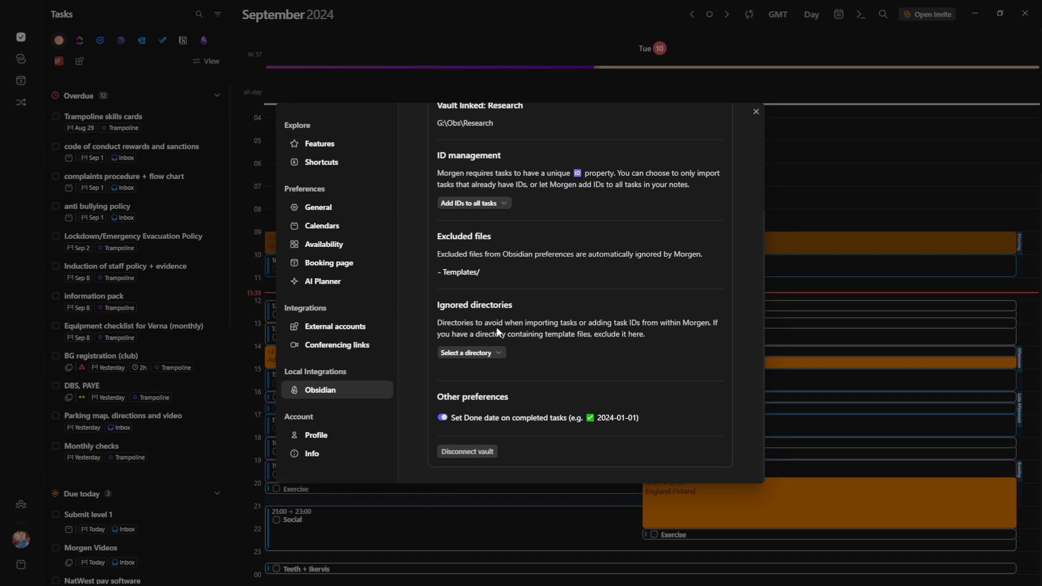
{"action": "mouse_move", "coordinate": [530, 327]}
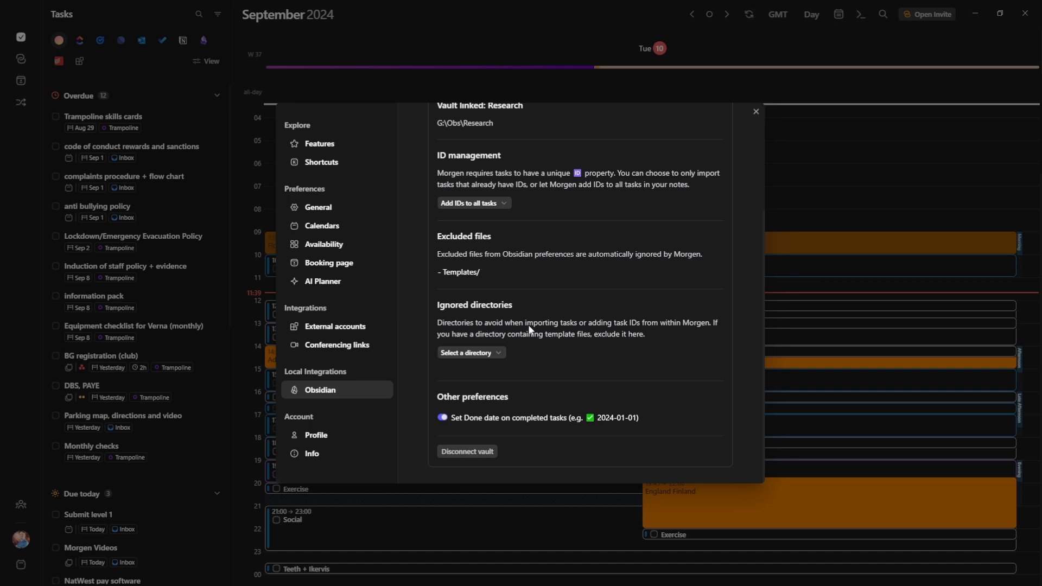
{"action": "mouse_move", "coordinate": [842, 300]}
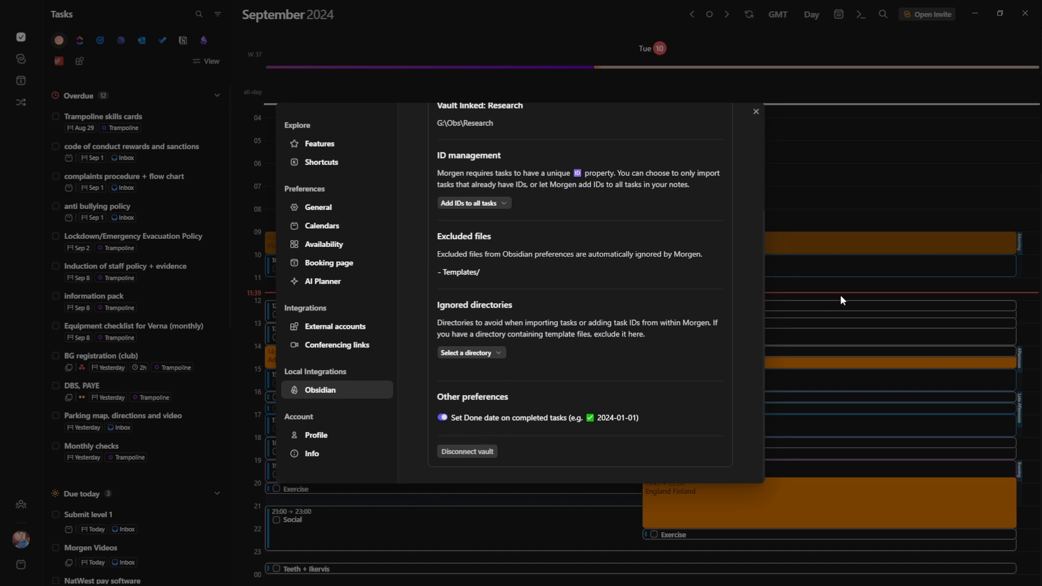
{"action": "left_click", "coordinate": [756, 111]}
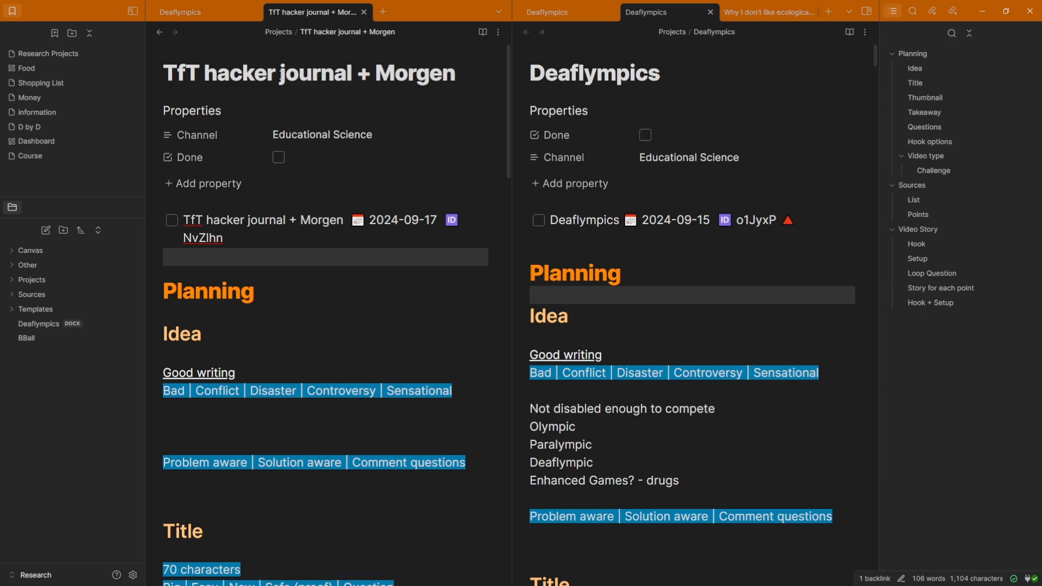
Return to Morgen and review the imported Research project tasks in Week view
{"action": "left_click", "coordinate": [348, 257]}
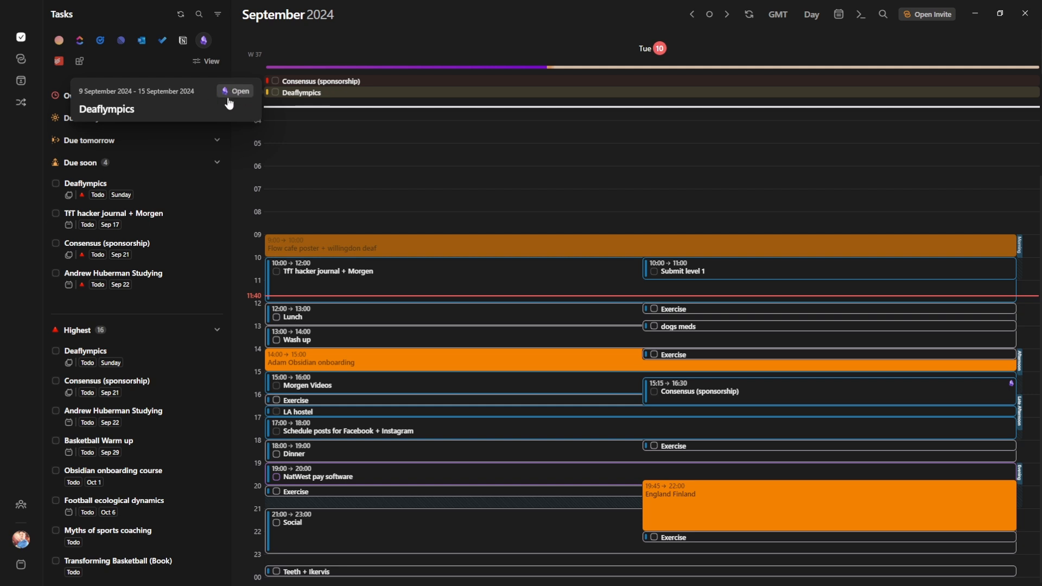
{"action": "mouse_move", "coordinate": [204, 40]}
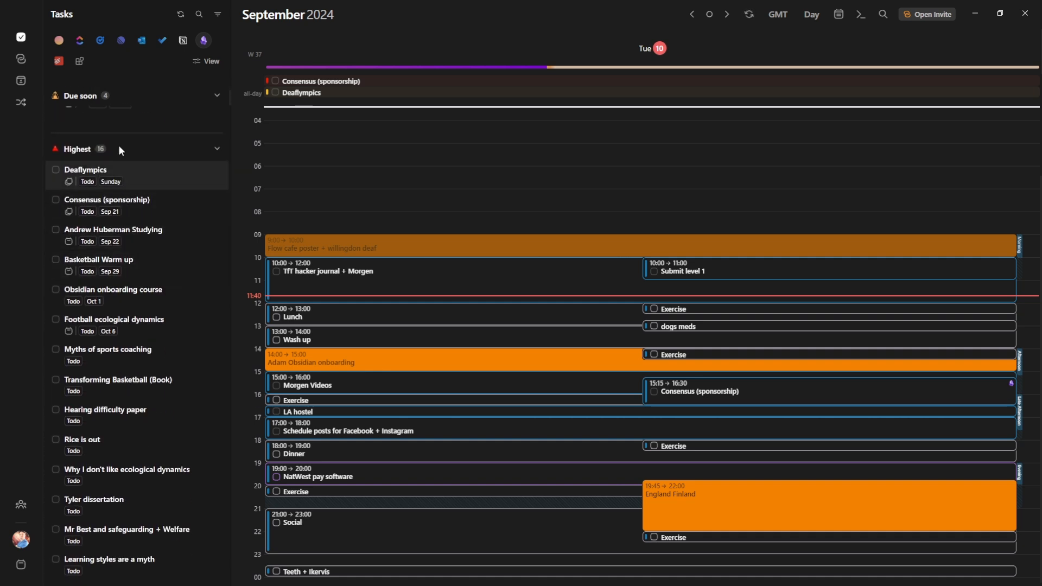
{"action": "left_click", "coordinate": [216, 148]}
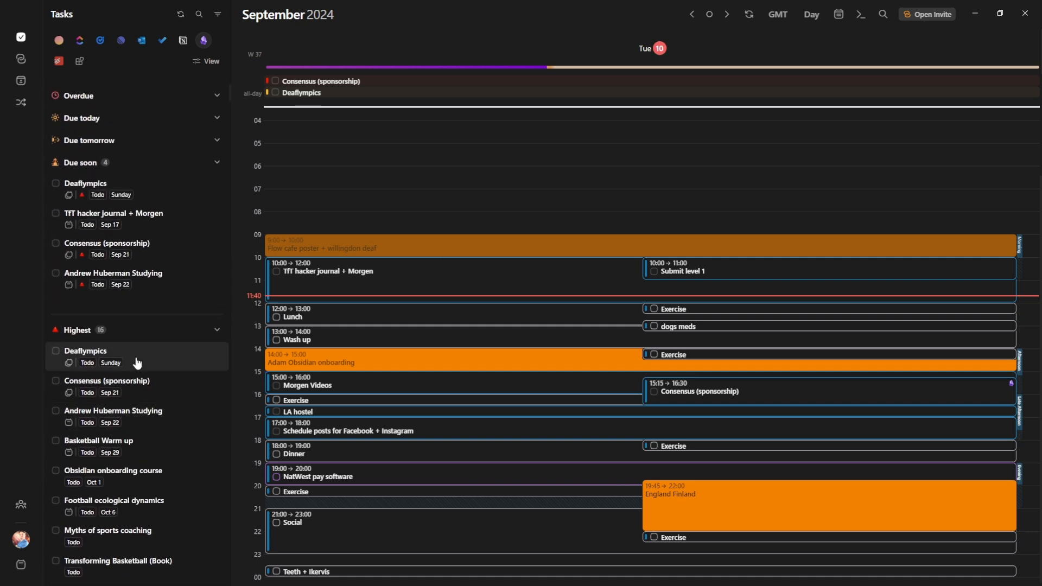
{"action": "mouse_move", "coordinate": [172, 329]}
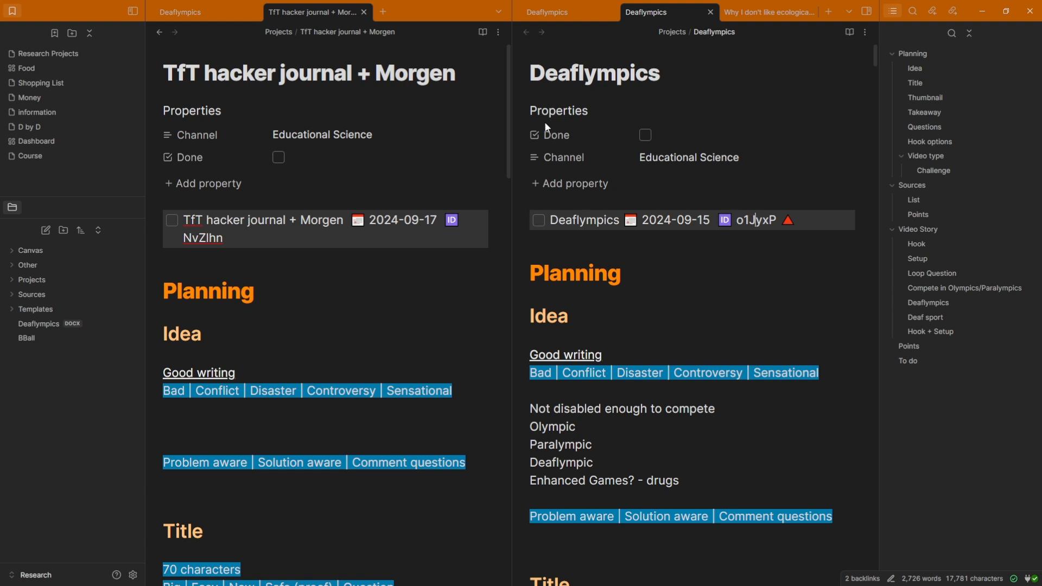
{"action": "mouse_move", "coordinate": [645, 194]}
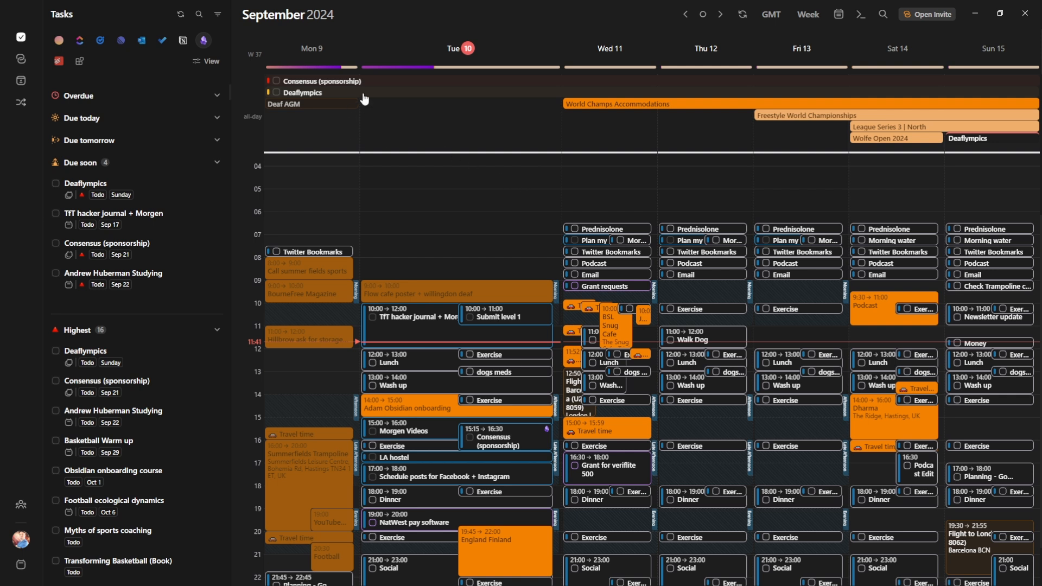
{"action": "mouse_move", "coordinate": [282, 91]}
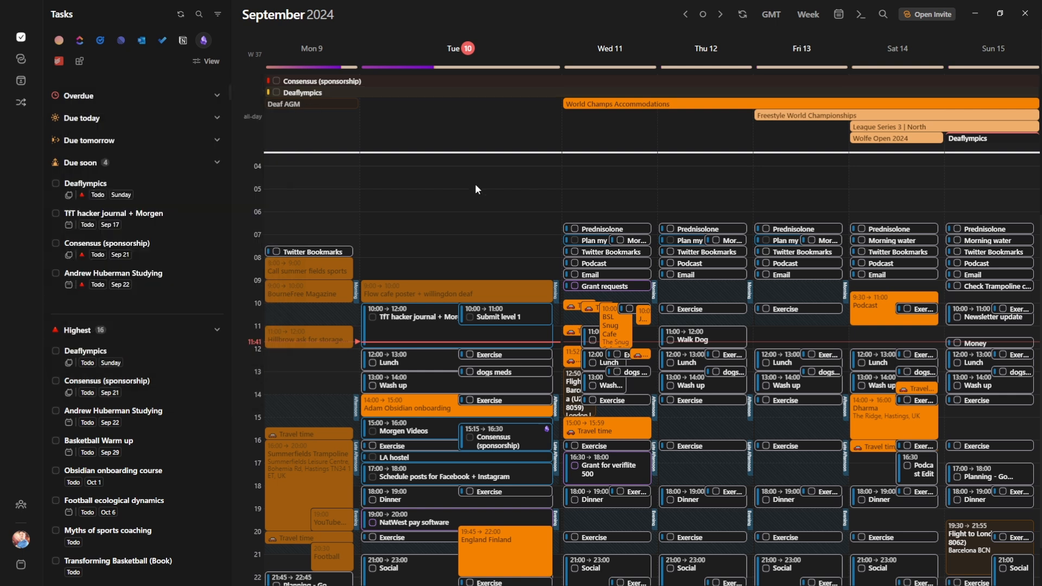
{"action": "left_click", "coordinate": [808, 14]}
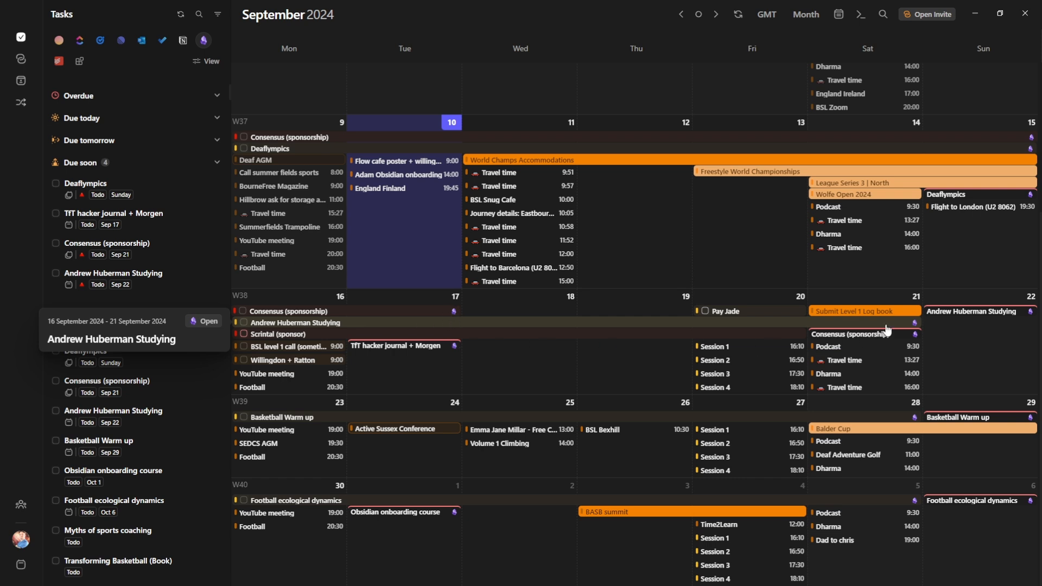
{"action": "mouse_move", "coordinate": [754, 291]}
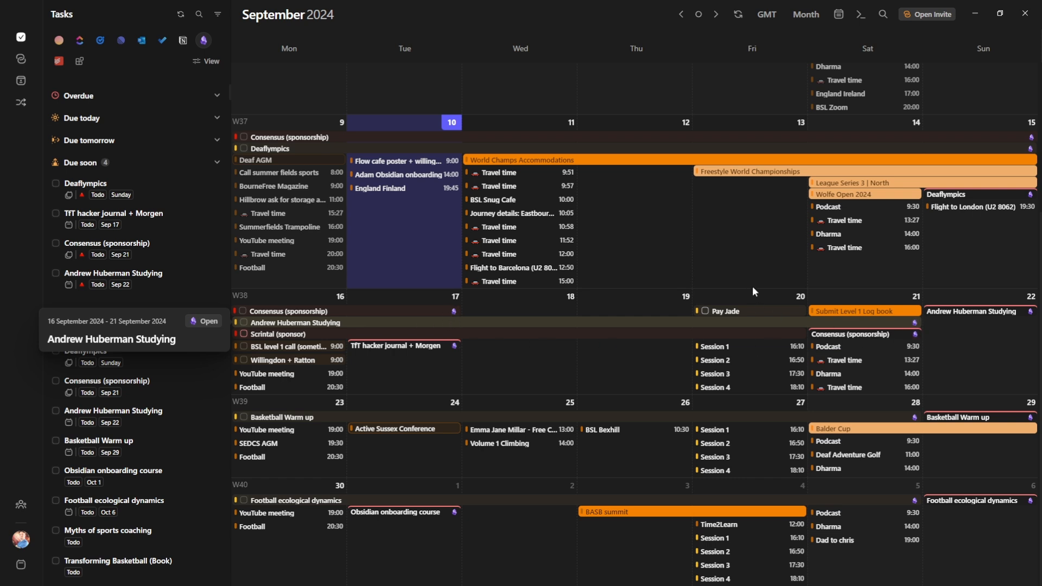
{"action": "mouse_move", "coordinate": [597, 326]}
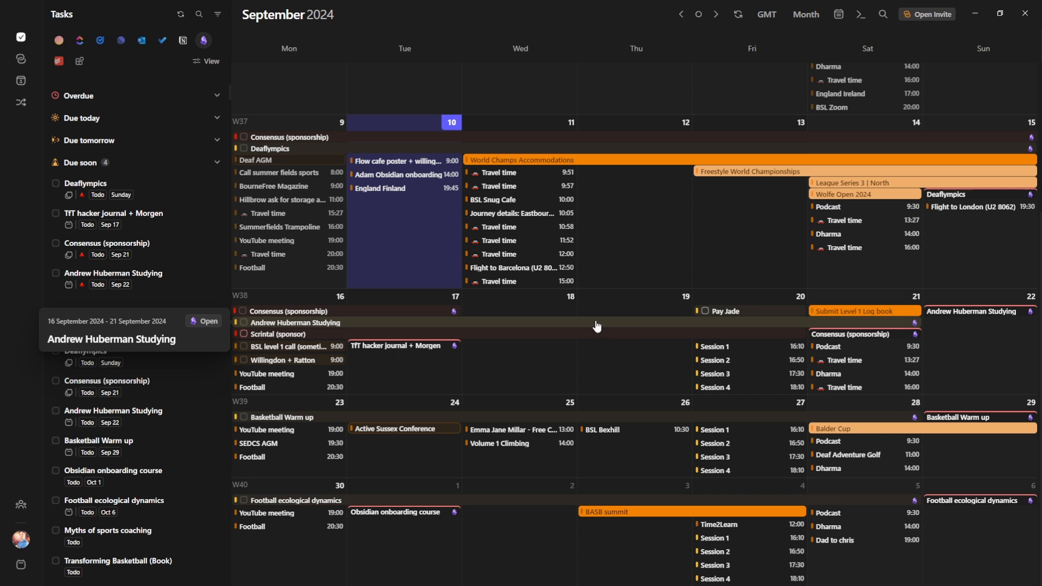
{"action": "left_click", "coordinate": [806, 14]}
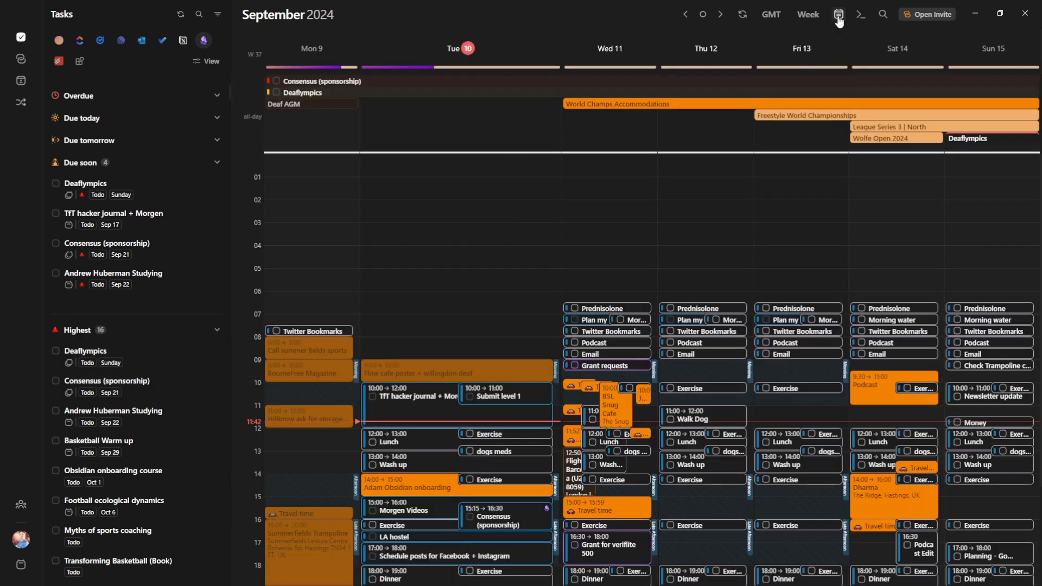
Set the calendar's Time grid start to 07:00 in General preferences and return to the week view
{"action": "left_click", "coordinate": [838, 14]}
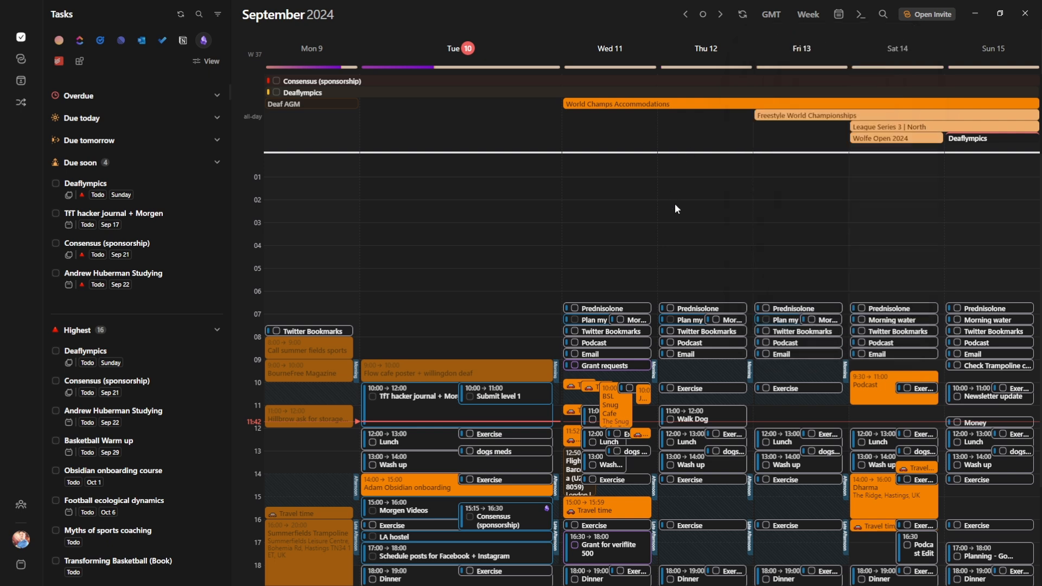
{"action": "mouse_move", "coordinate": [540, 328]}
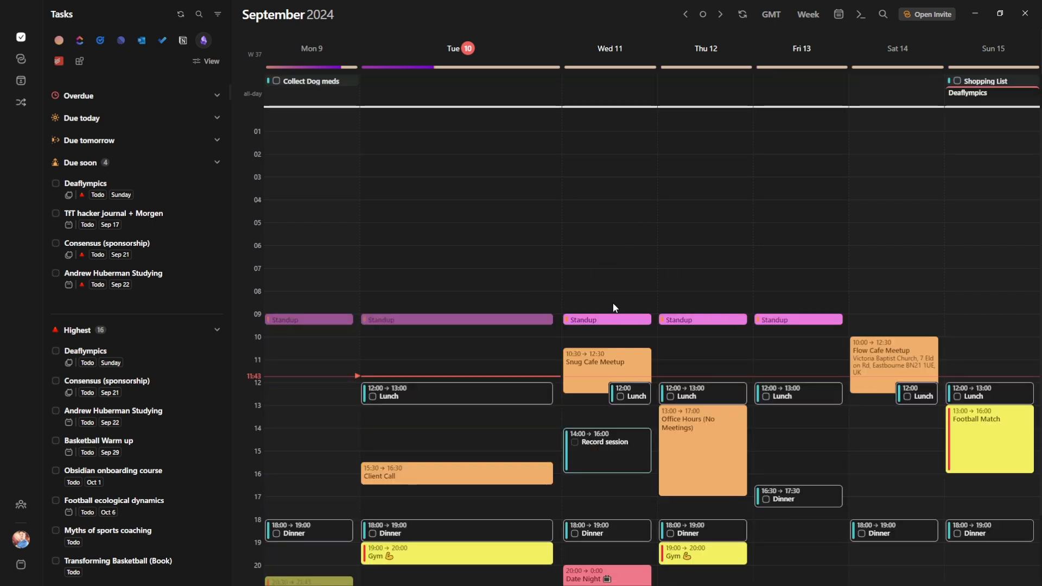
{"action": "mouse_move", "coordinate": [626, 285]}
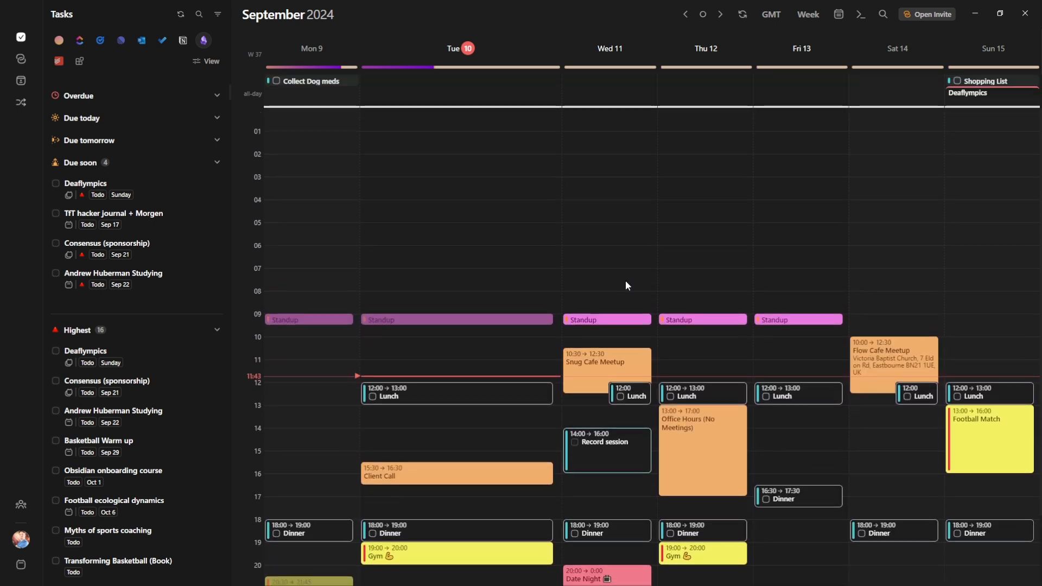
{"action": "mouse_move", "coordinate": [629, 231]}
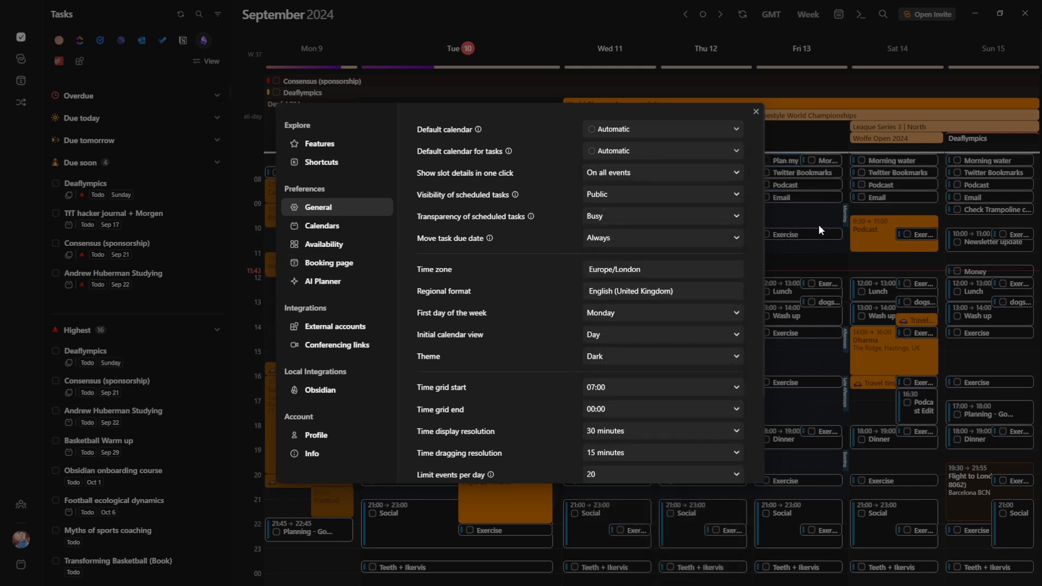
{"action": "left_click", "coordinate": [756, 110]}
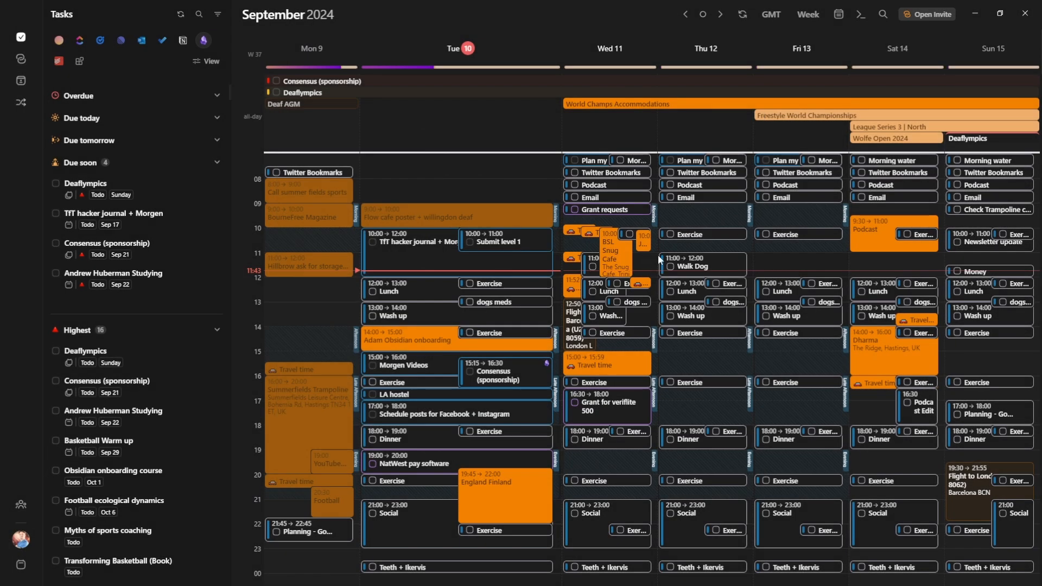